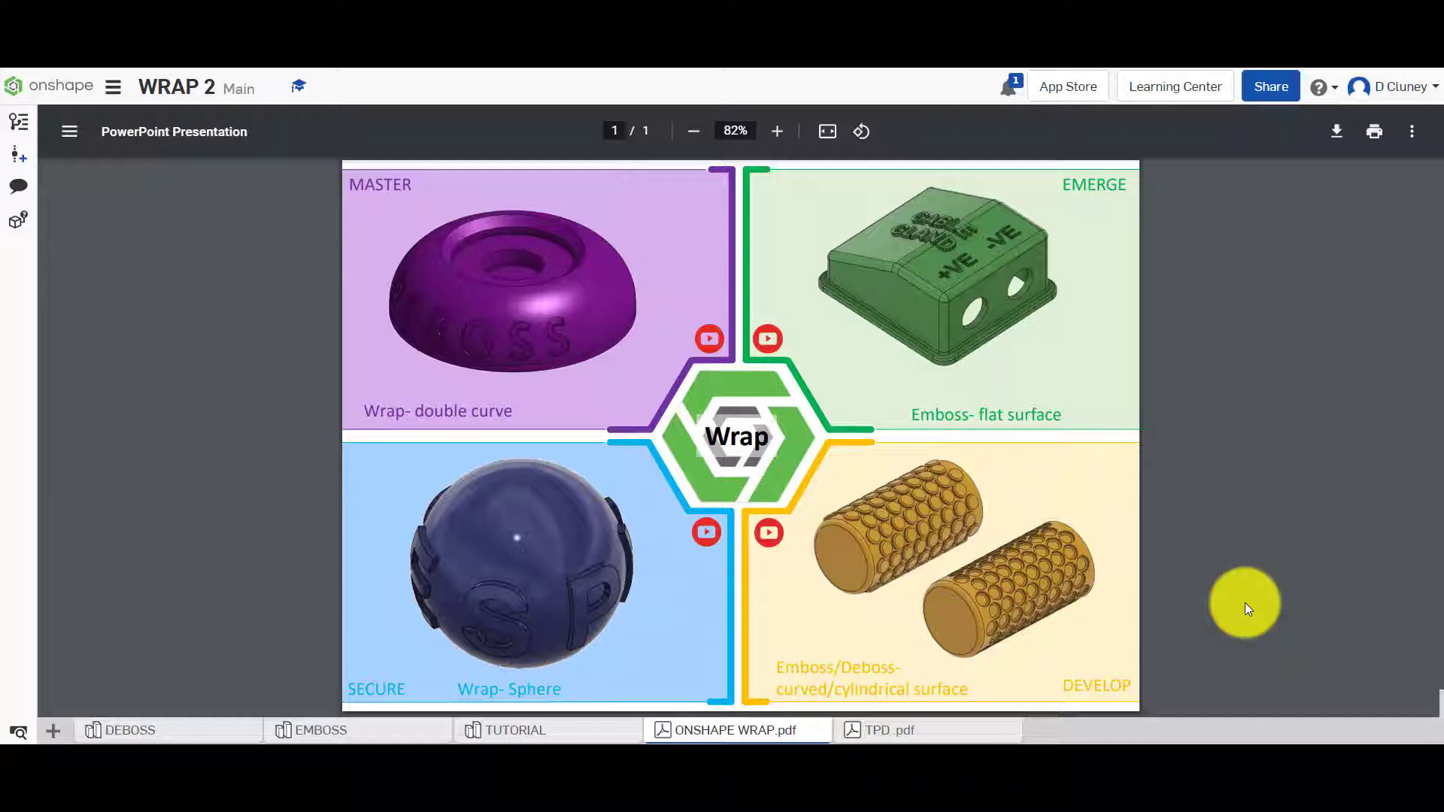
mouse_move(1038, 615)
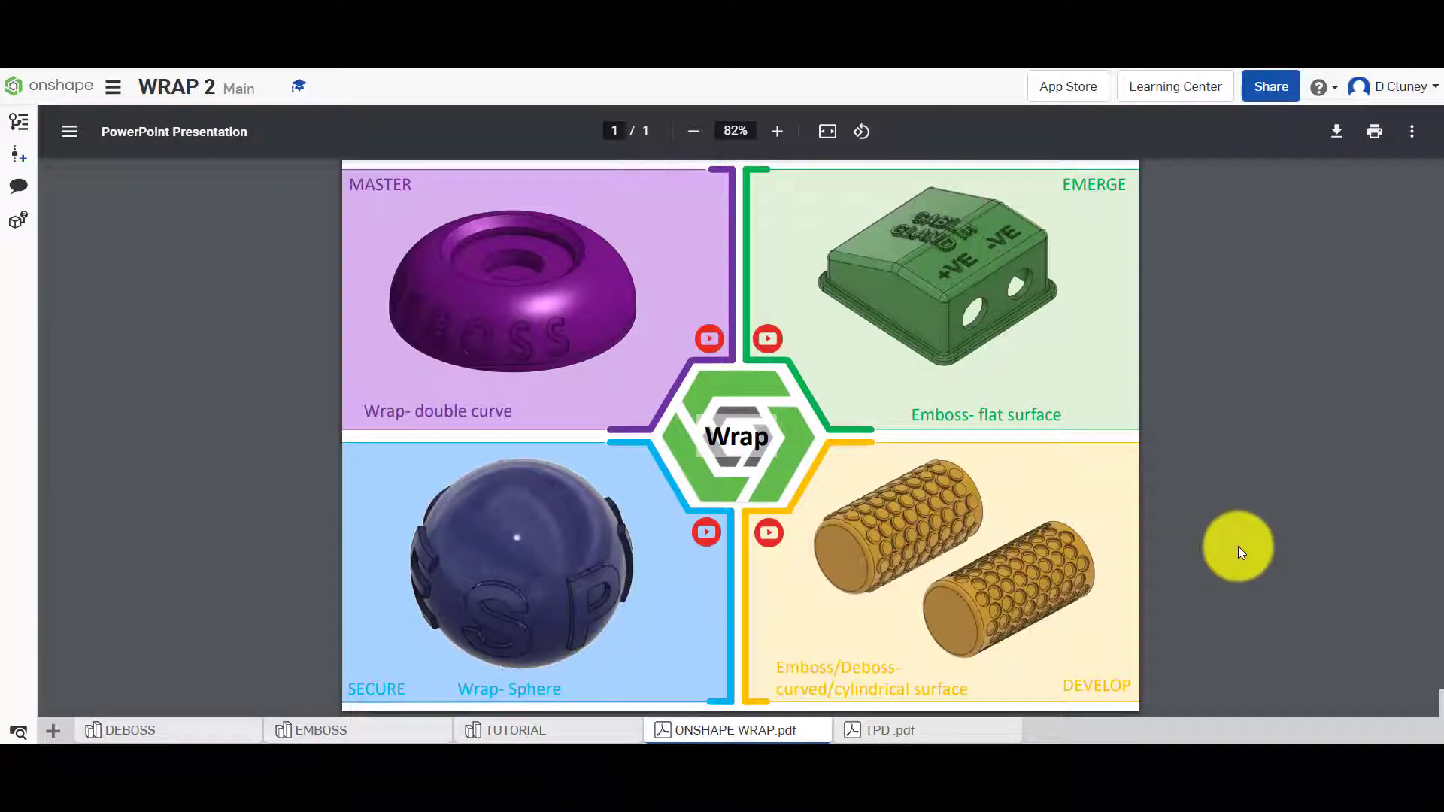
mouse_move(1259, 452)
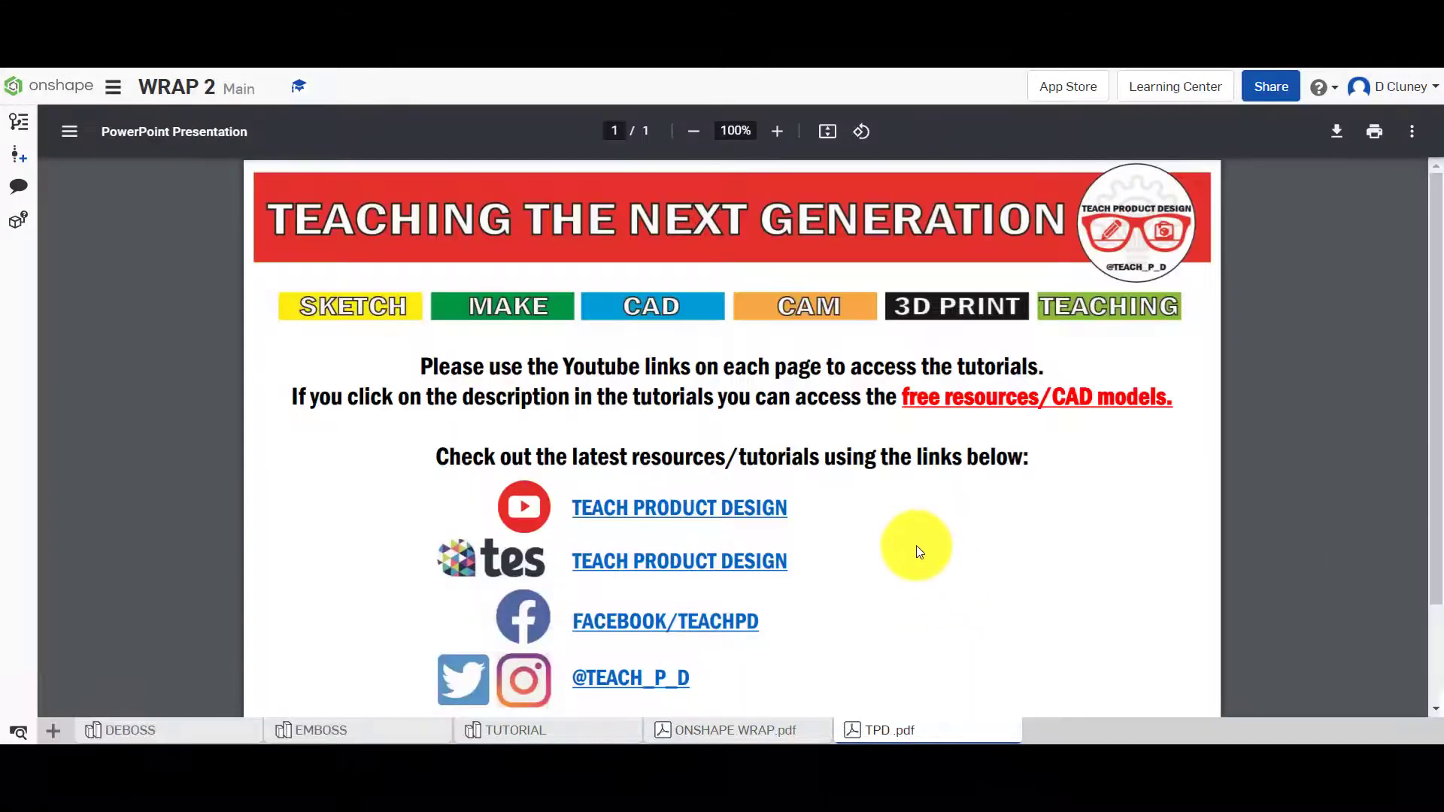
mouse_move(348, 609)
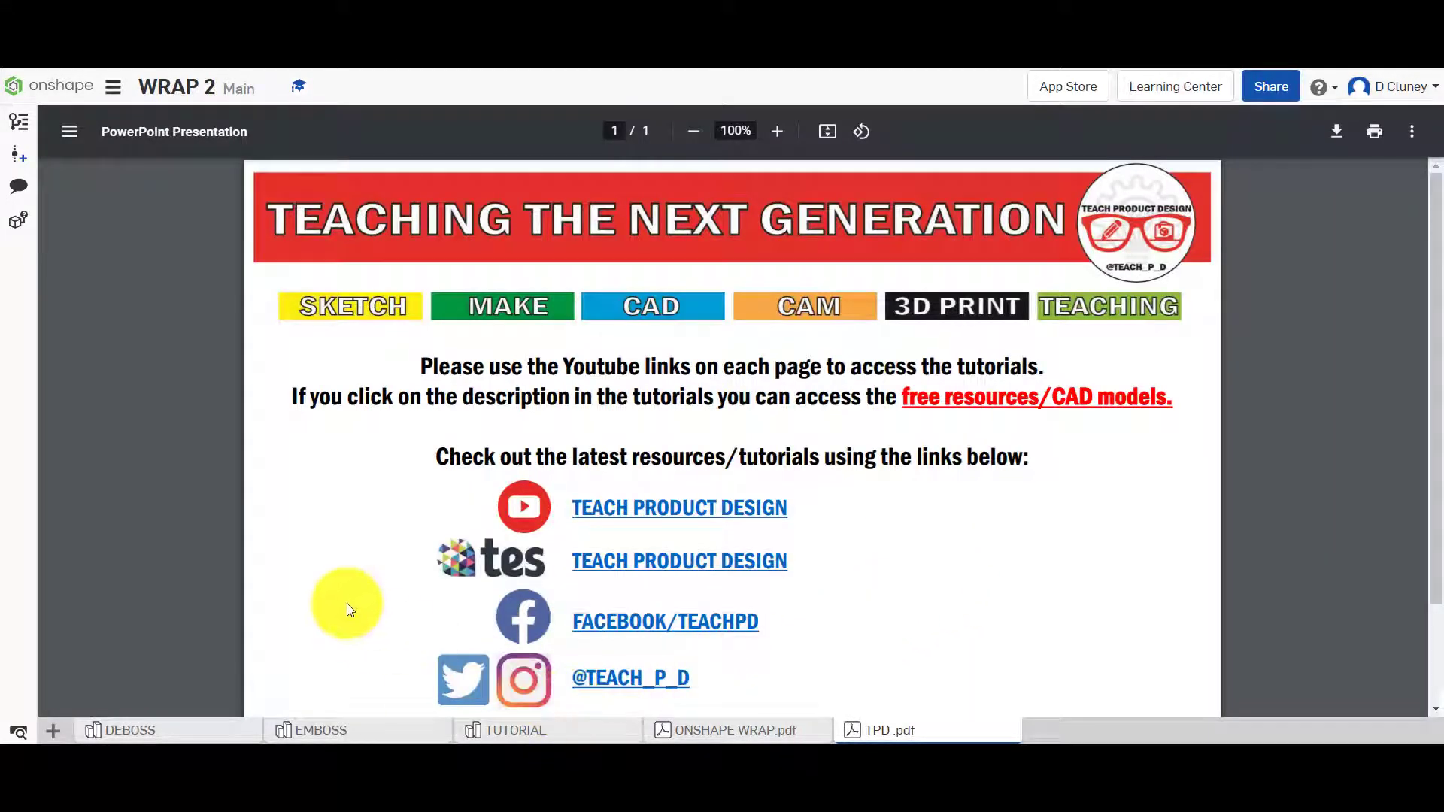
mouse_move(506, 735)
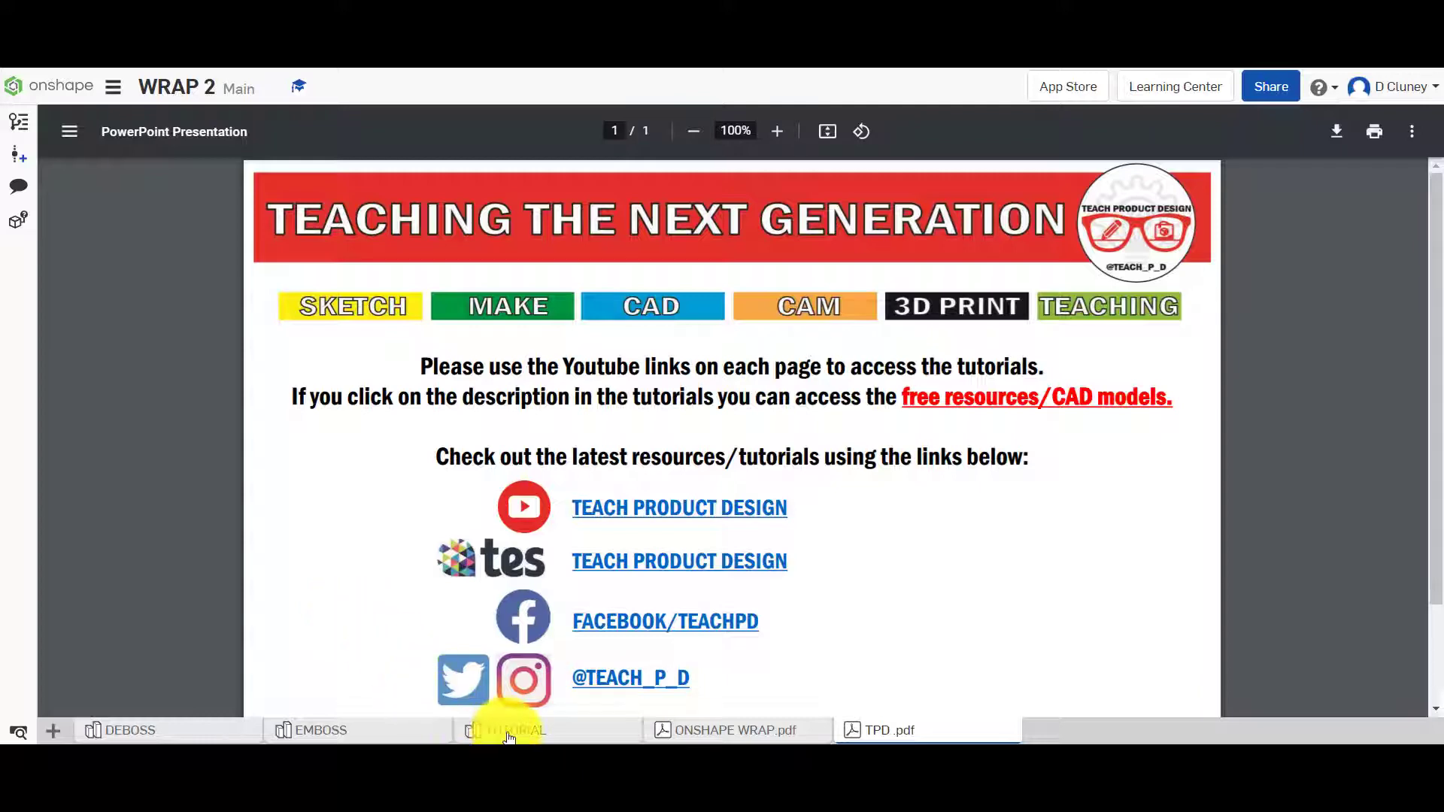
Compare the TUTORIAL, EMBOSS and DEBOSS models, ending on the dimpled DEBOSS cylinder.
left_click(515, 730)
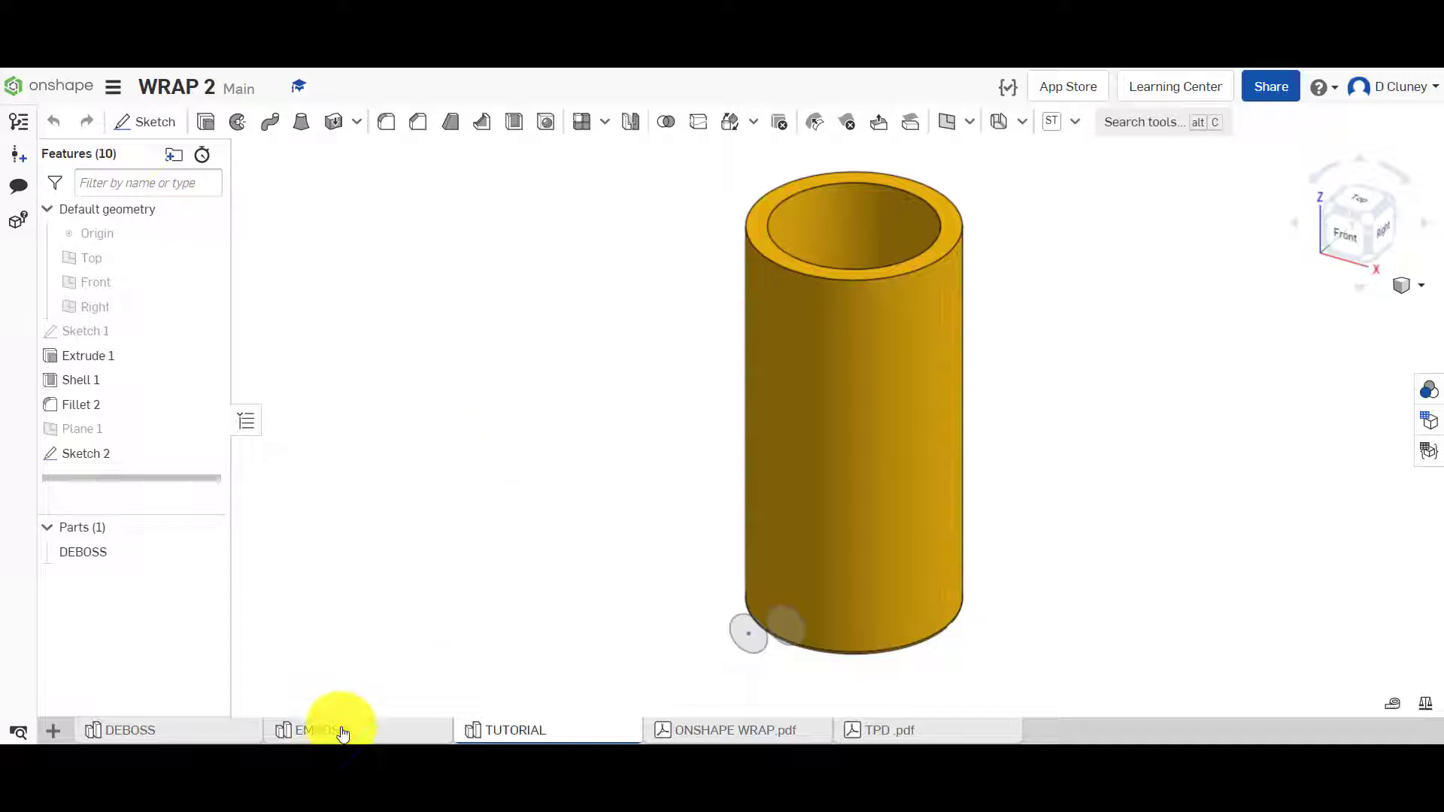
left_click(320, 729)
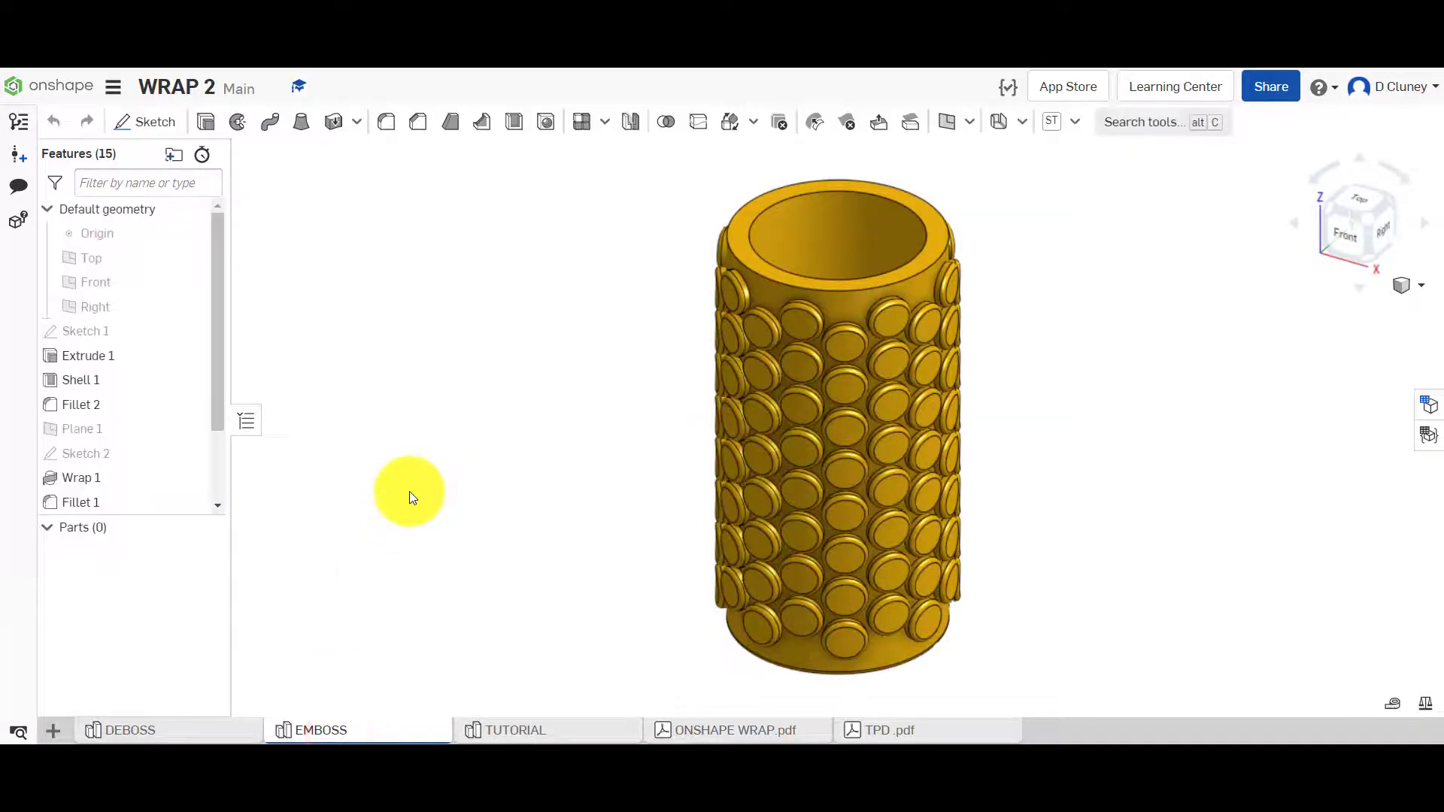
left_click(128, 730)
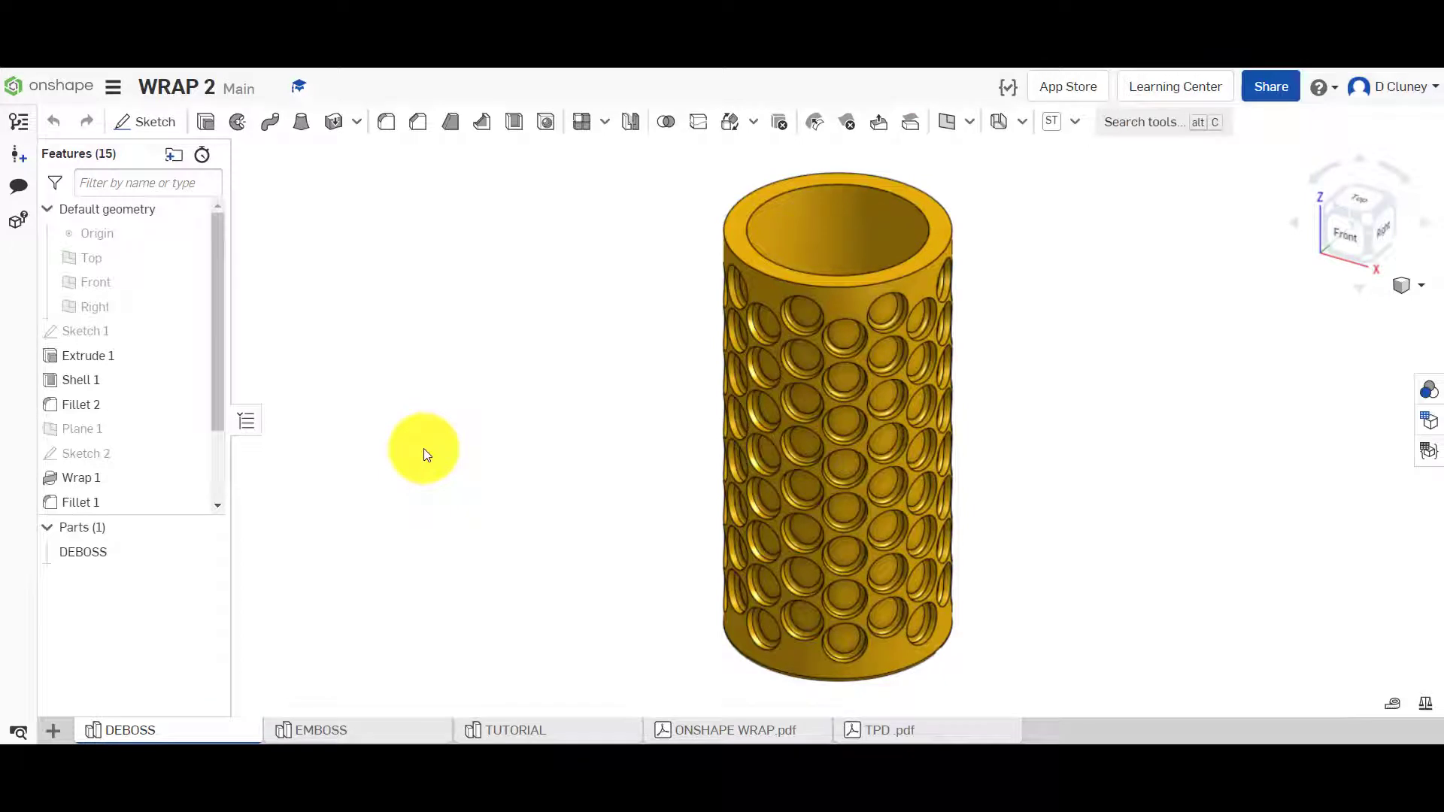
mouse_move(1112, 459)
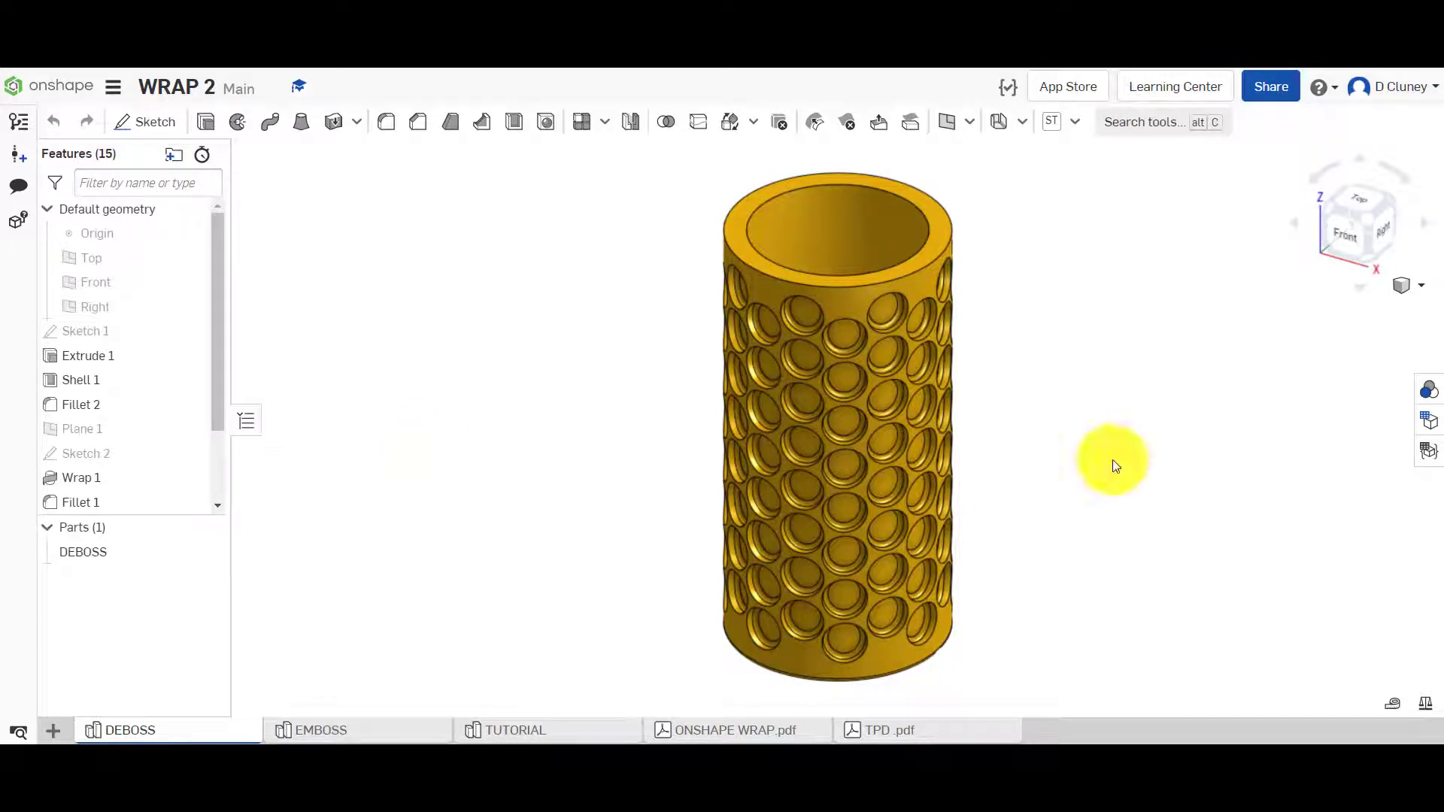
mouse_move(794, 429)
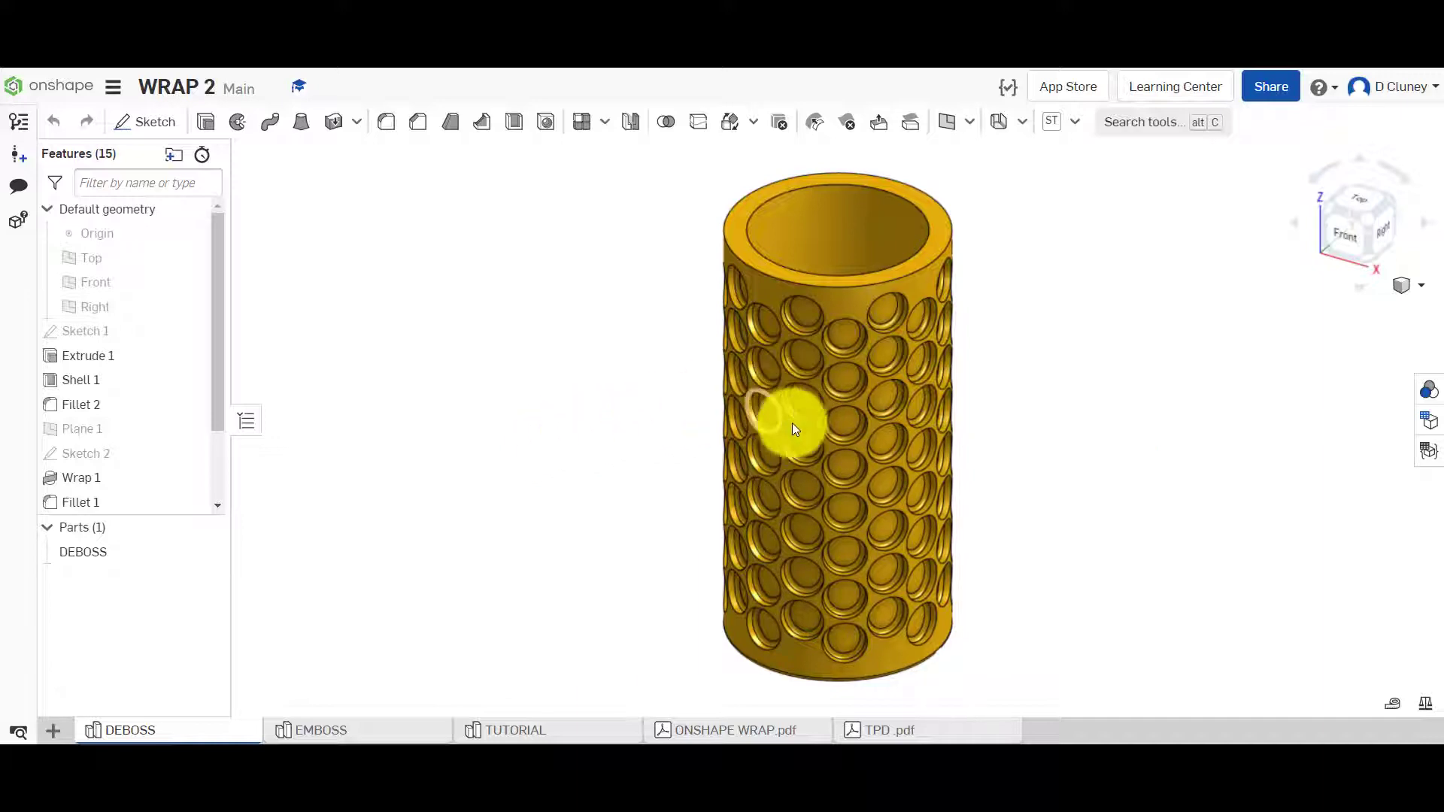
mouse_move(800, 426)
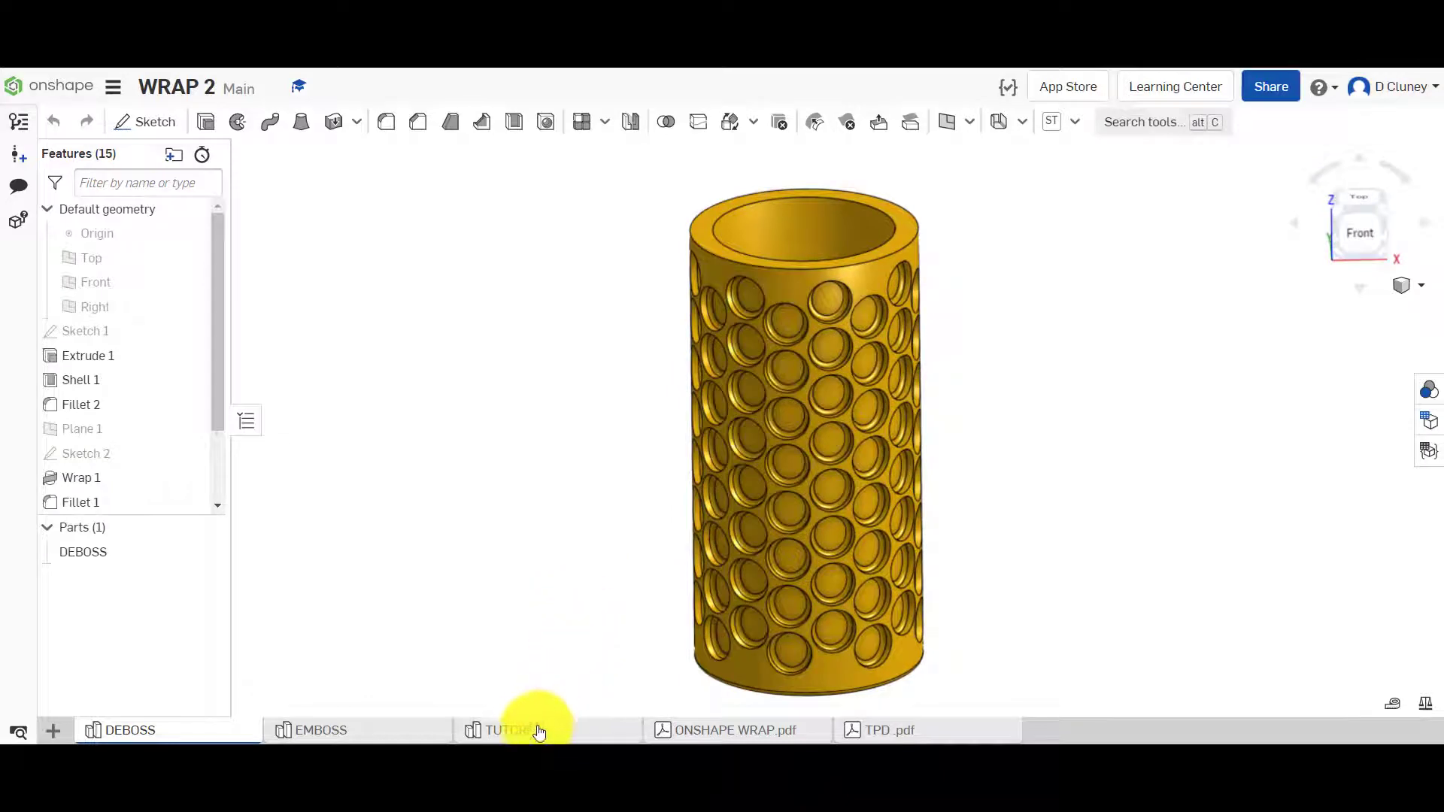
Return to the TUTORIAL part studio to view the plain tube and Sketch 2 circles.
left_click(513, 729)
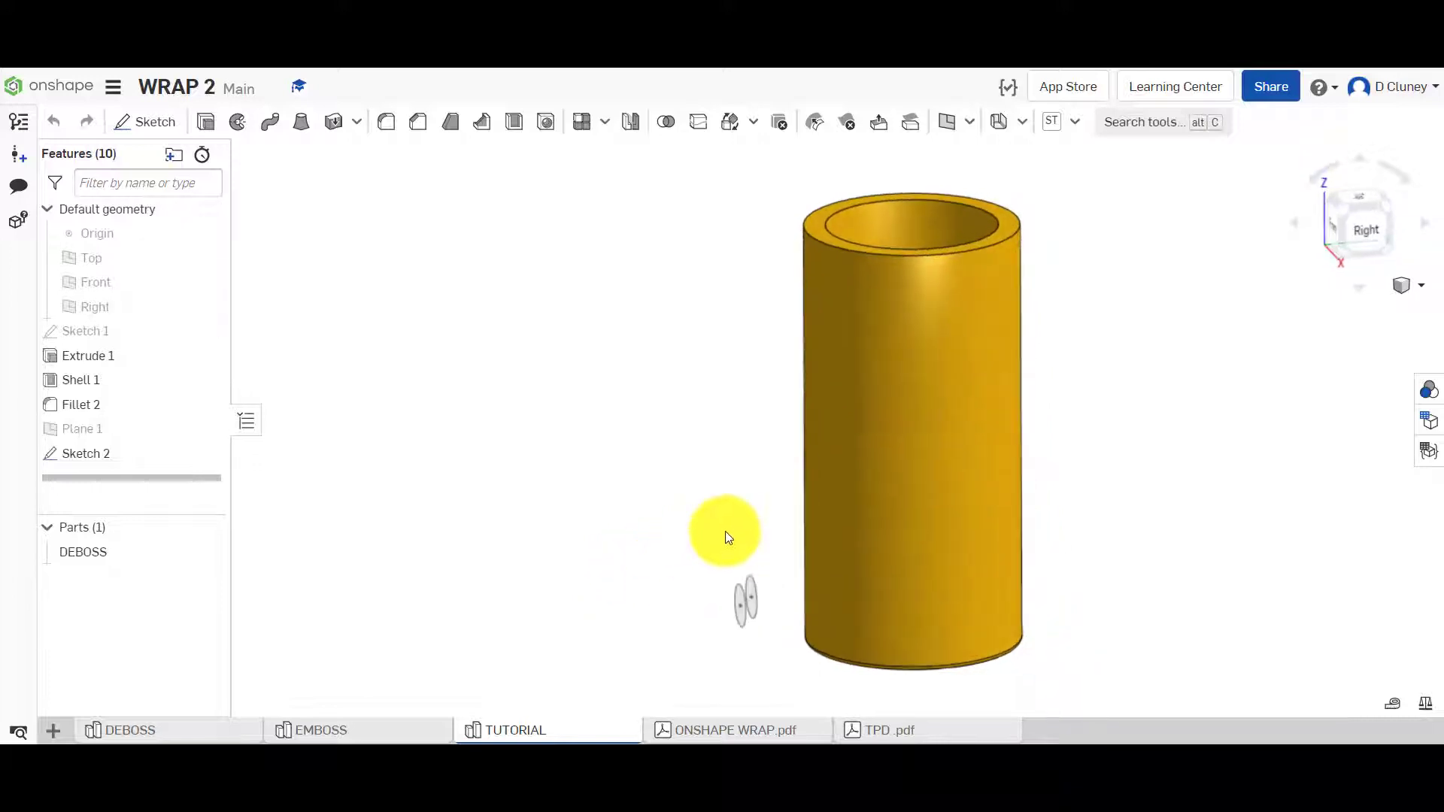
left_click(87, 355)
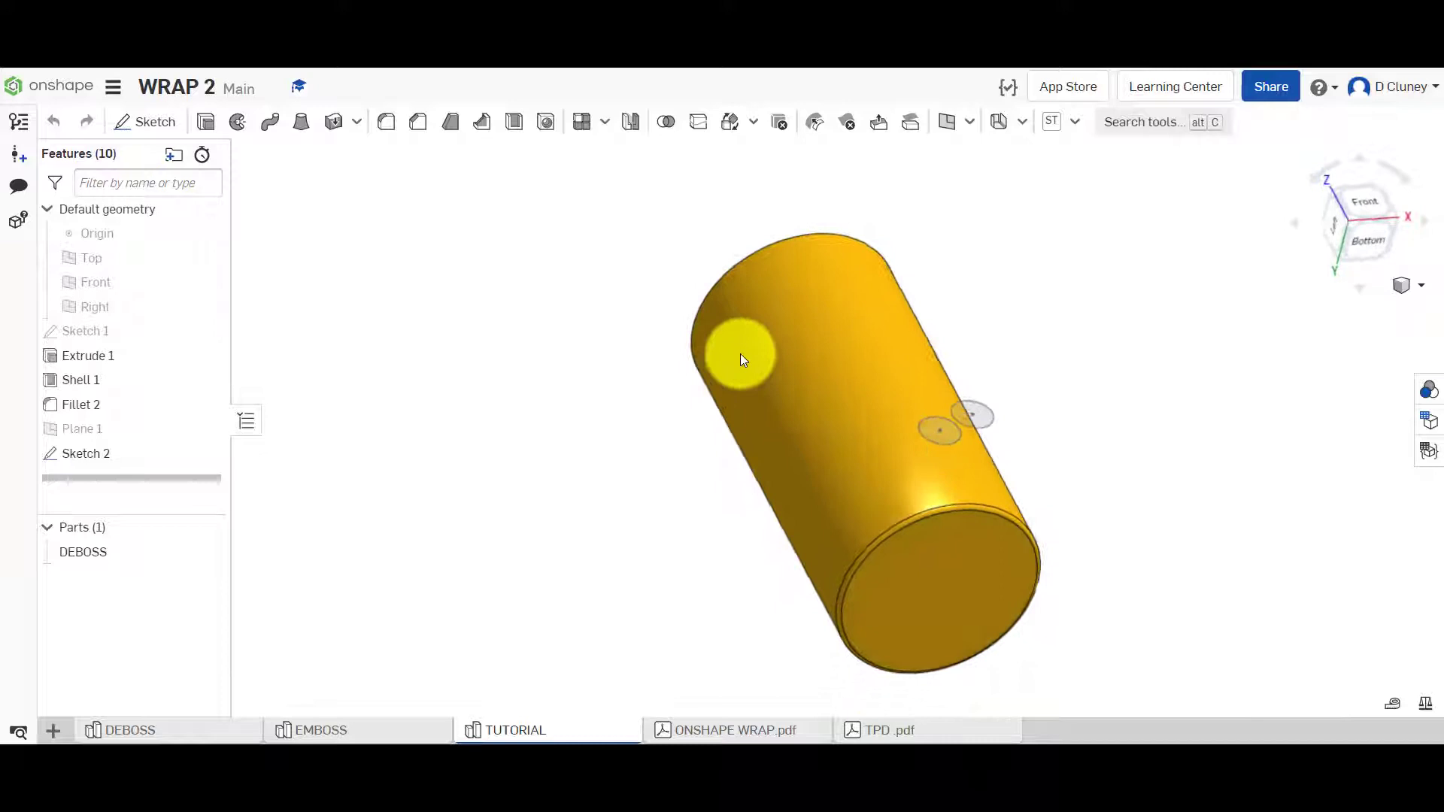
left_click(754, 122)
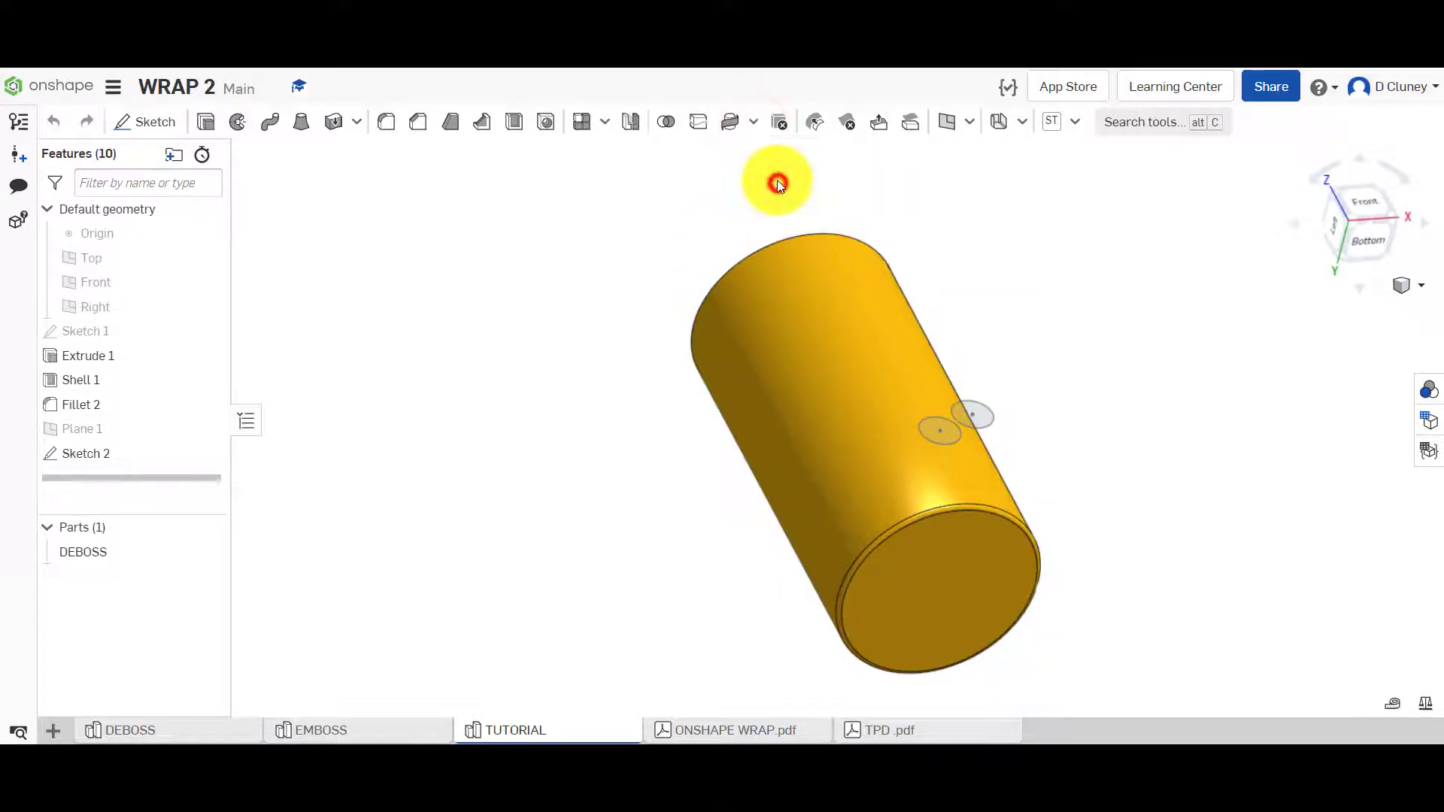
Create a Solid, Remove wrap with both Sketch 2 circles onto the tube's outer face.
left_click(814, 121)
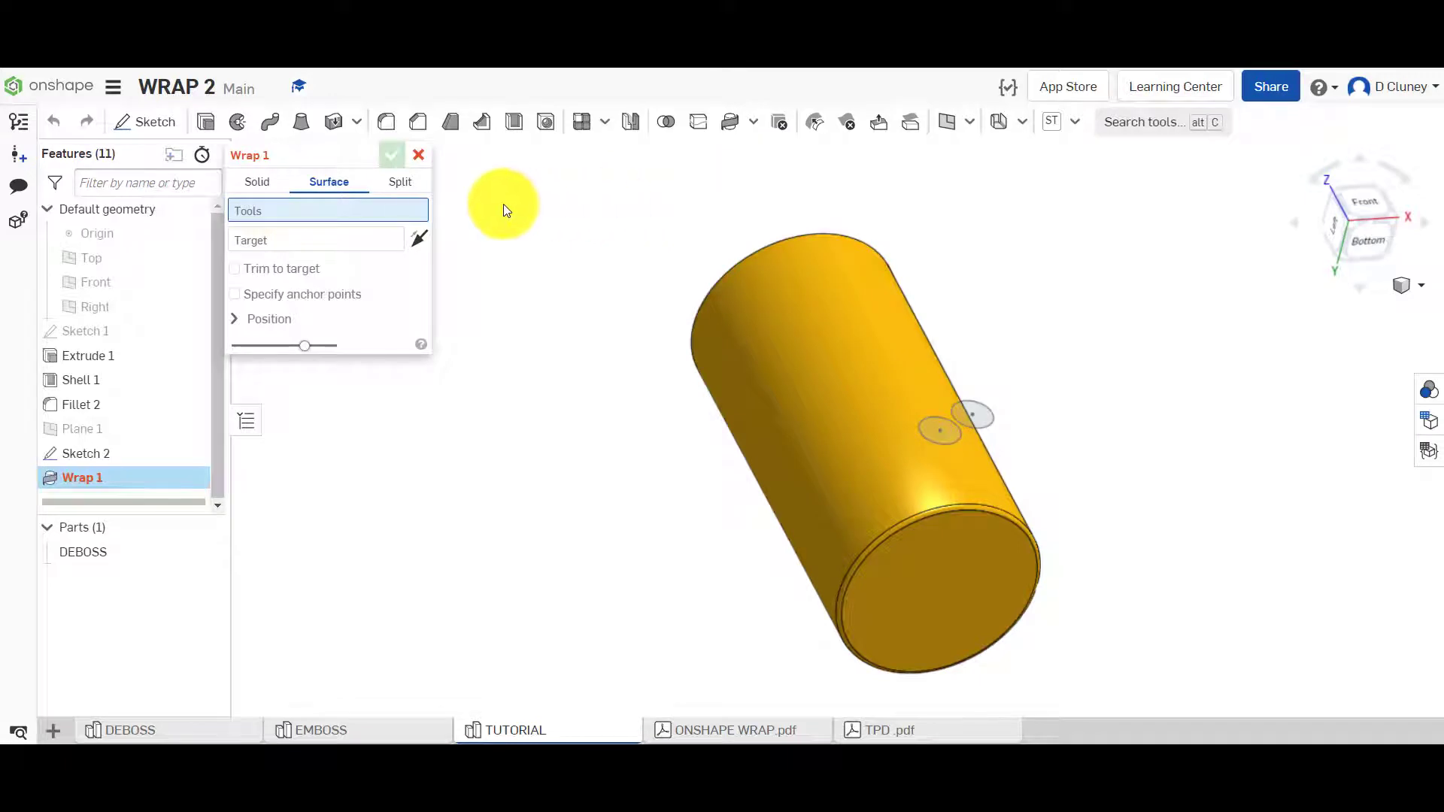
left_click(257, 181)
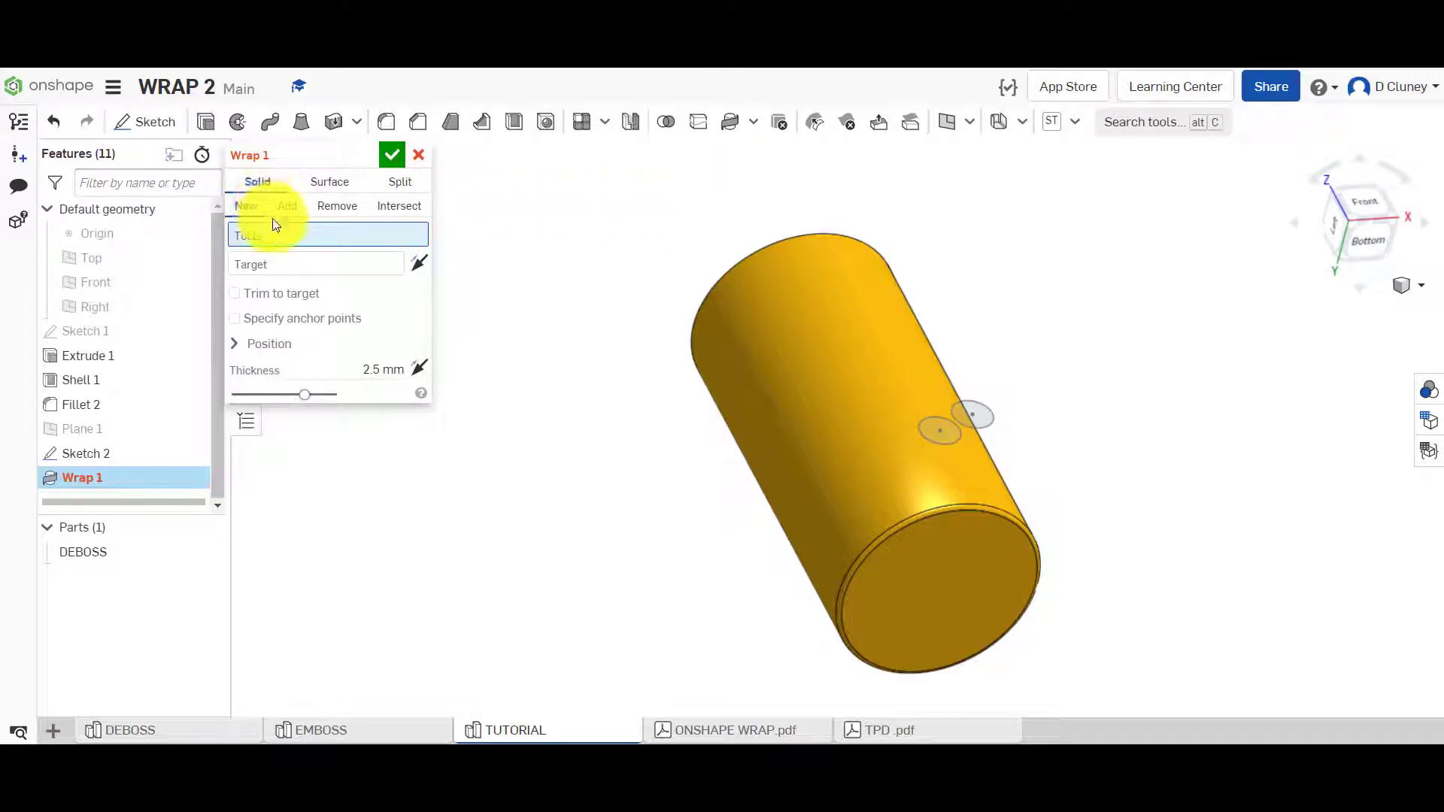
mouse_move(331, 221)
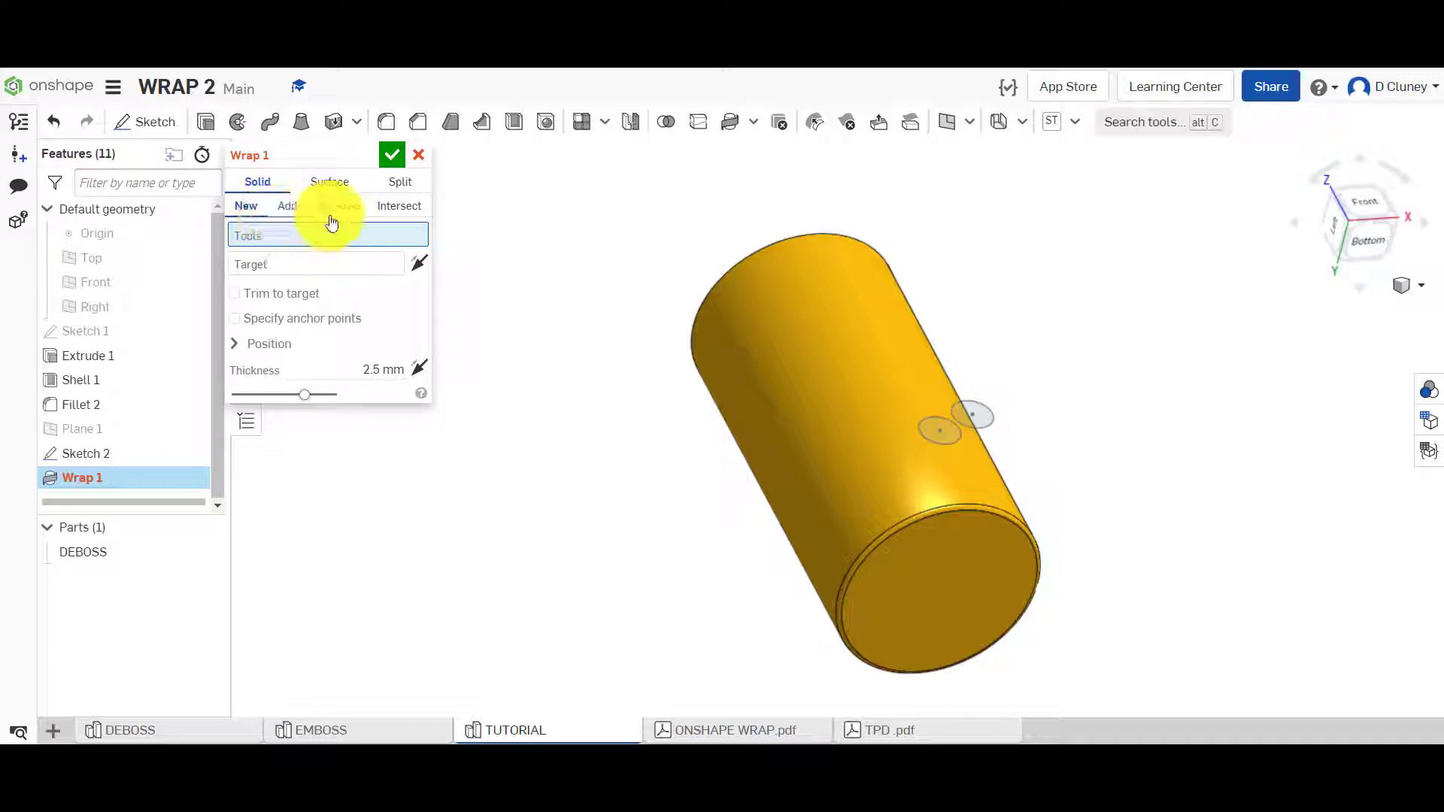
left_click(336, 205)
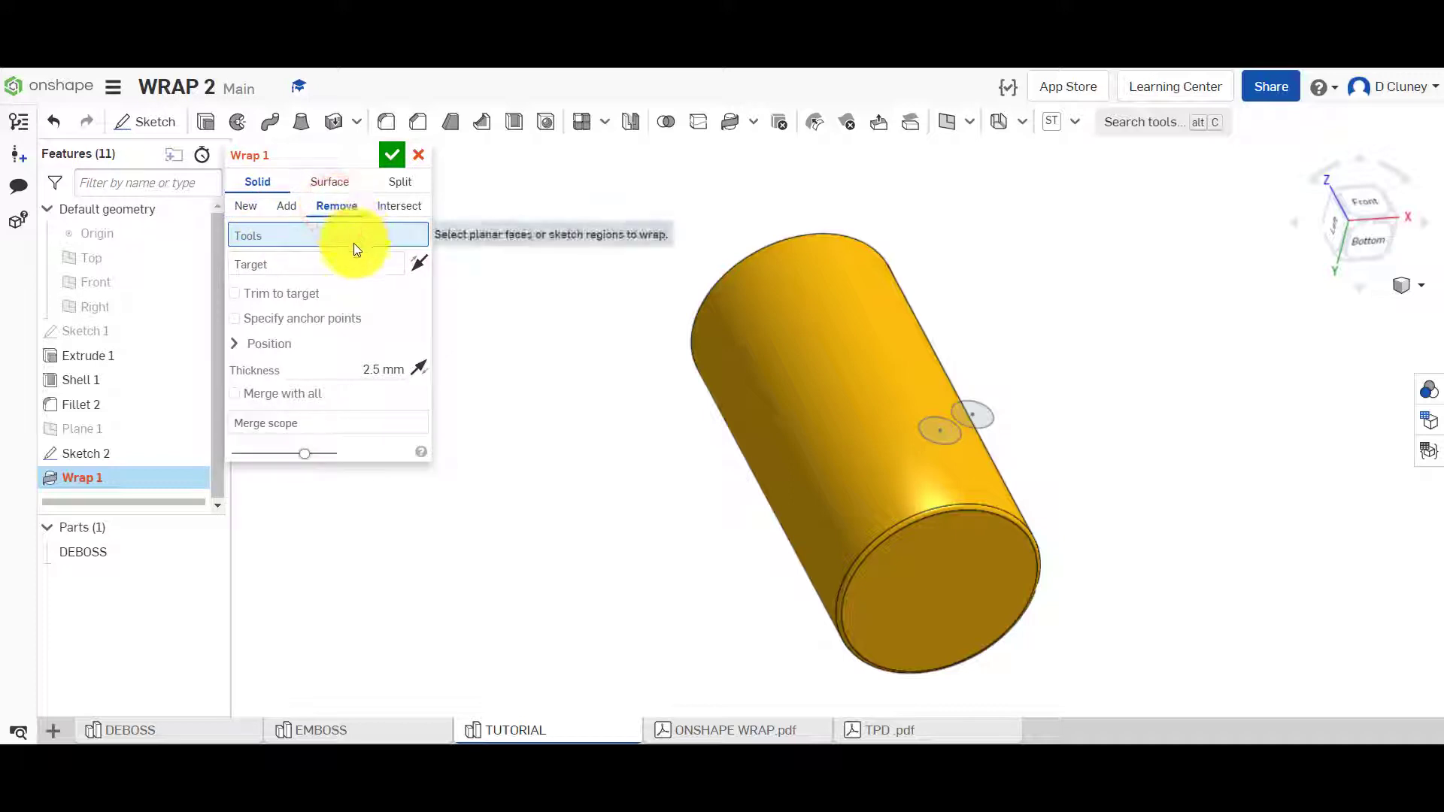
mouse_move(1001, 424)
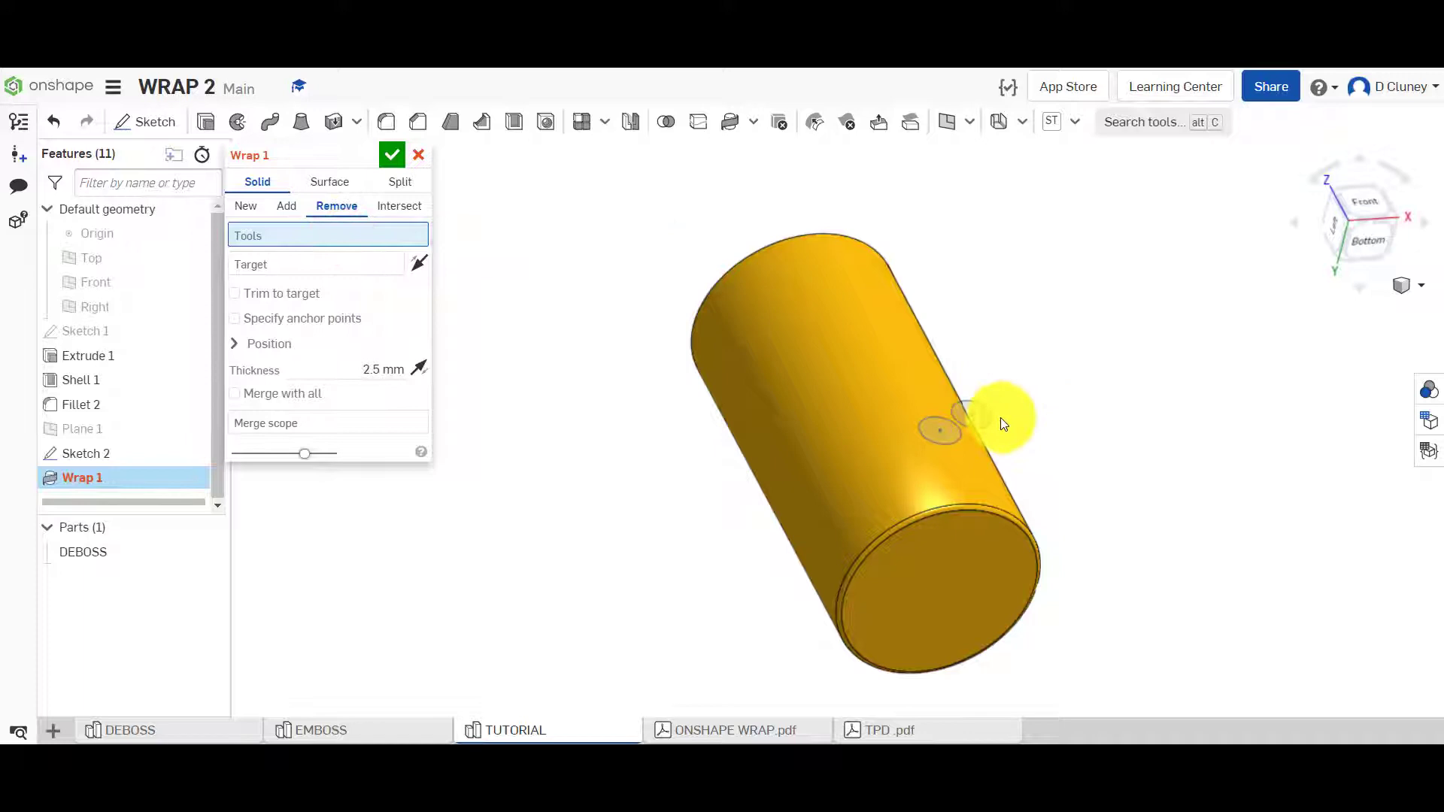
left_click(948, 442)
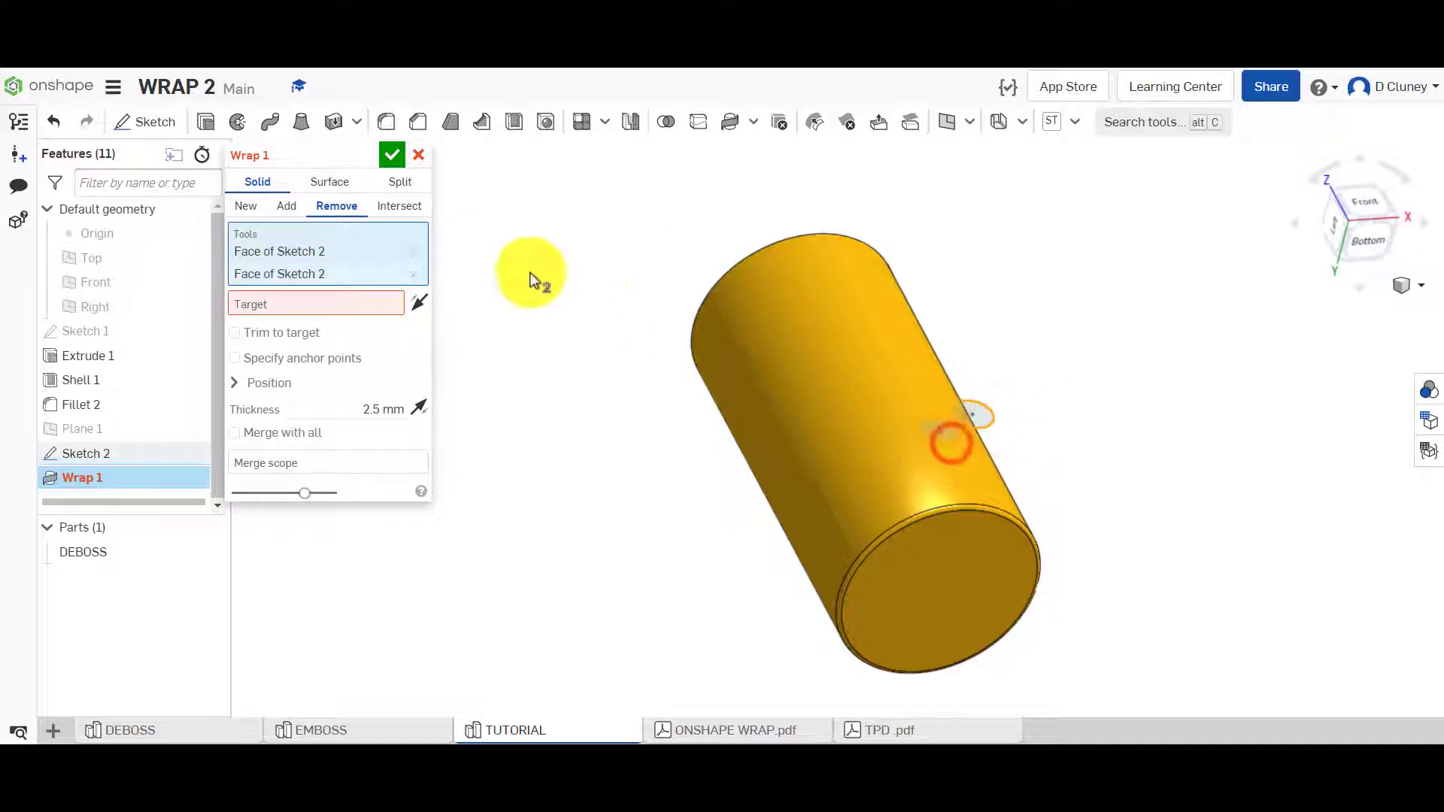
left_click(295, 304)
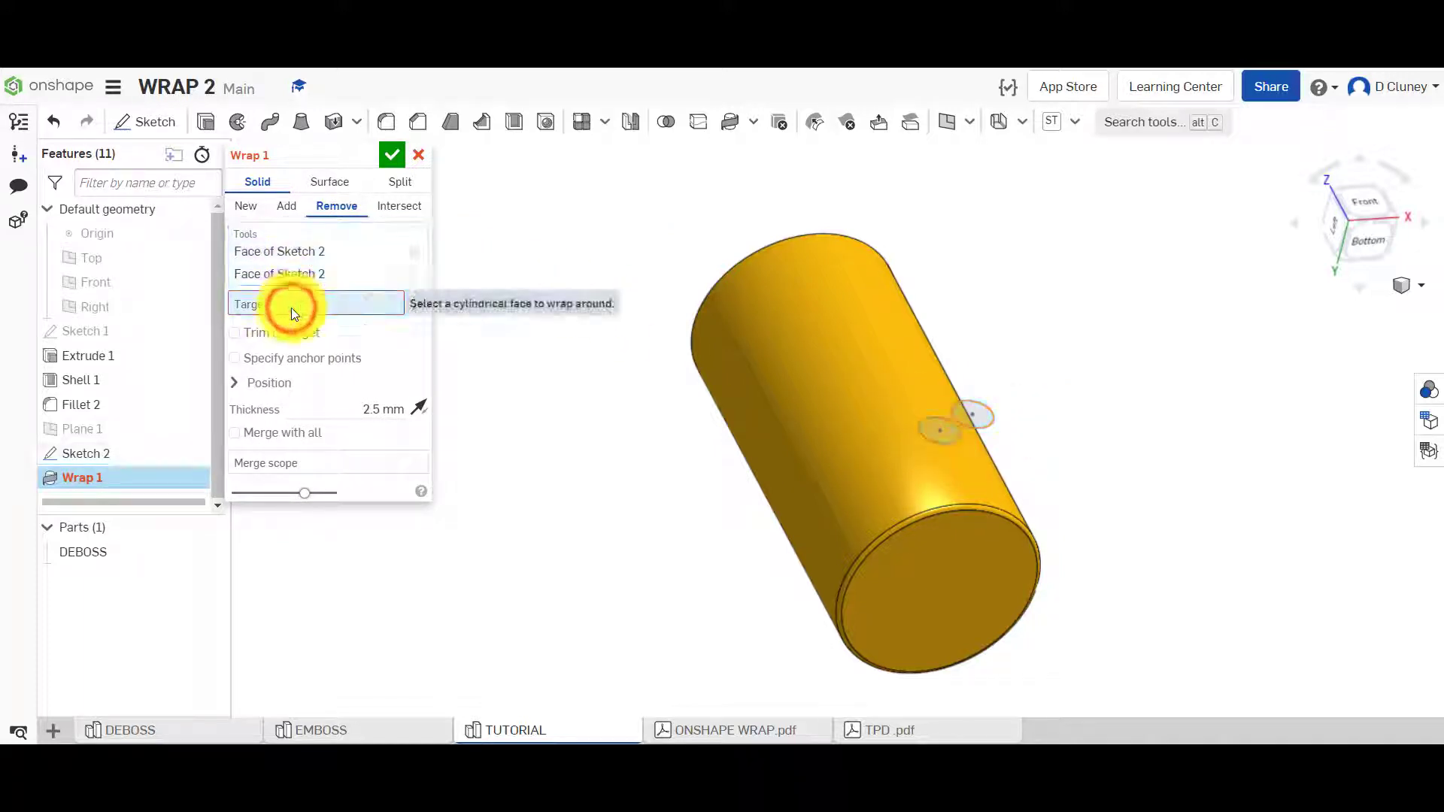
left_click(859, 411)
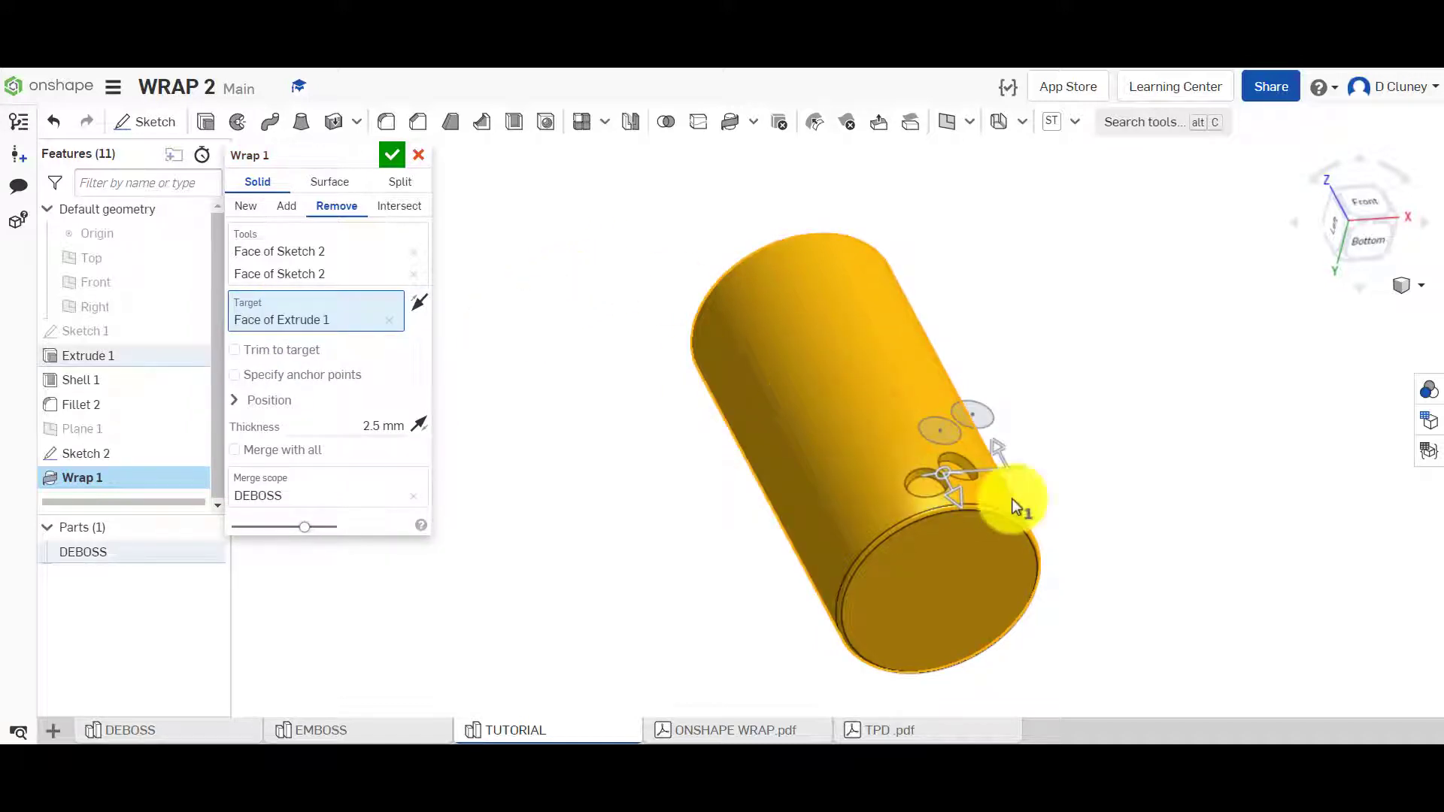
Give the wrap a 2 mm thickness, testing flip and Add before keeping Remove.
scroll("up", 3)
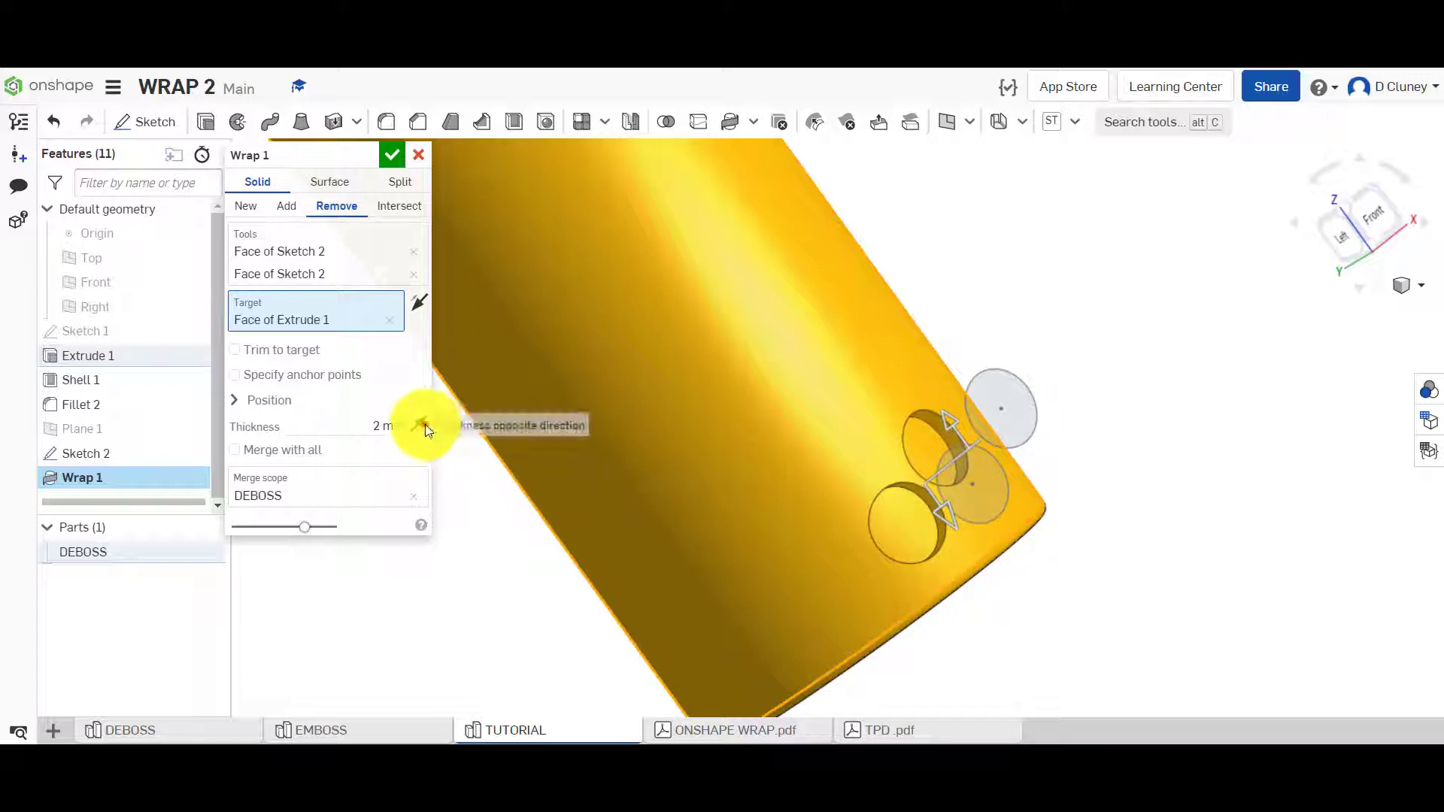
left_click(420, 426)
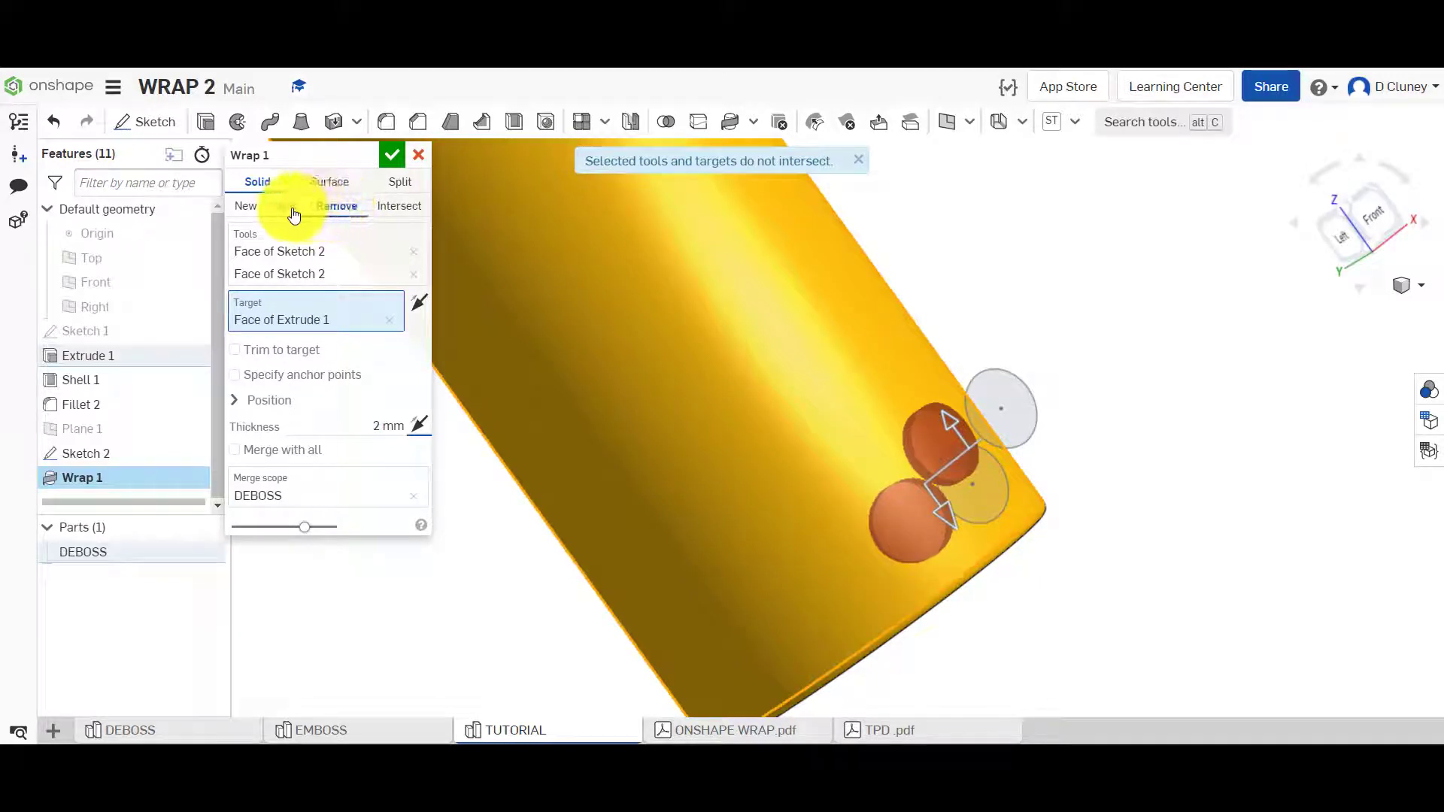
left_click(288, 205)
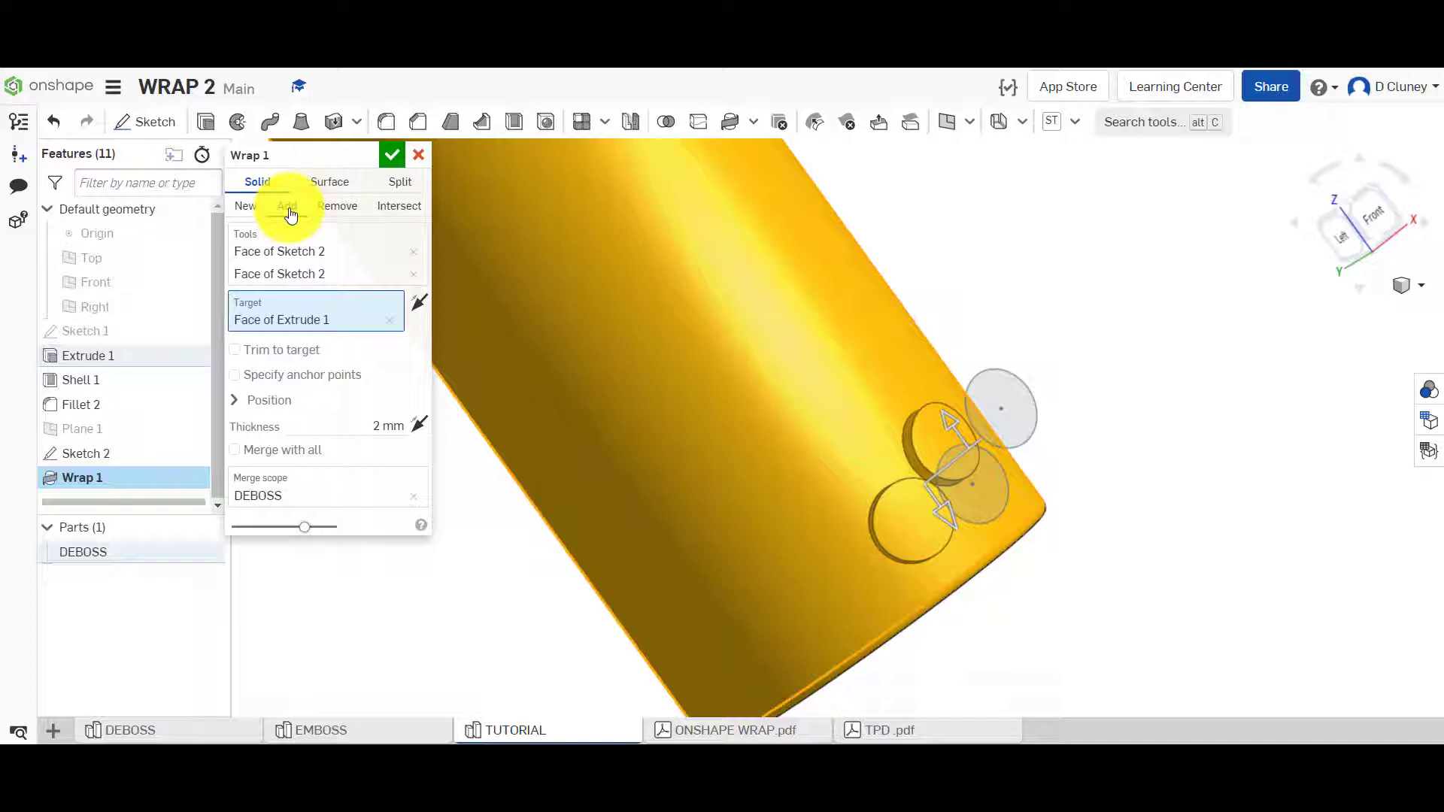
left_click(337, 205)
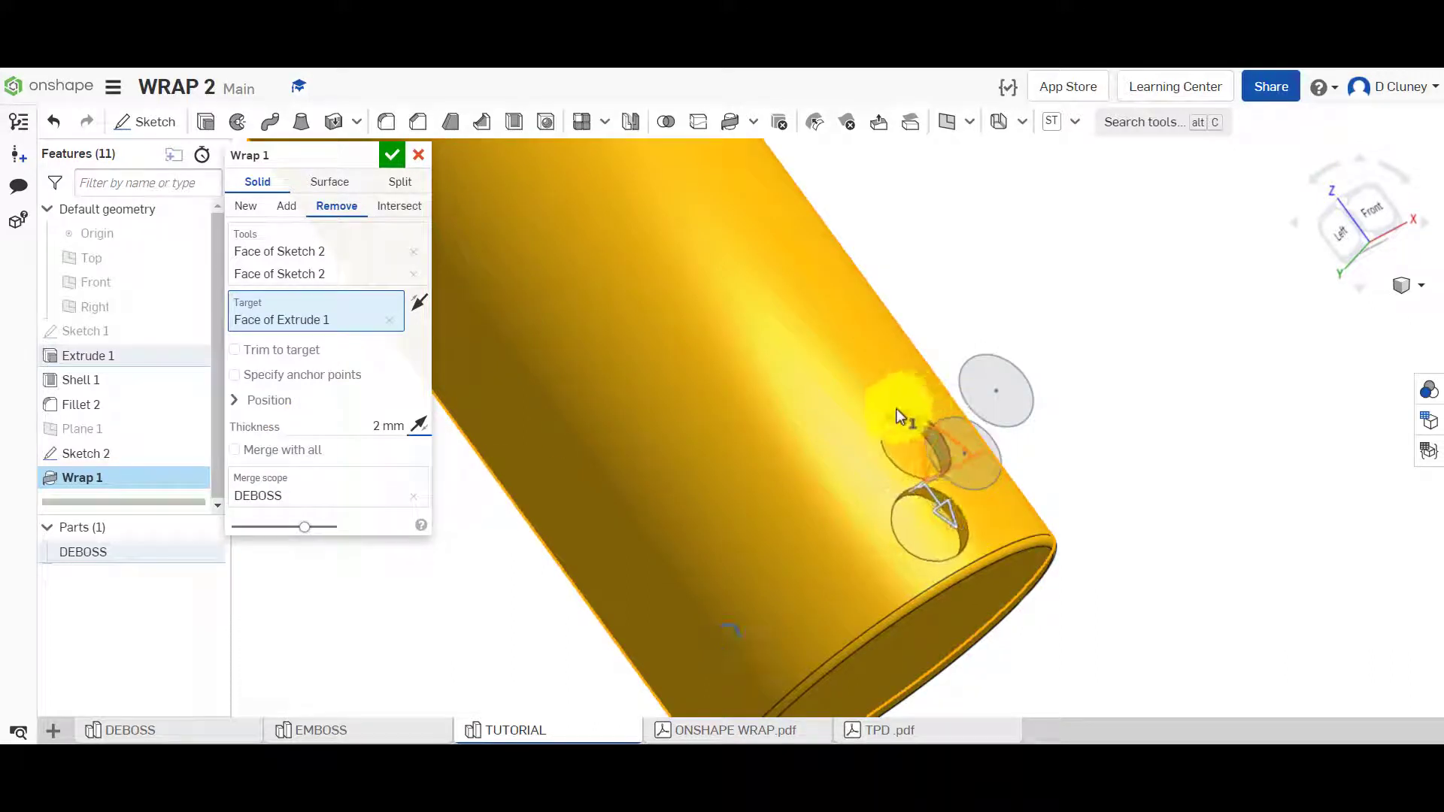
mouse_move(935, 516)
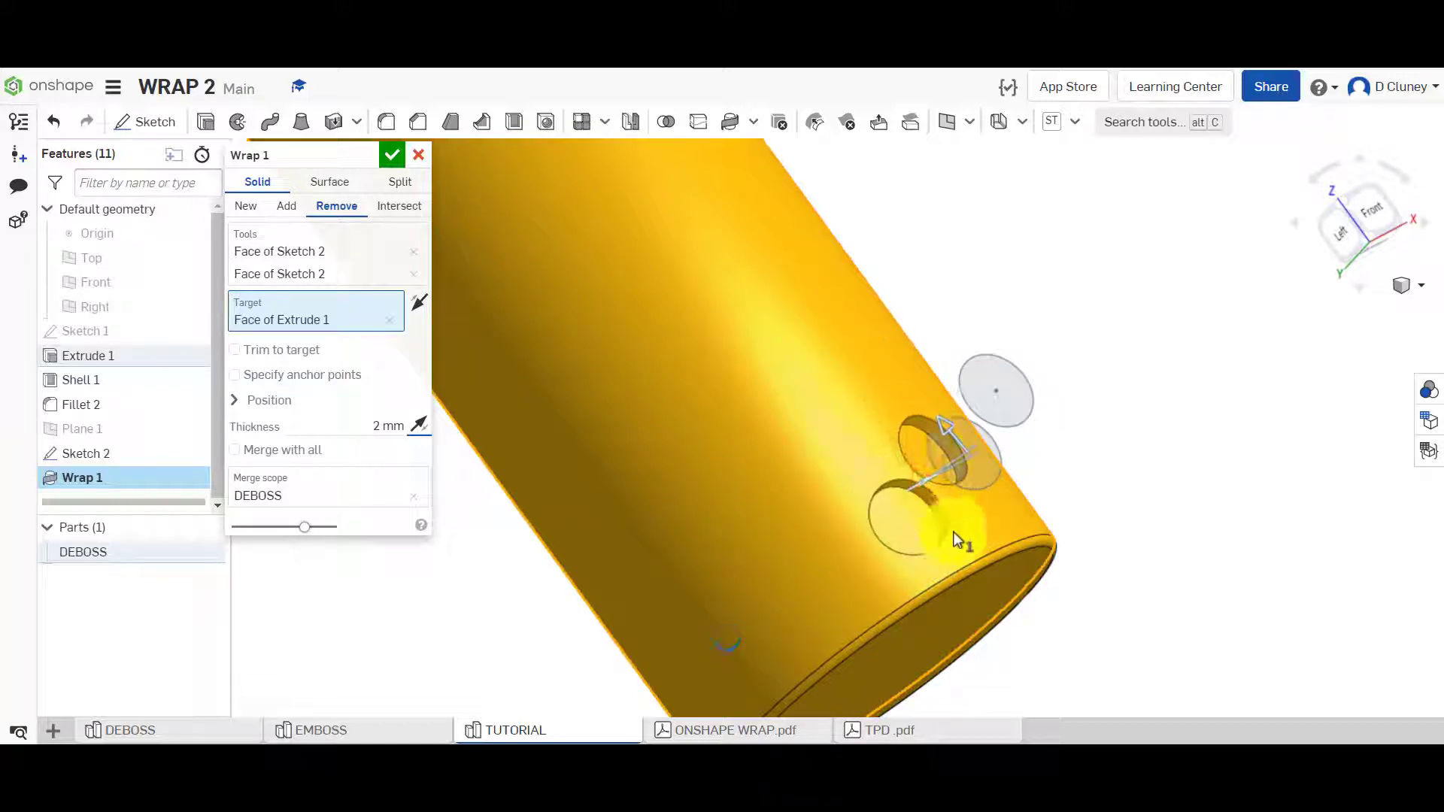
mouse_move(1155, 491)
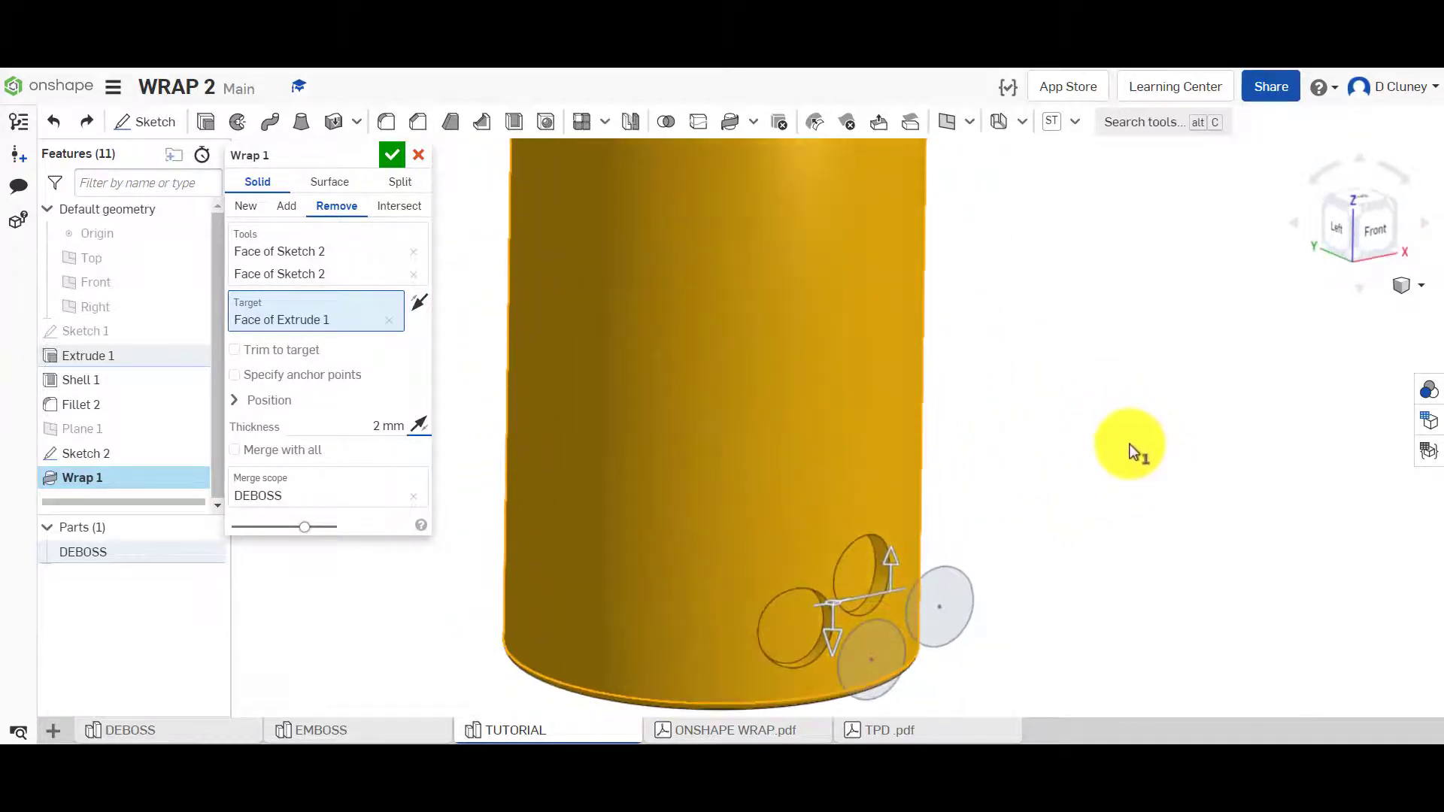
left_click(391, 153)
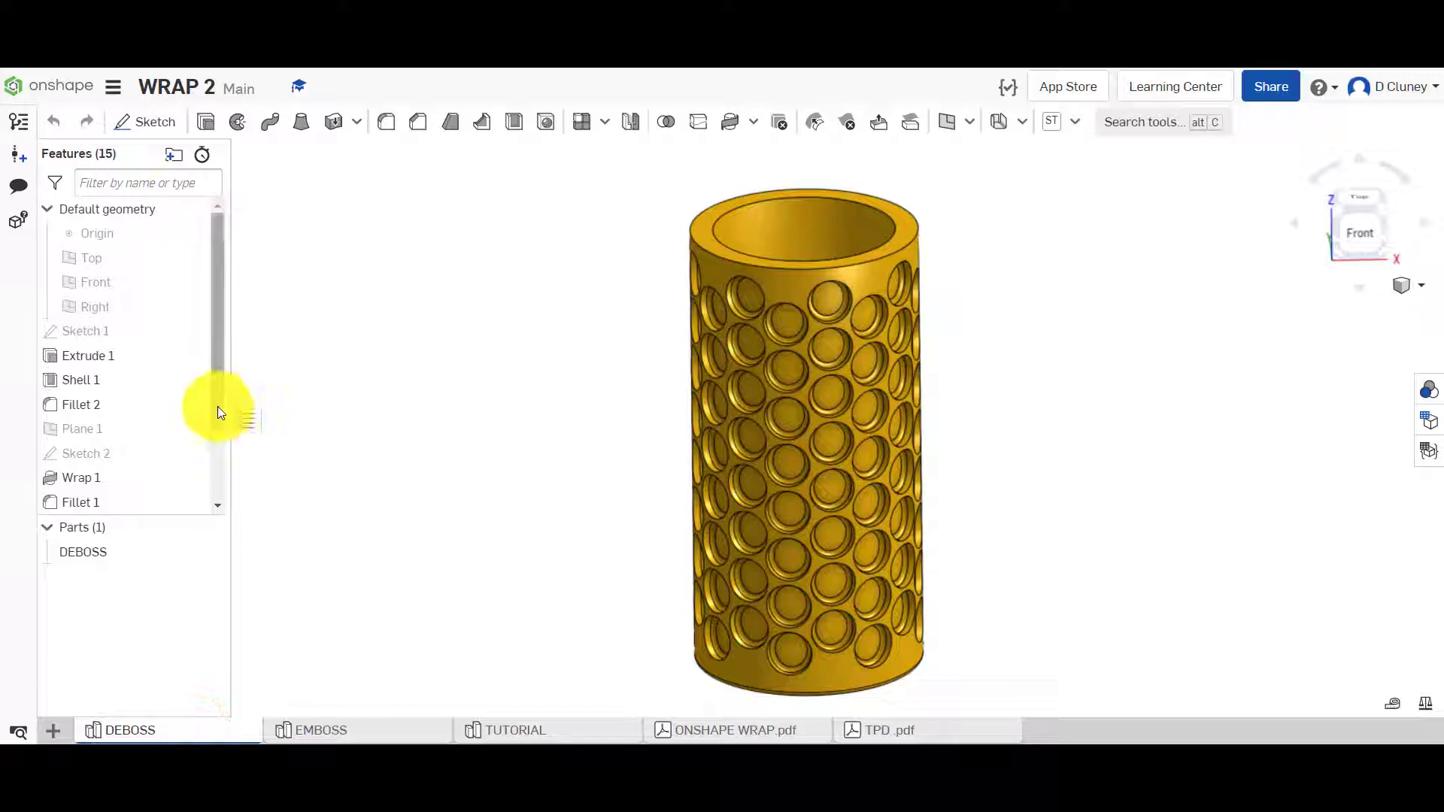
scroll("down", 3)
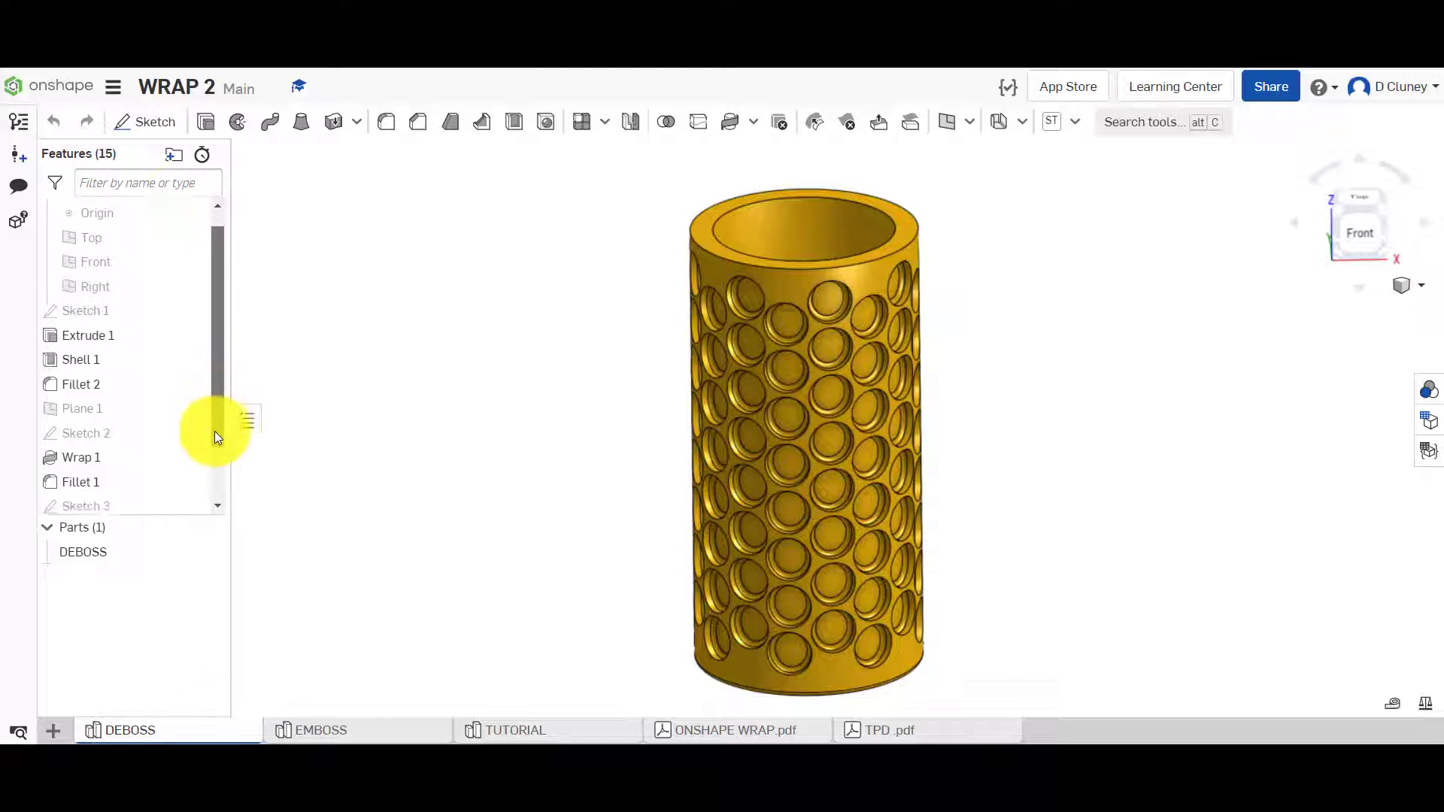
scroll("down", 3)
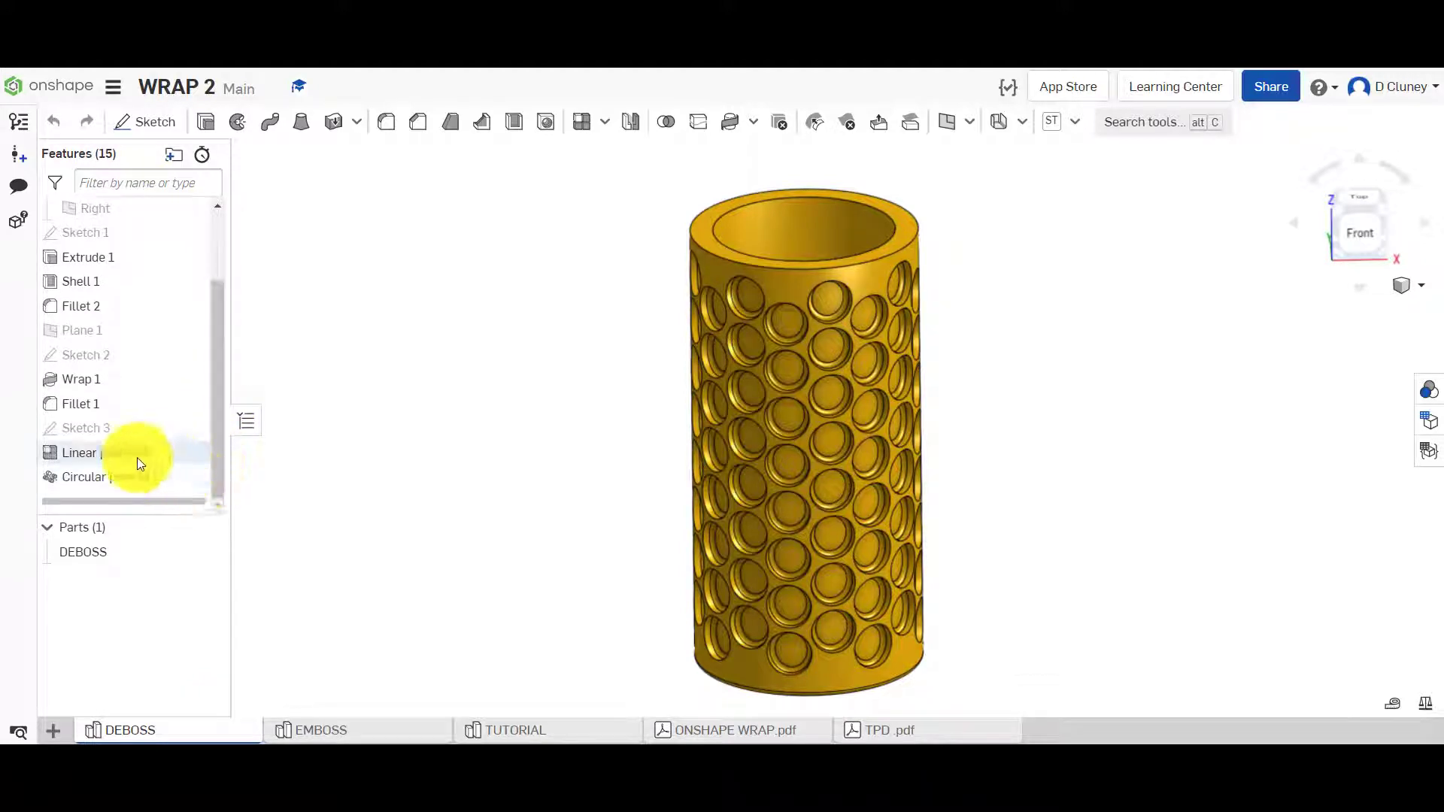
right_click(105, 452)
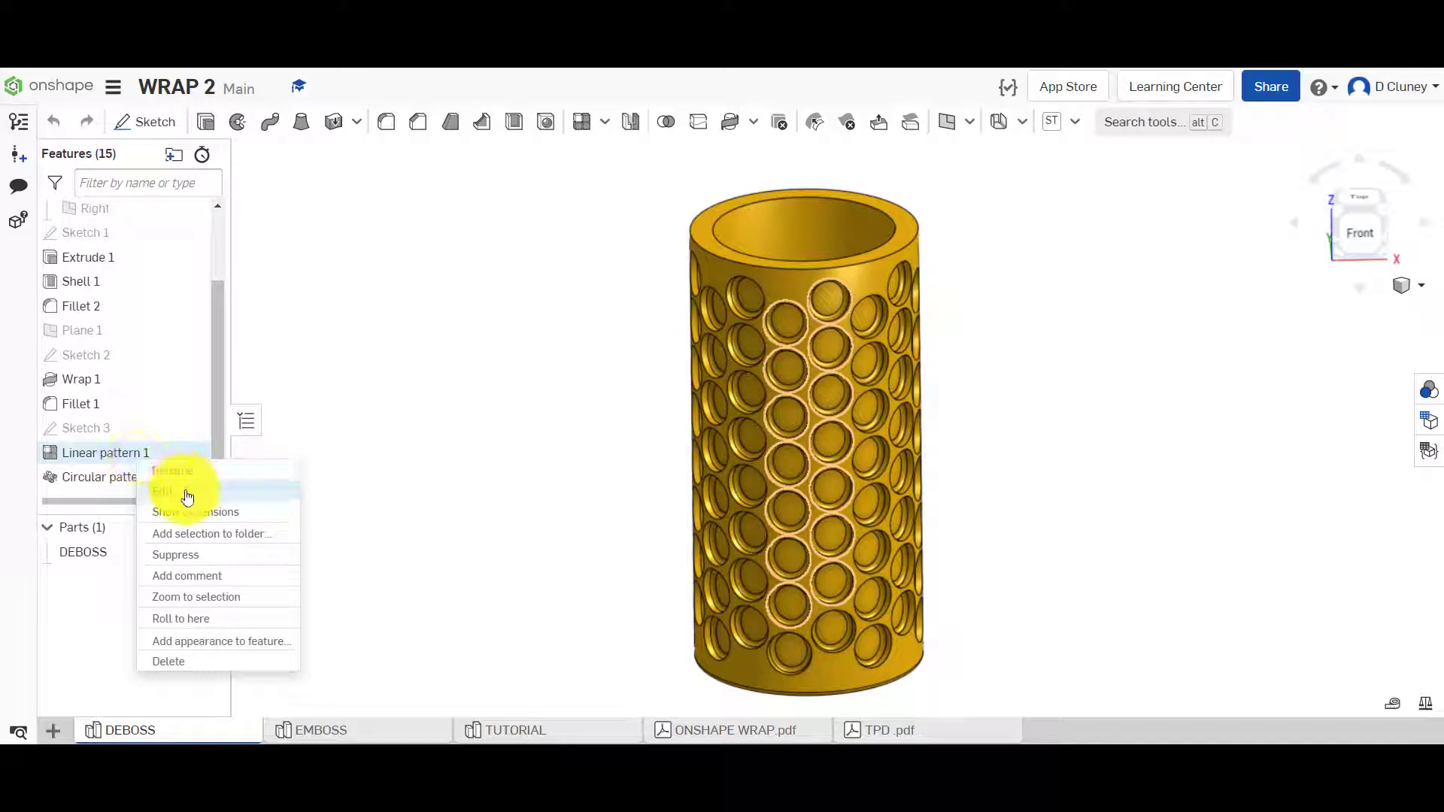
left_click(163, 491)
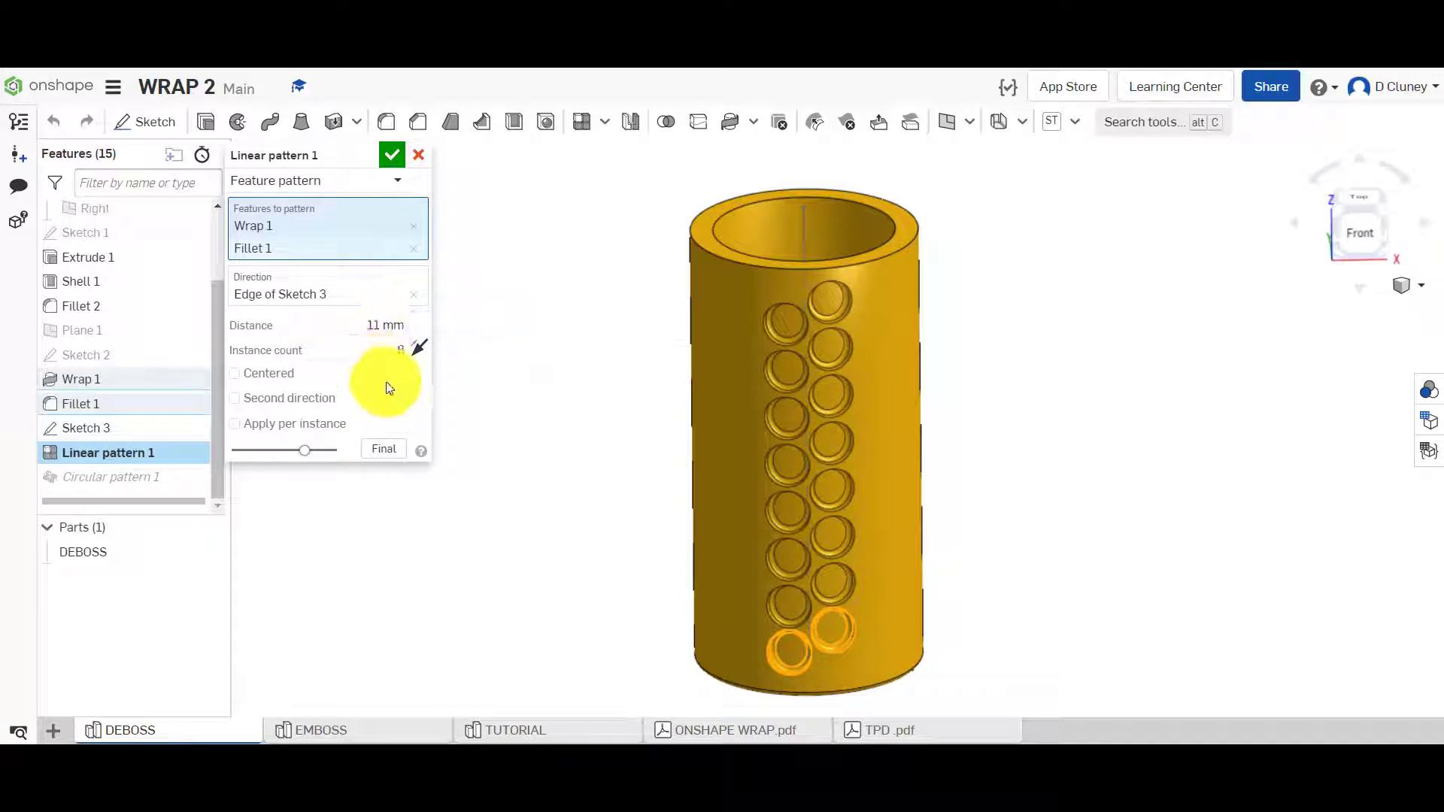
left_click(391, 153)
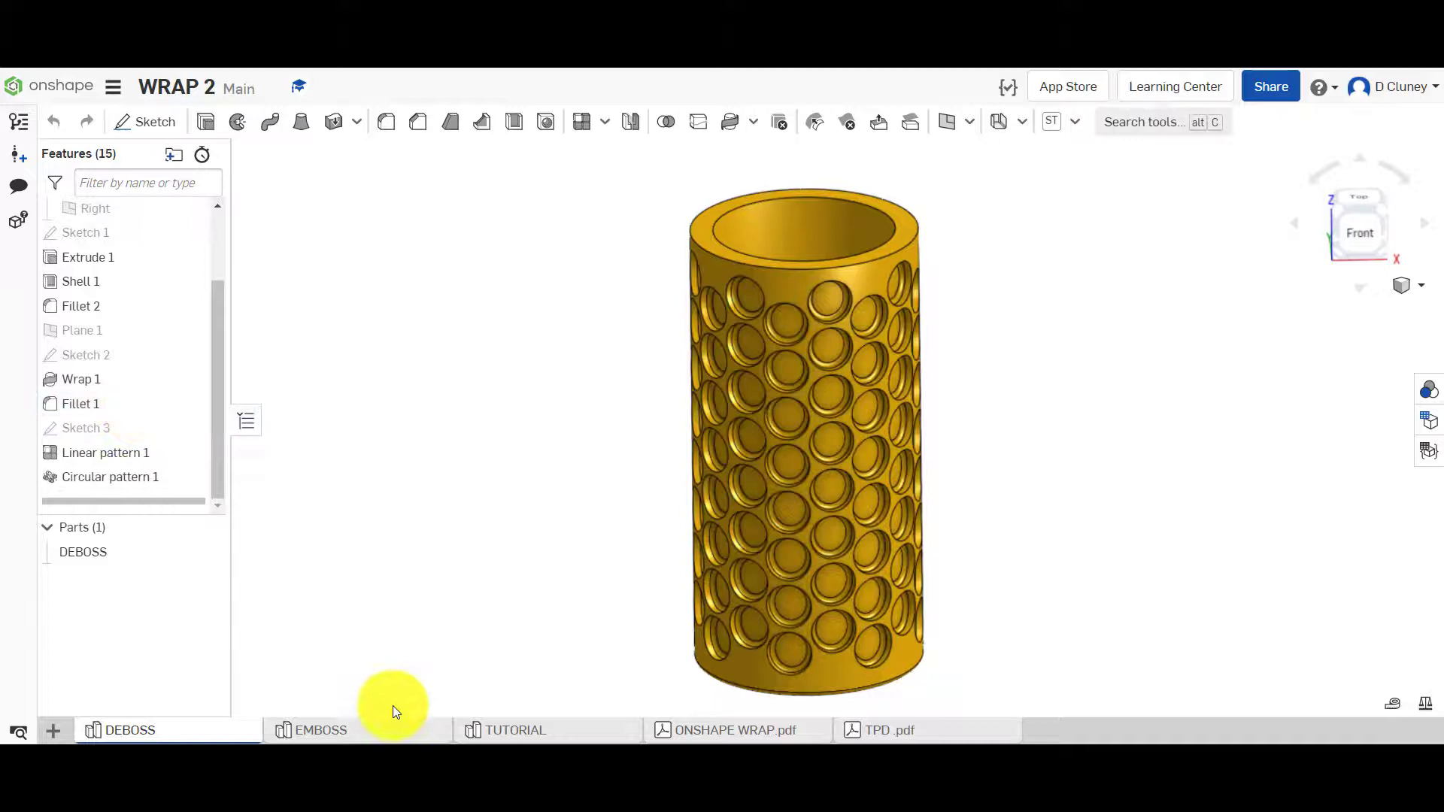
mouse_move(512, 714)
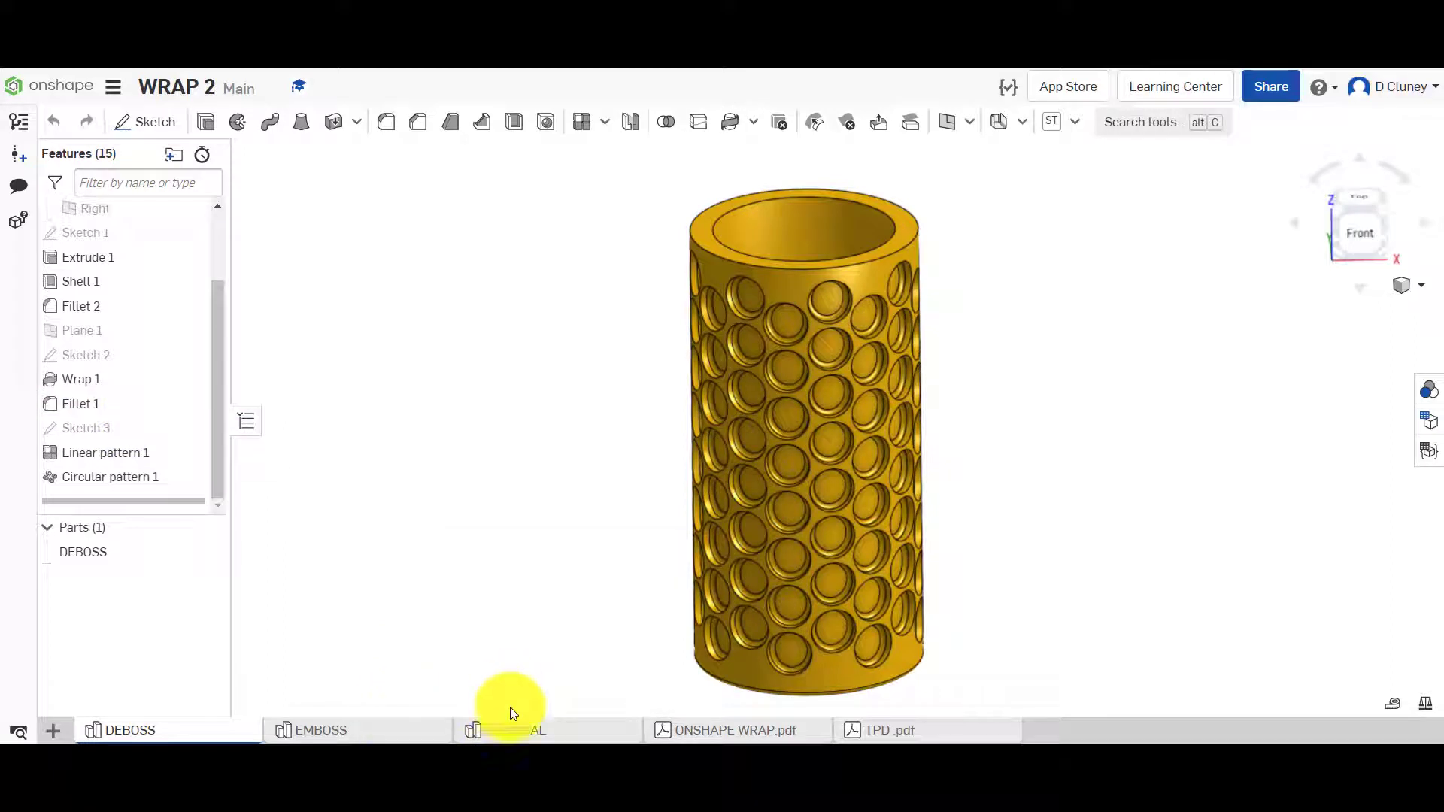
In TUTORIAL, round both Wrap 1 recess edges with a 1 mm fillet.
left_click(514, 729)
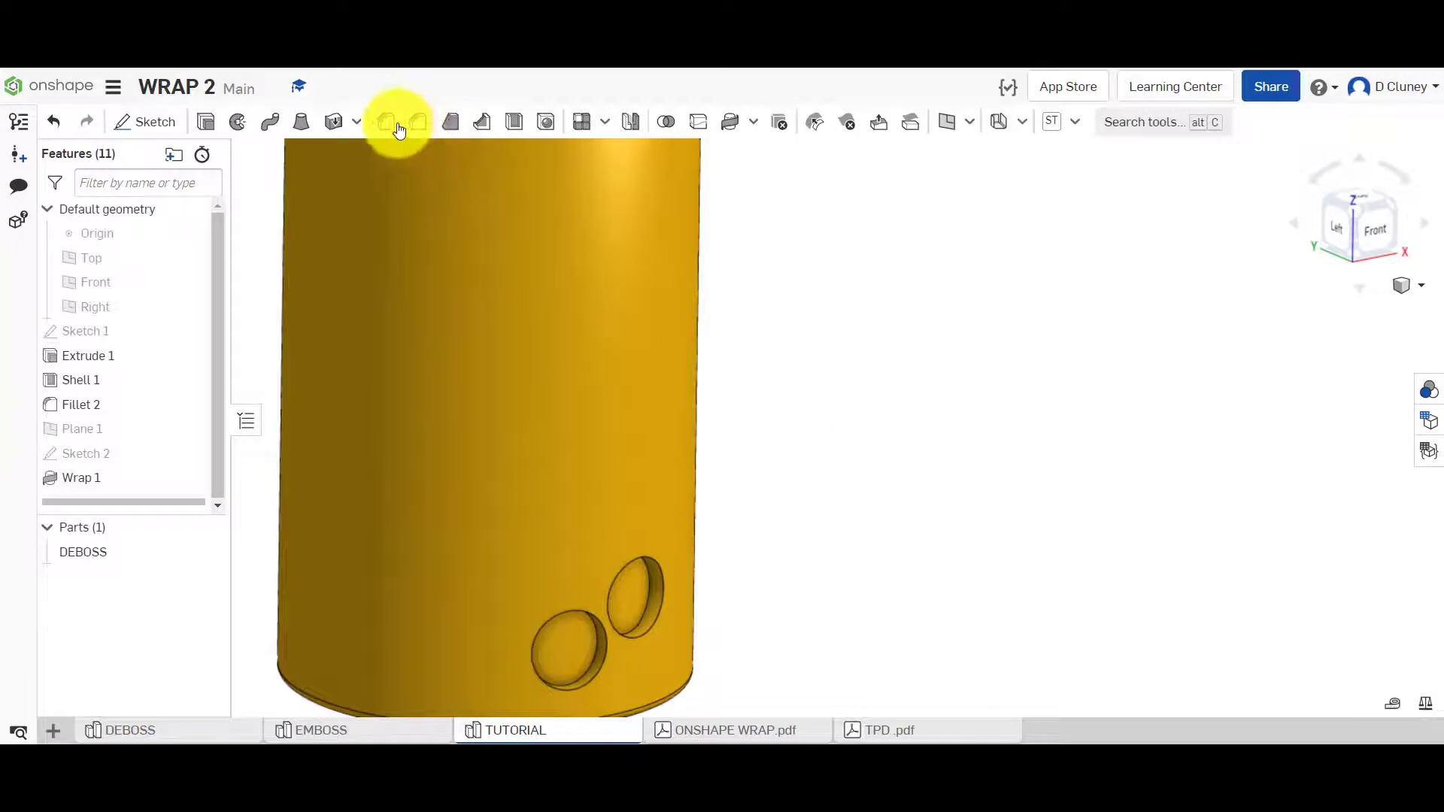
left_click(385, 122)
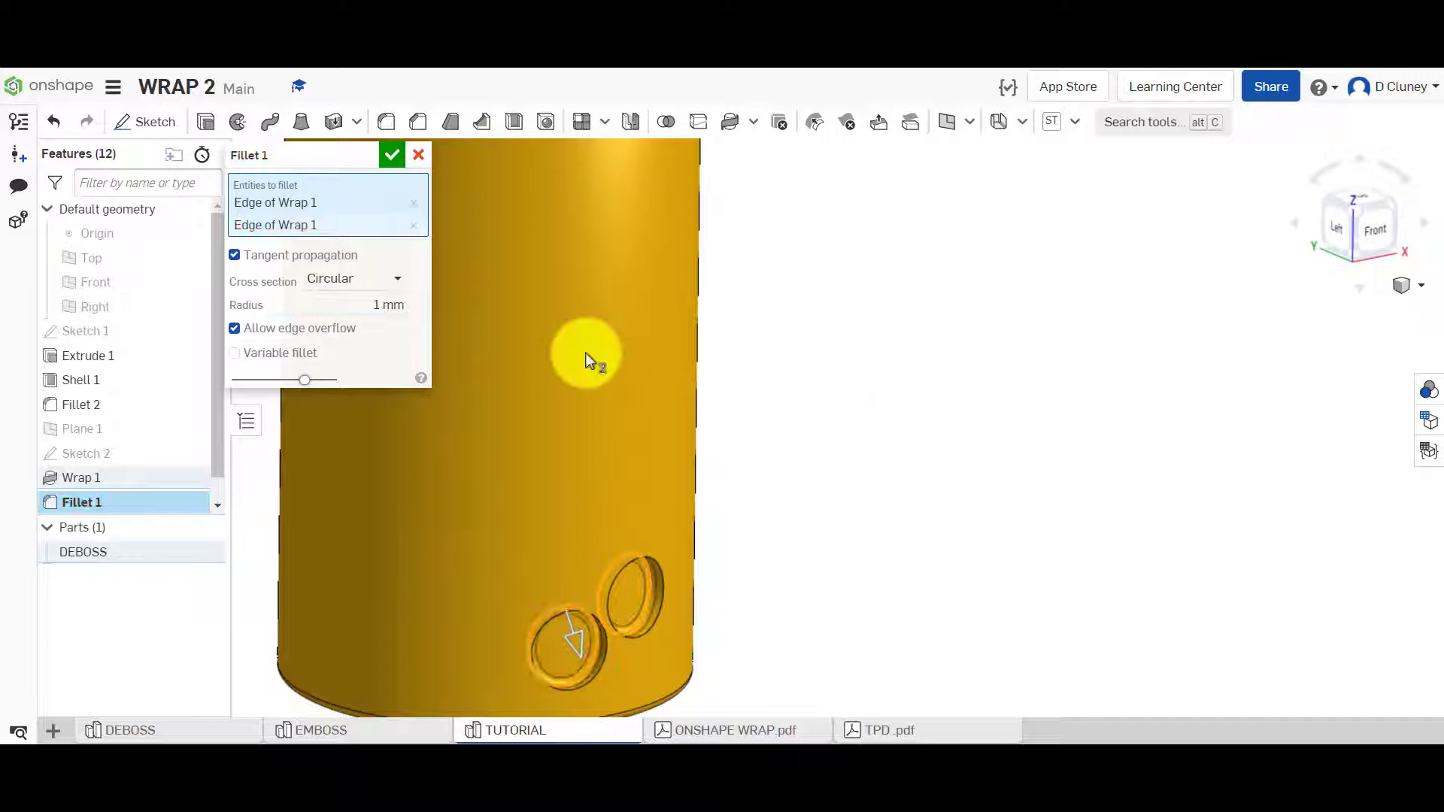
left_click(390, 155)
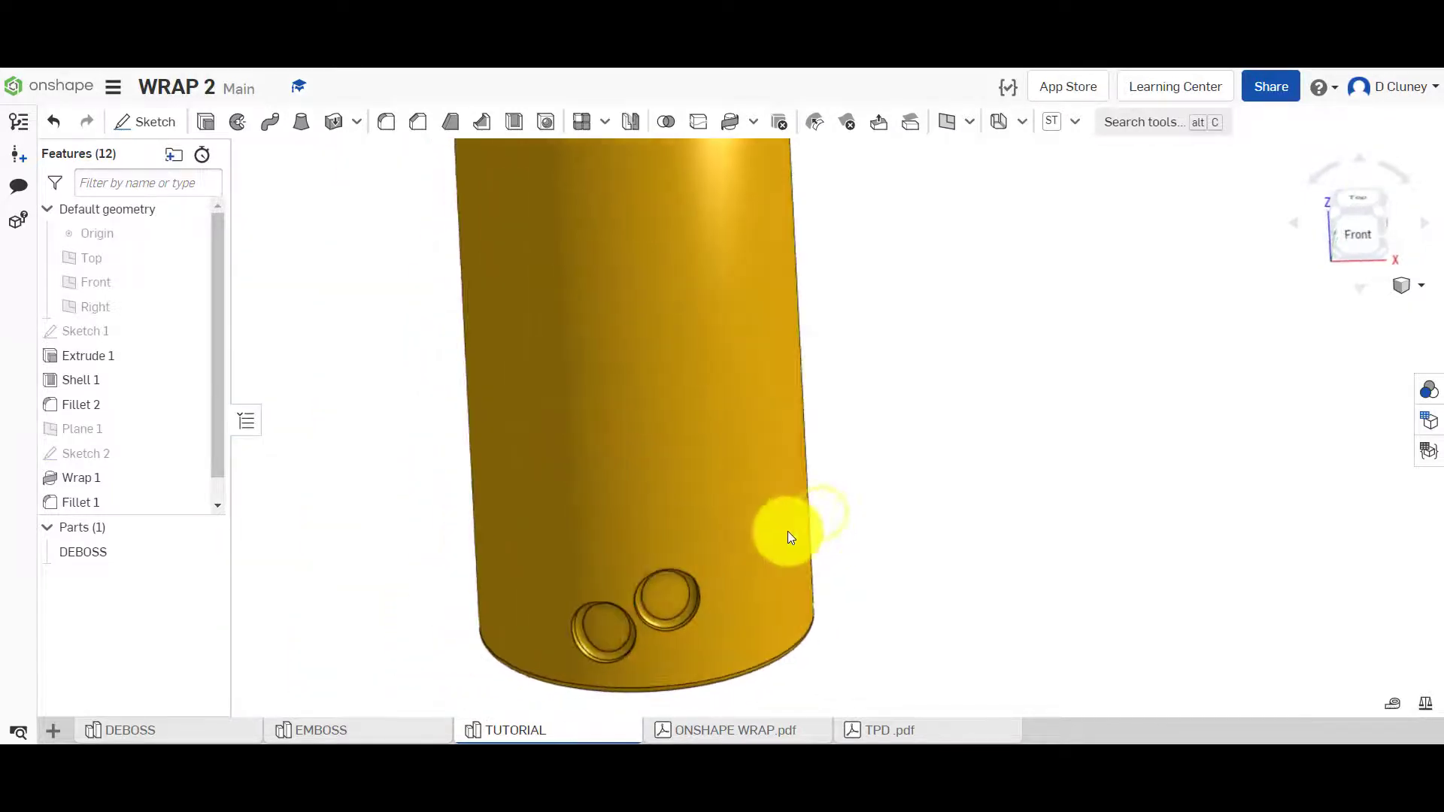
mouse_move(586, 120)
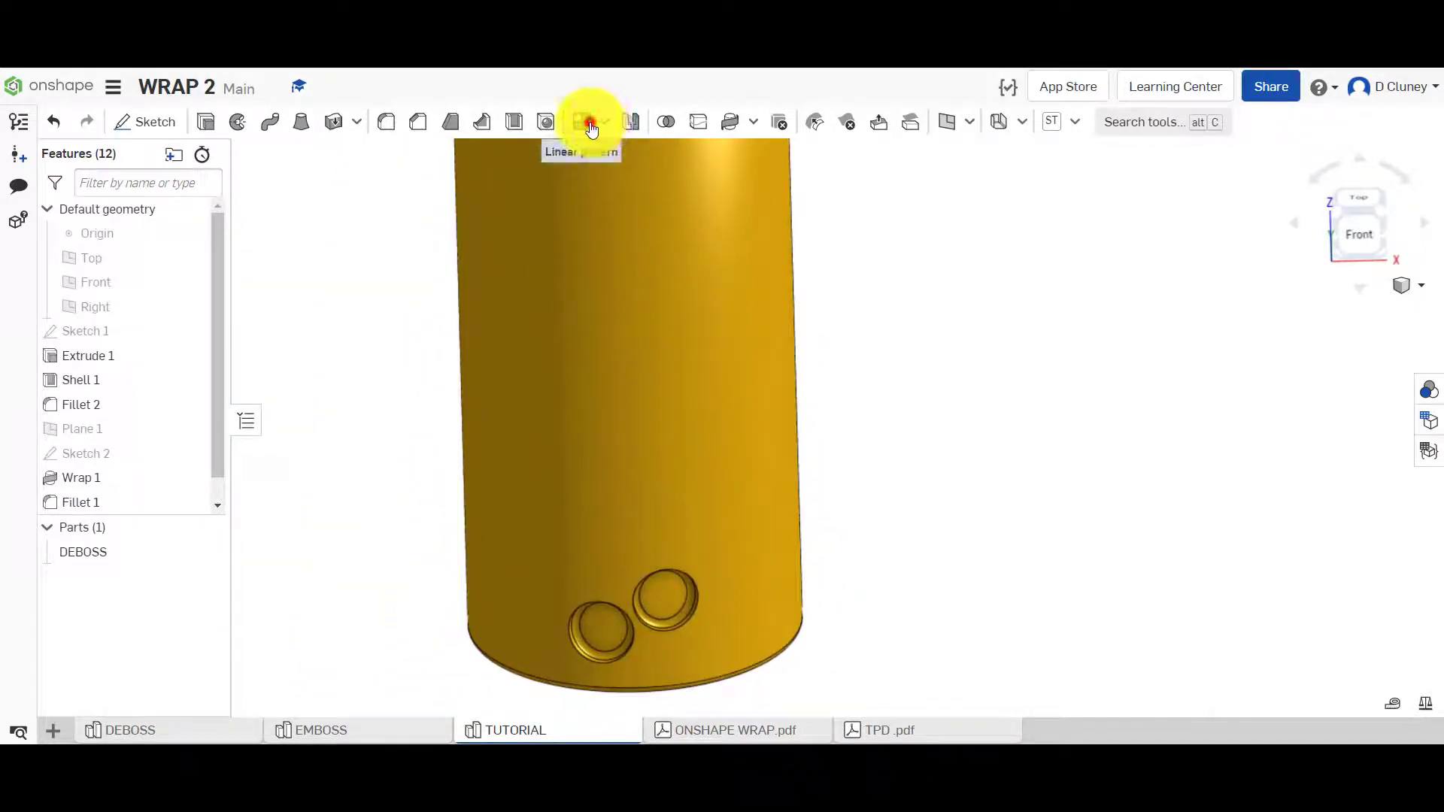
Linearly pattern Wrap 1 and Fillet 1 along the shell face with 11 mm spacing.
left_click(586, 120)
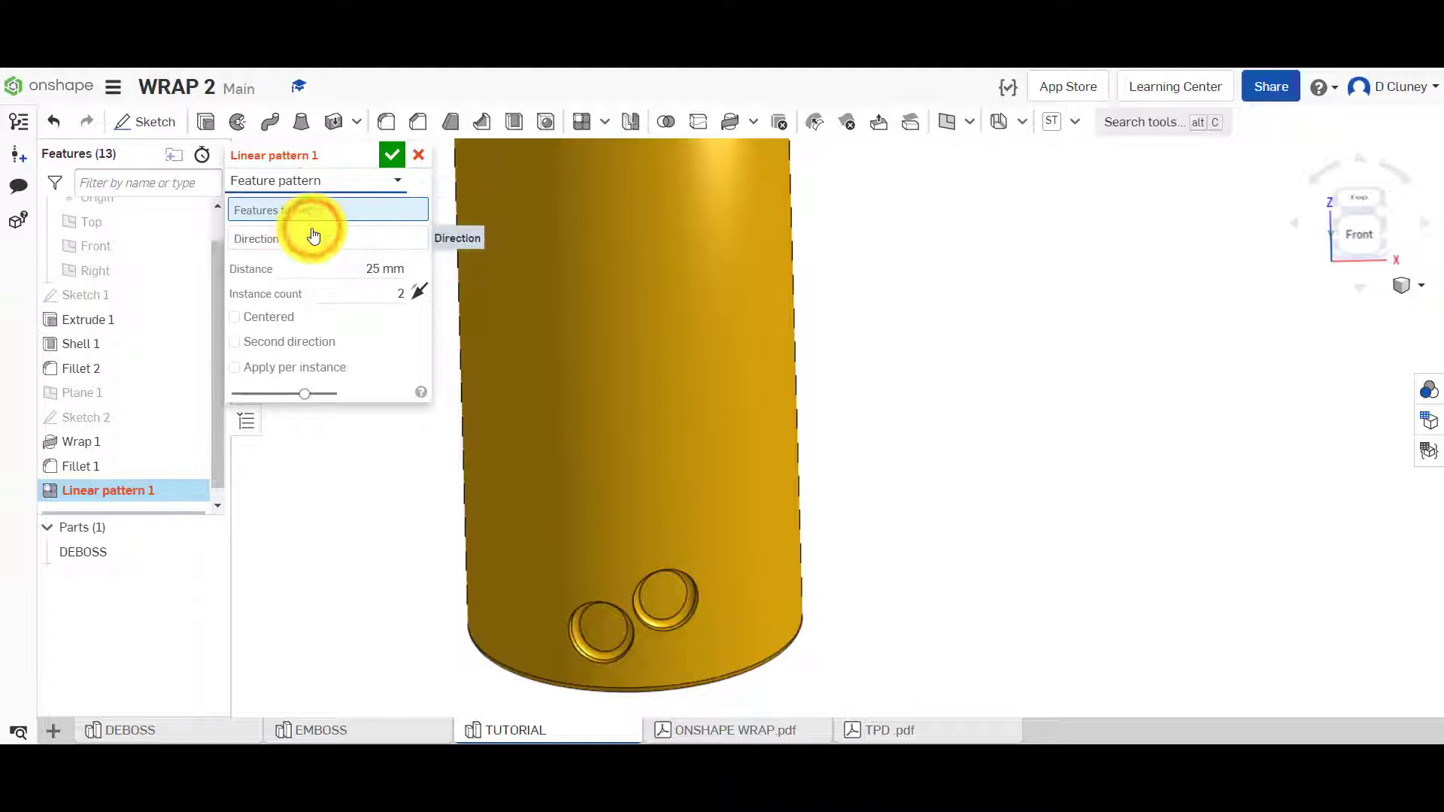
left_click(81, 441)
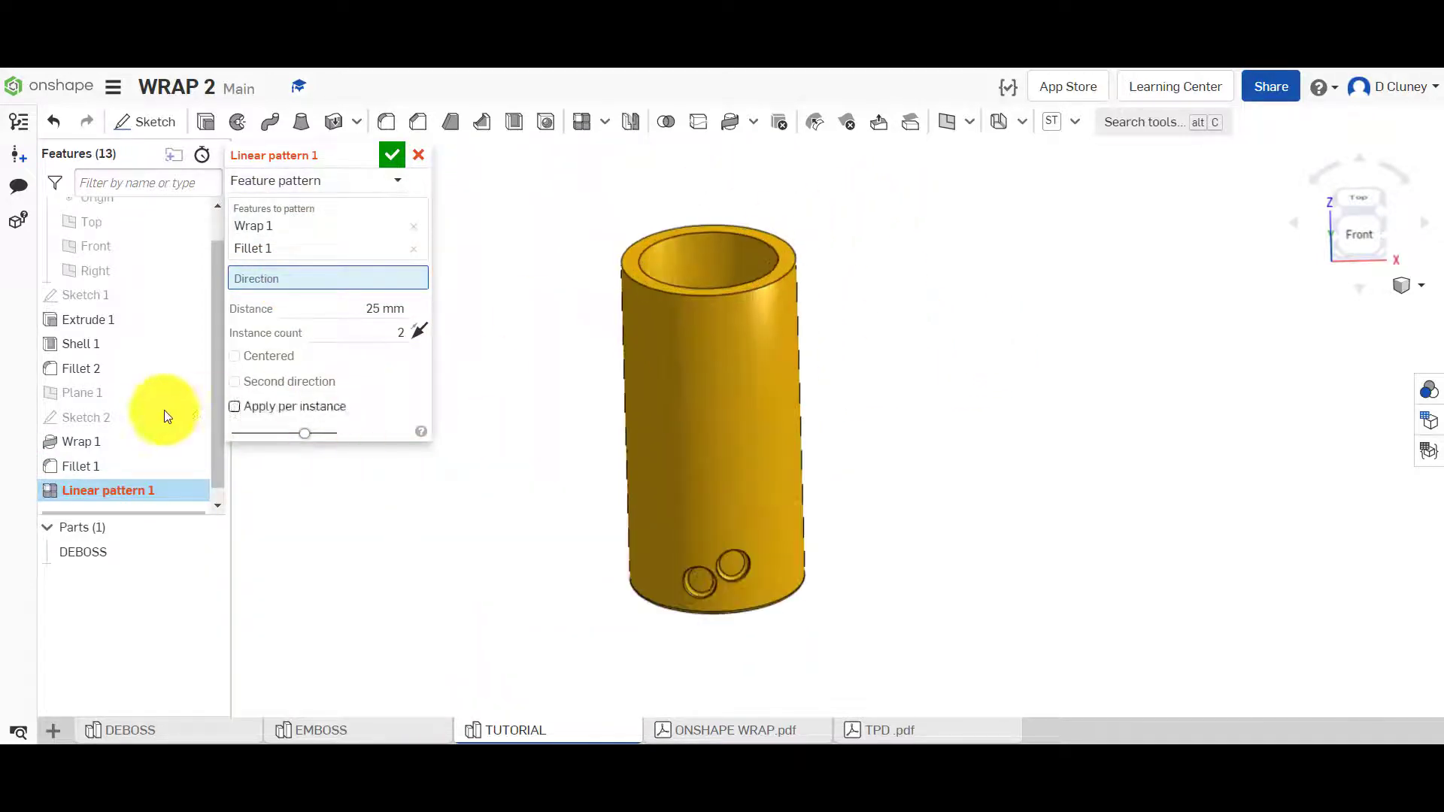
mouse_move(124, 393)
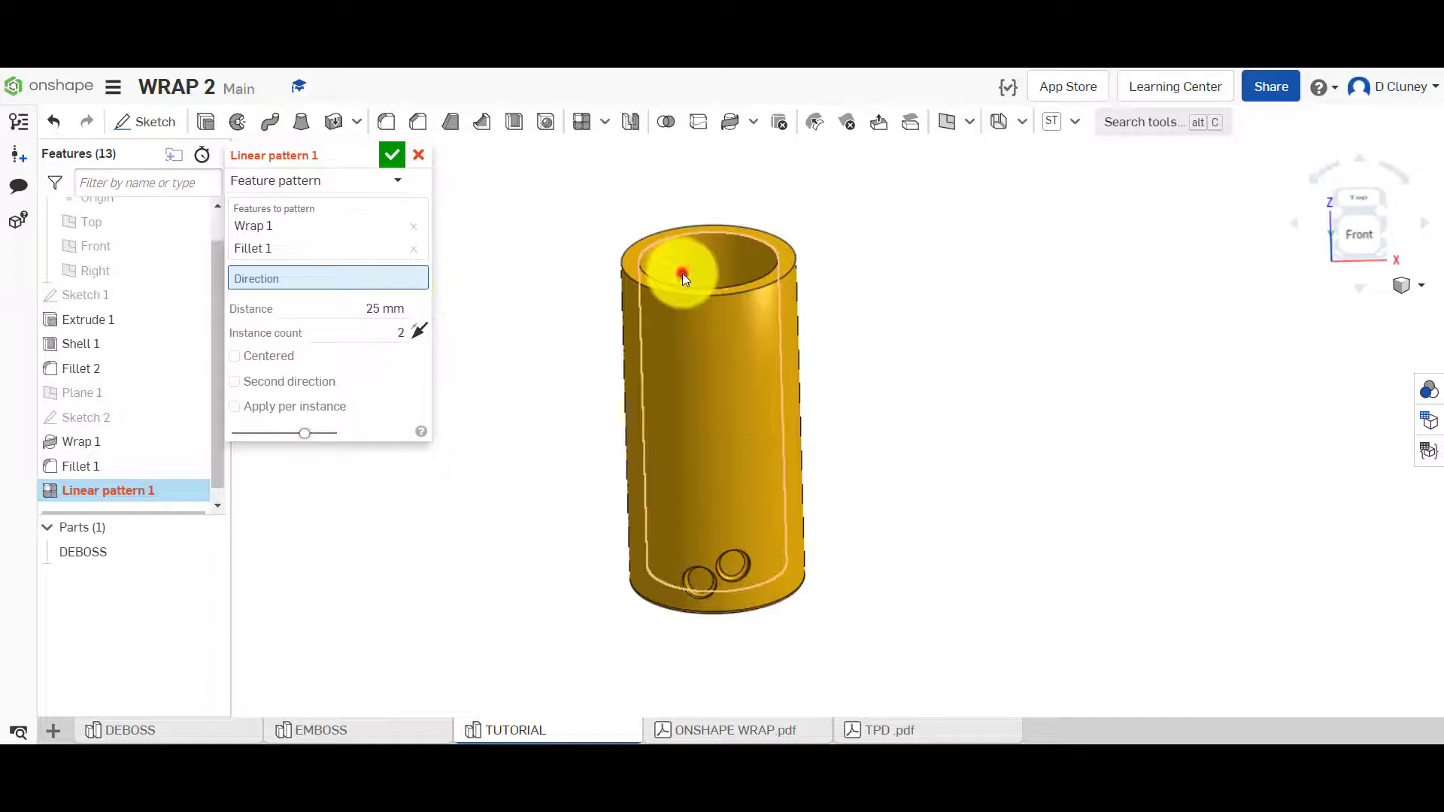
left_click(683, 275)
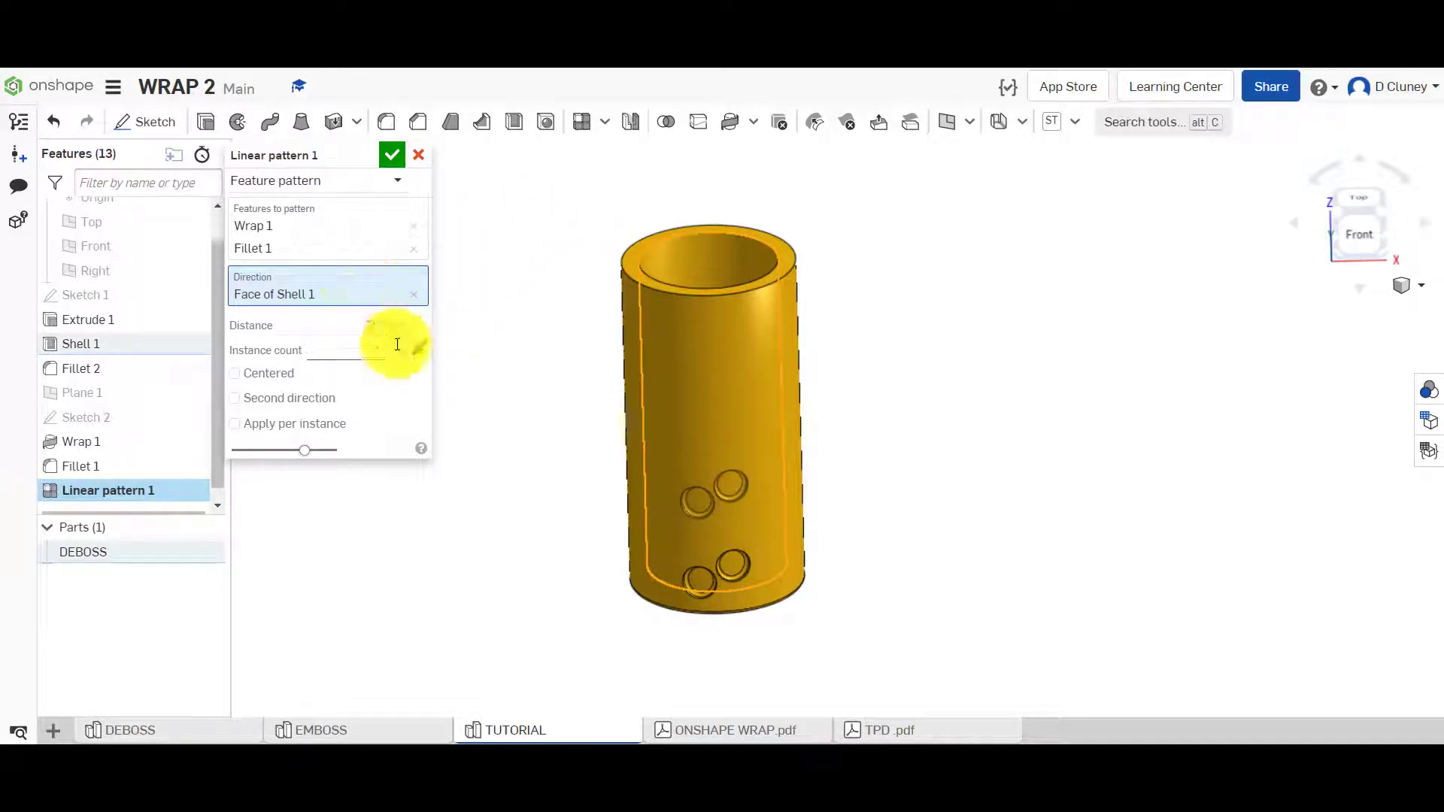
left_click(385, 325)
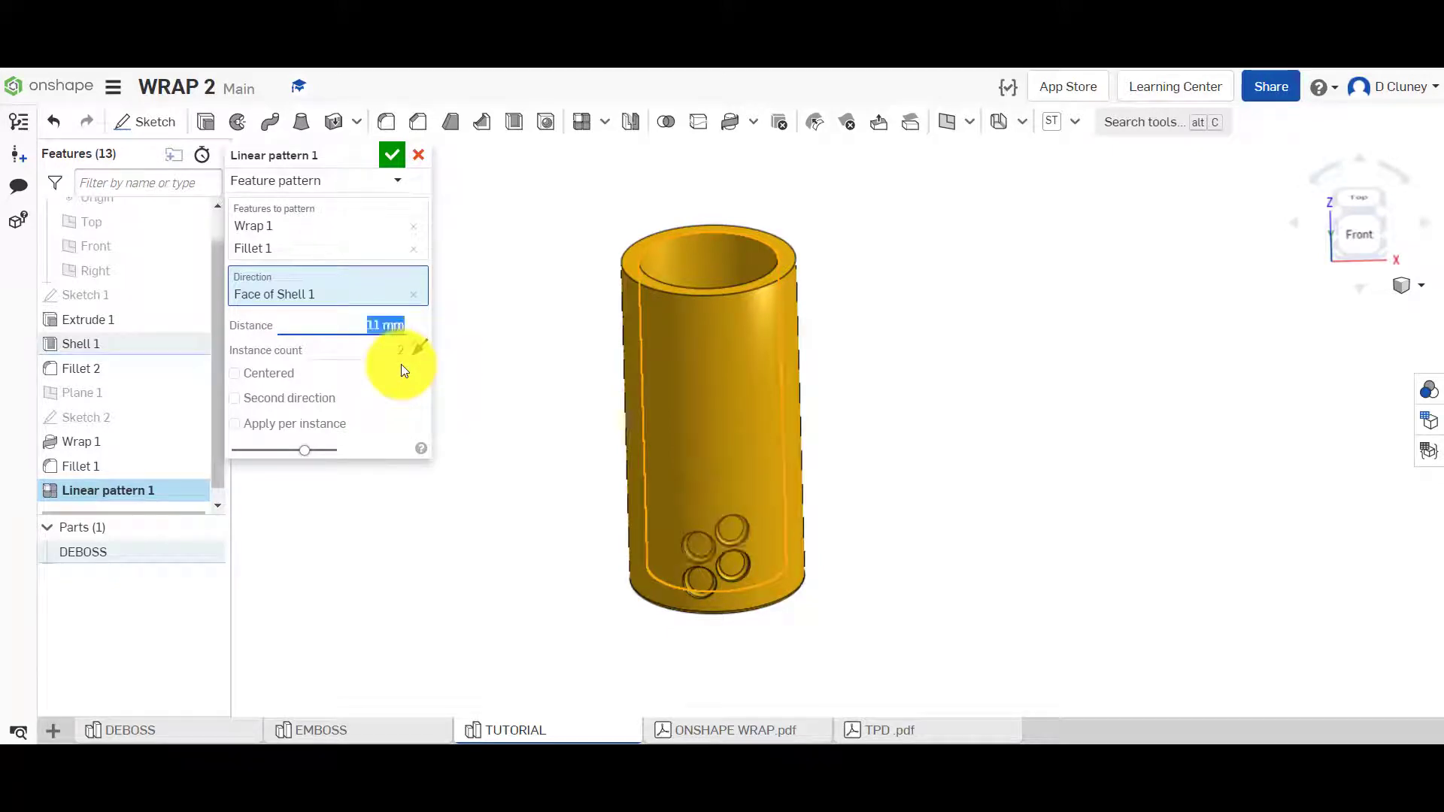
left_click(129, 730)
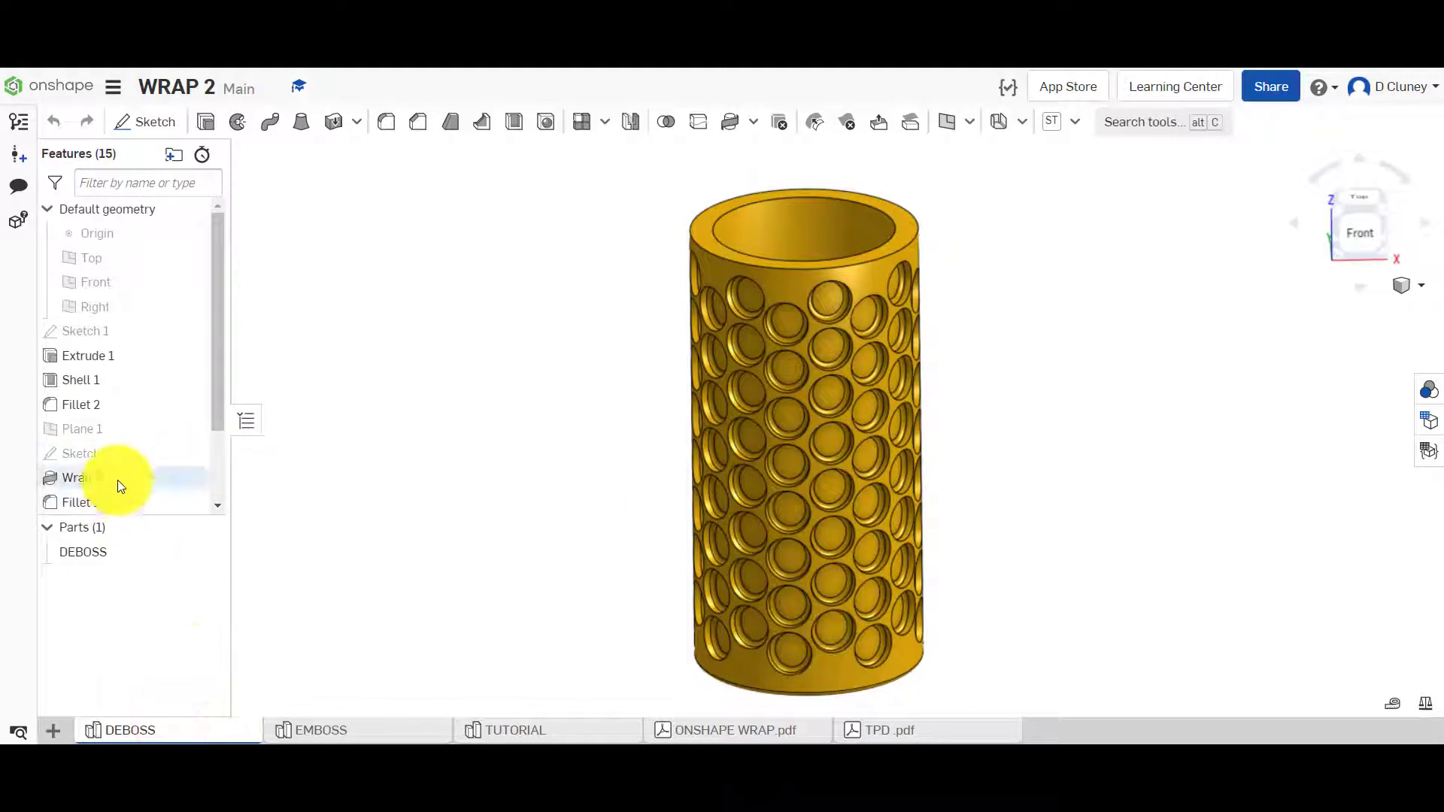
double_click(107, 476)
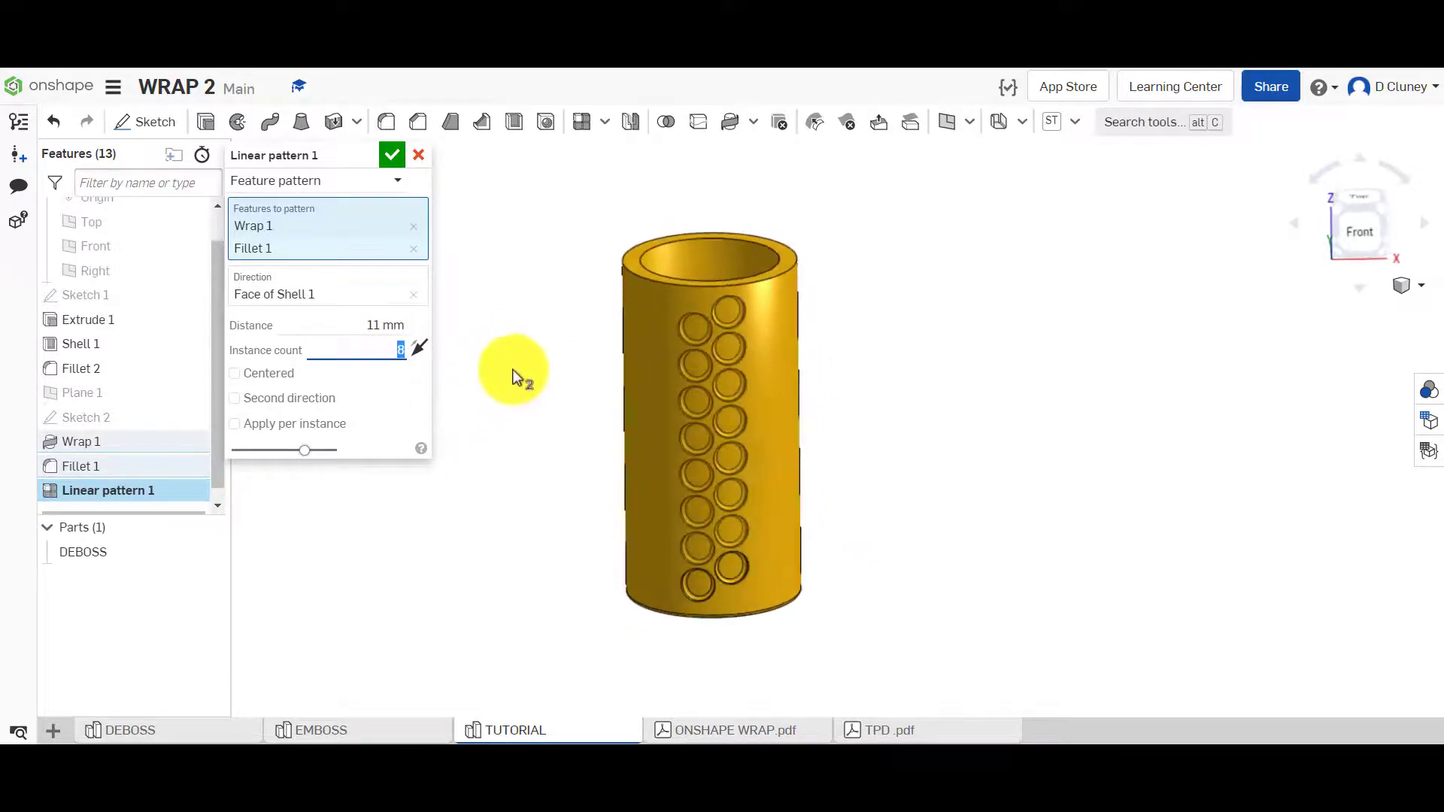
left_click(391, 153)
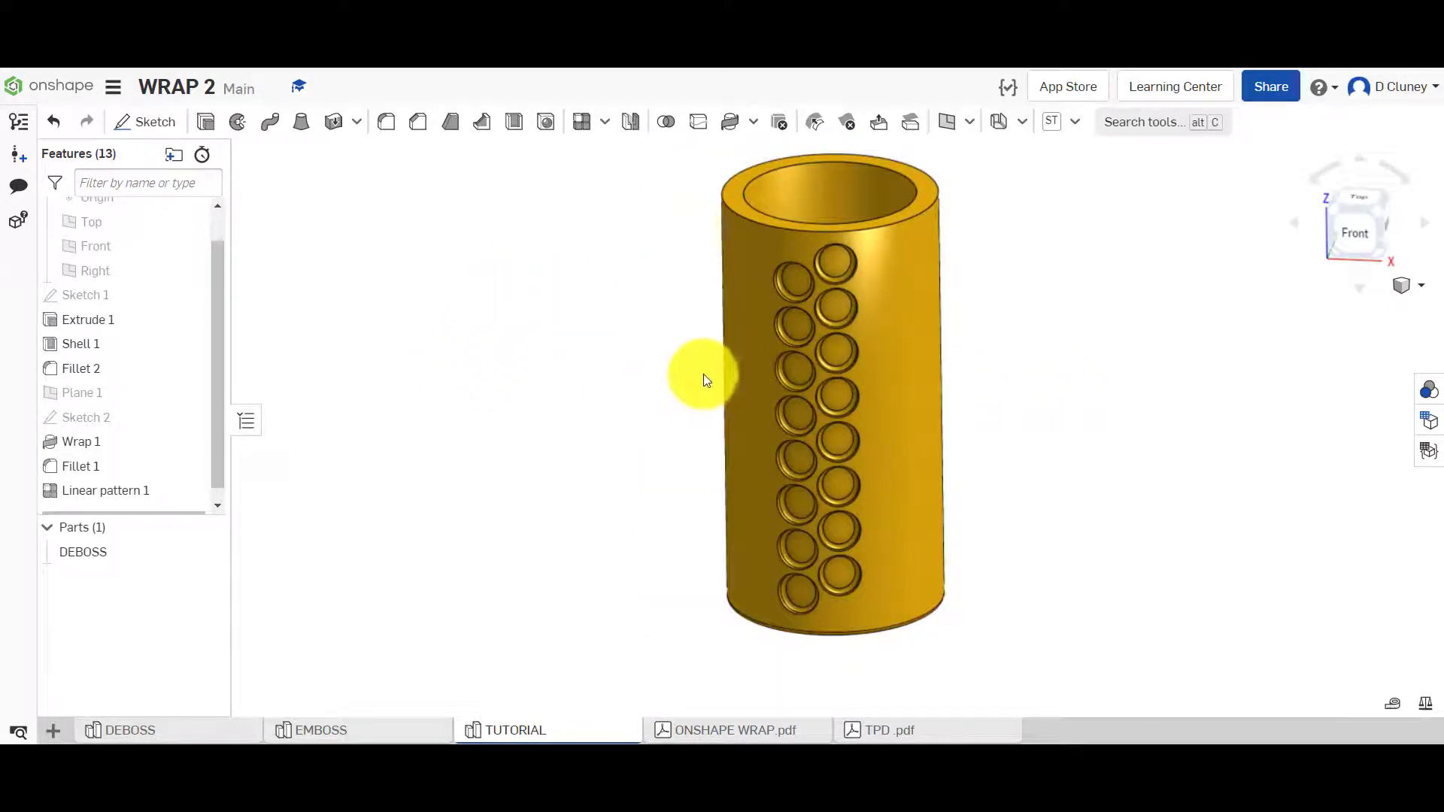
left_click(82, 392)
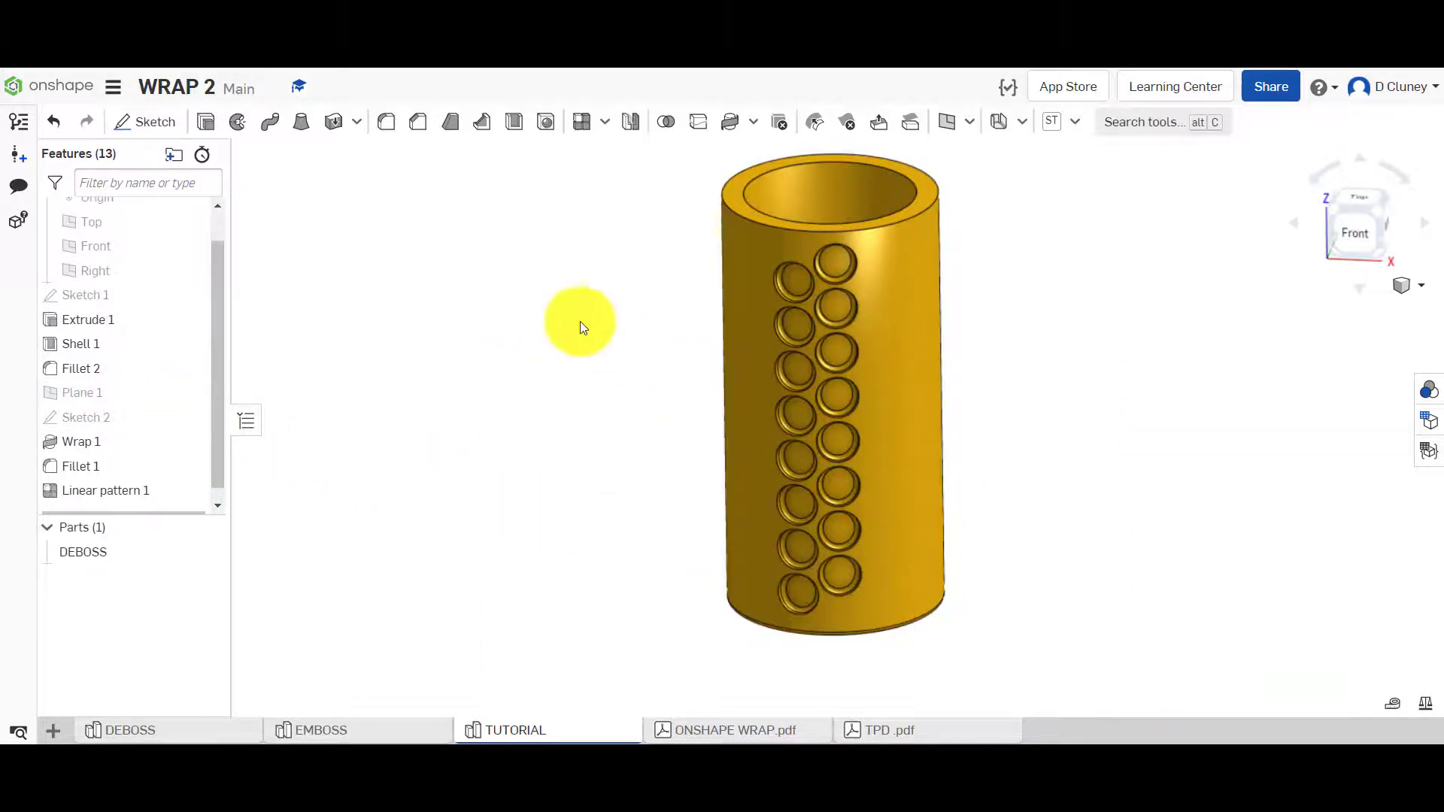
left_click(600, 121)
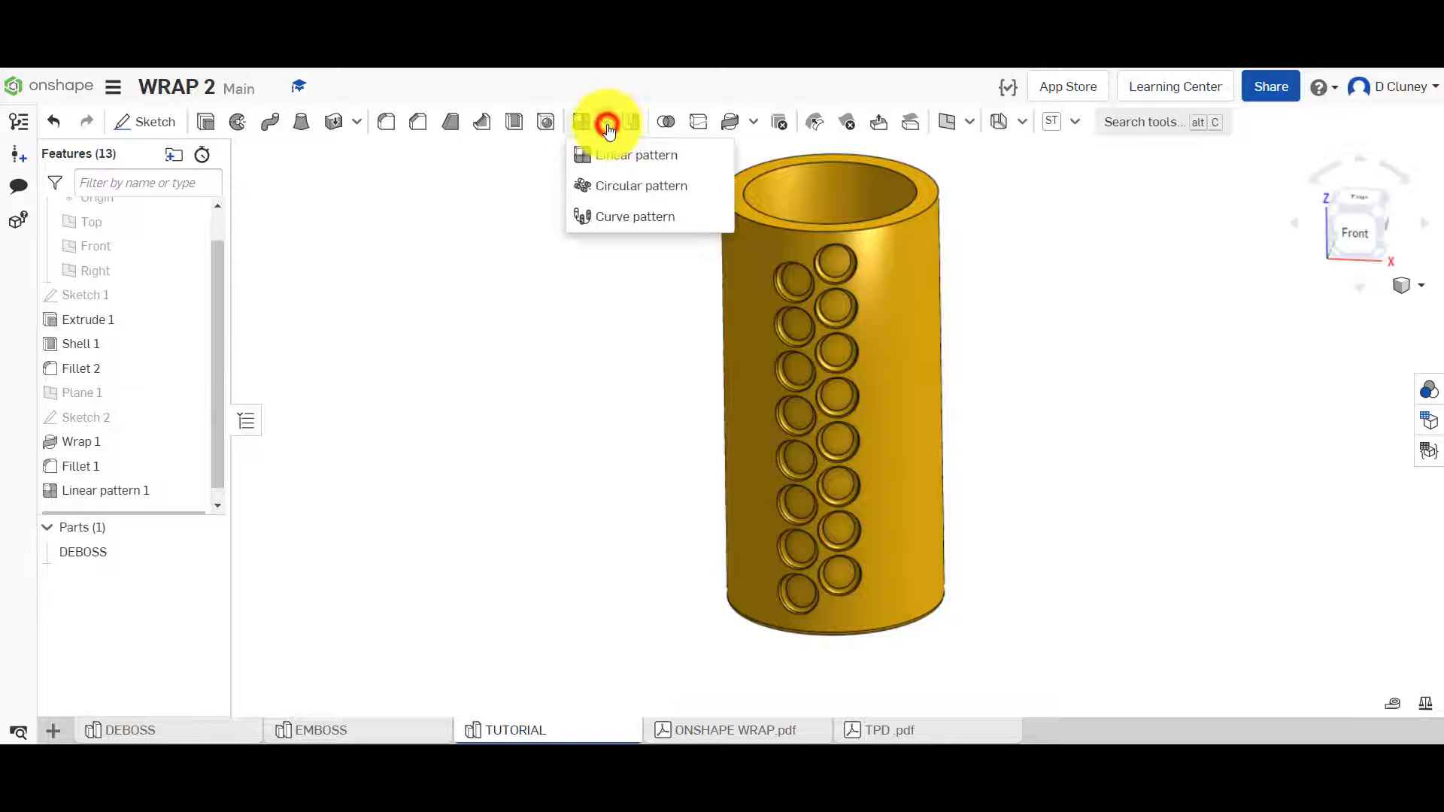
Circularly pattern Wrap 1, Fillet 1 and Linear pattern 1 around the cylinder's edge axis.
left_click(641, 185)
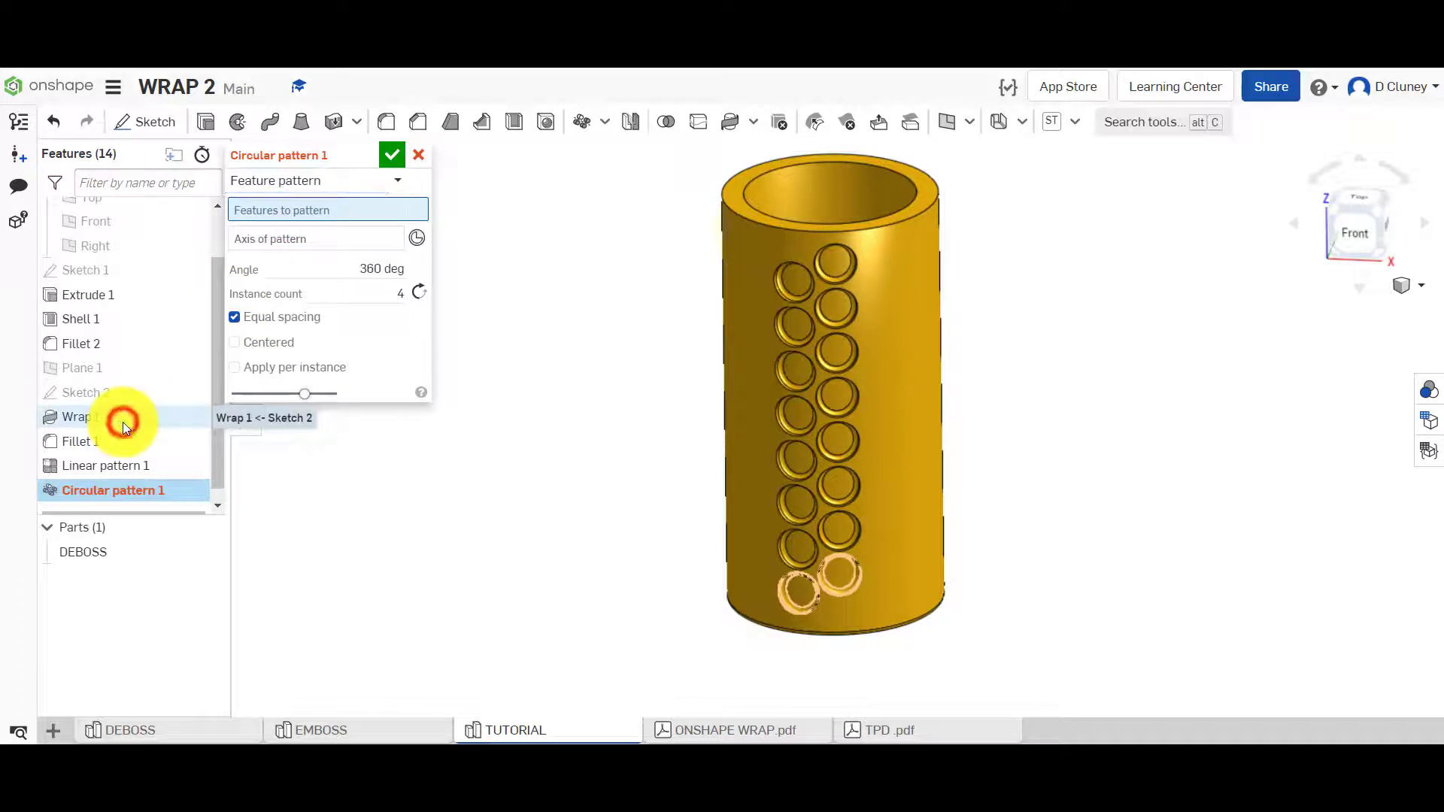
left_click(79, 442)
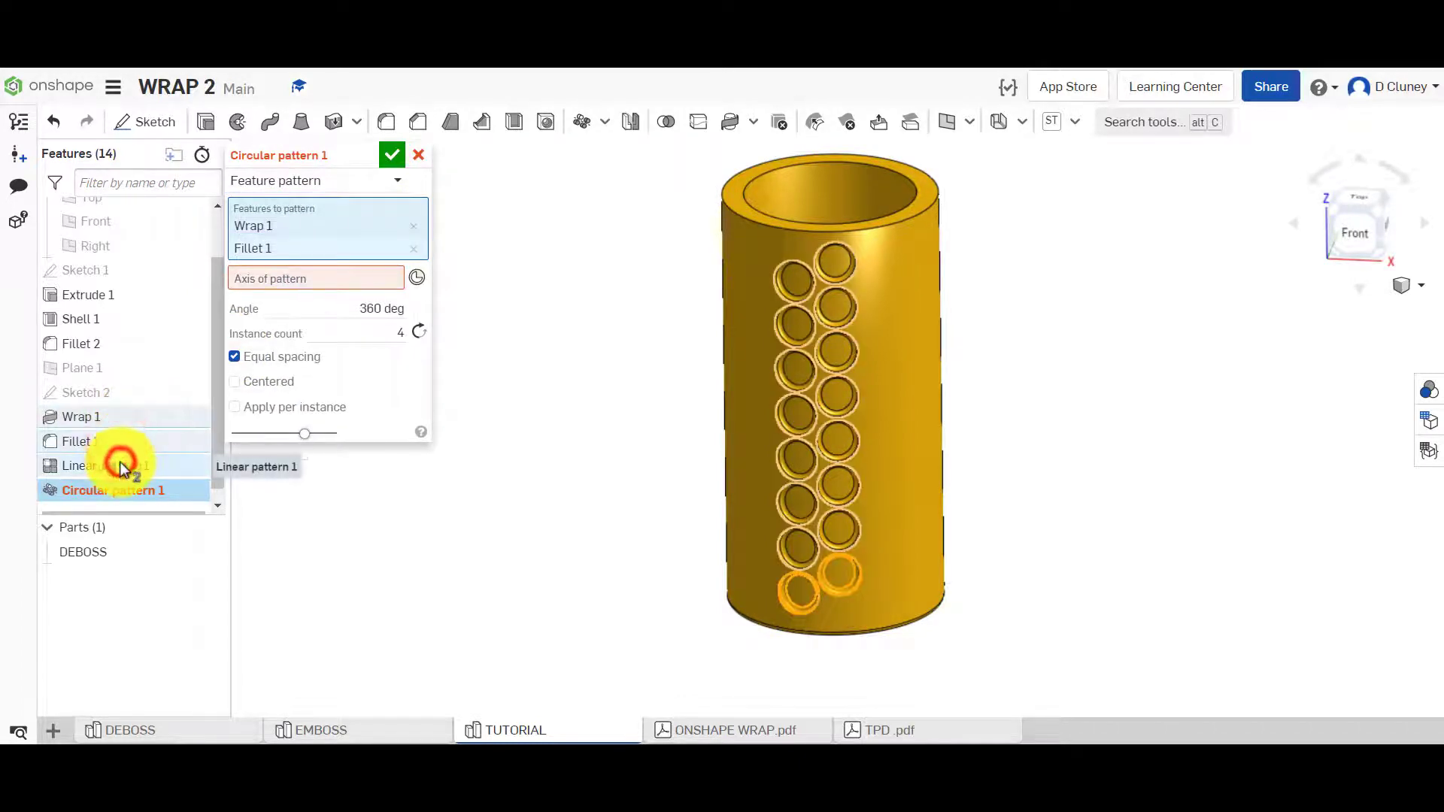
left_click(105, 465)
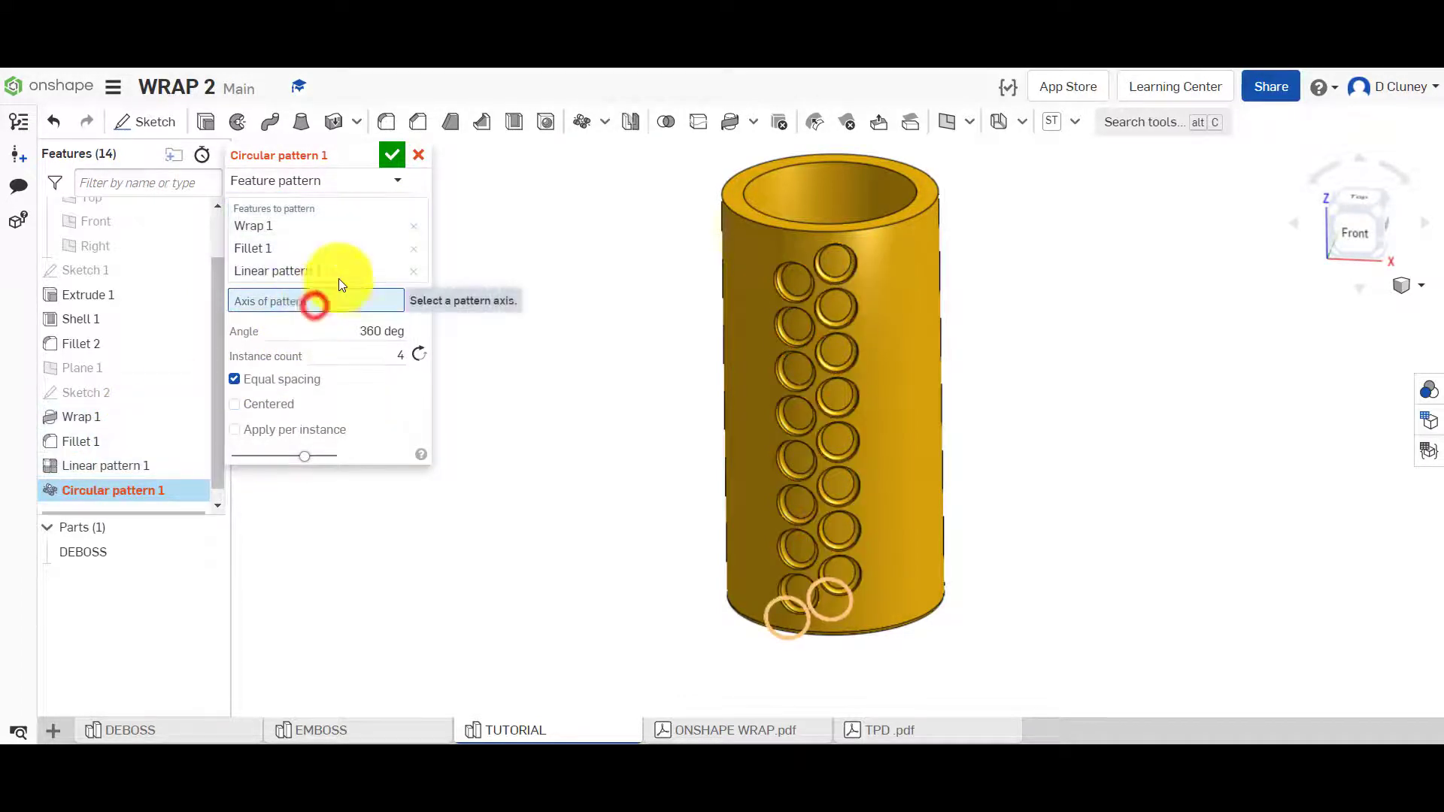
left_click(894, 176)
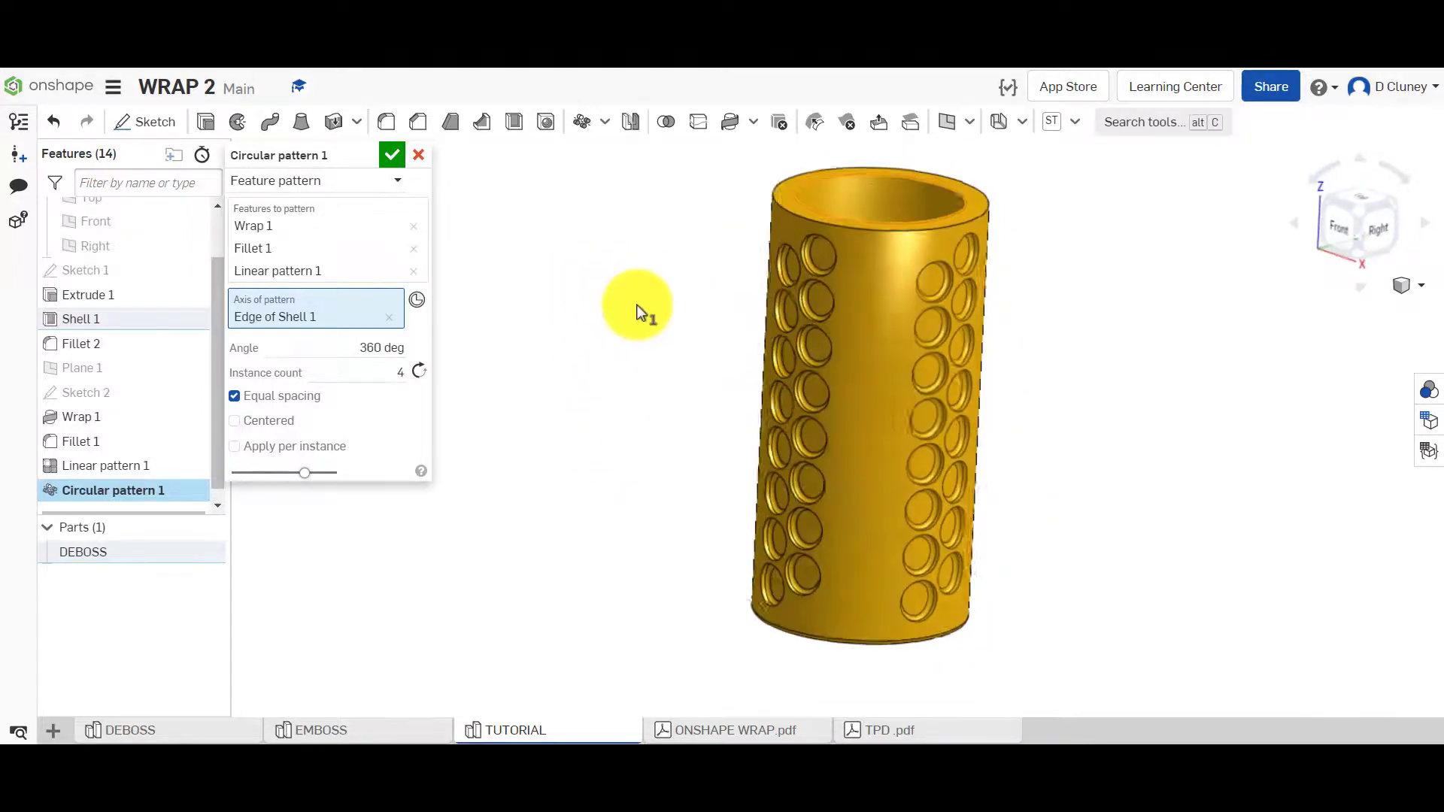
left_click(419, 372)
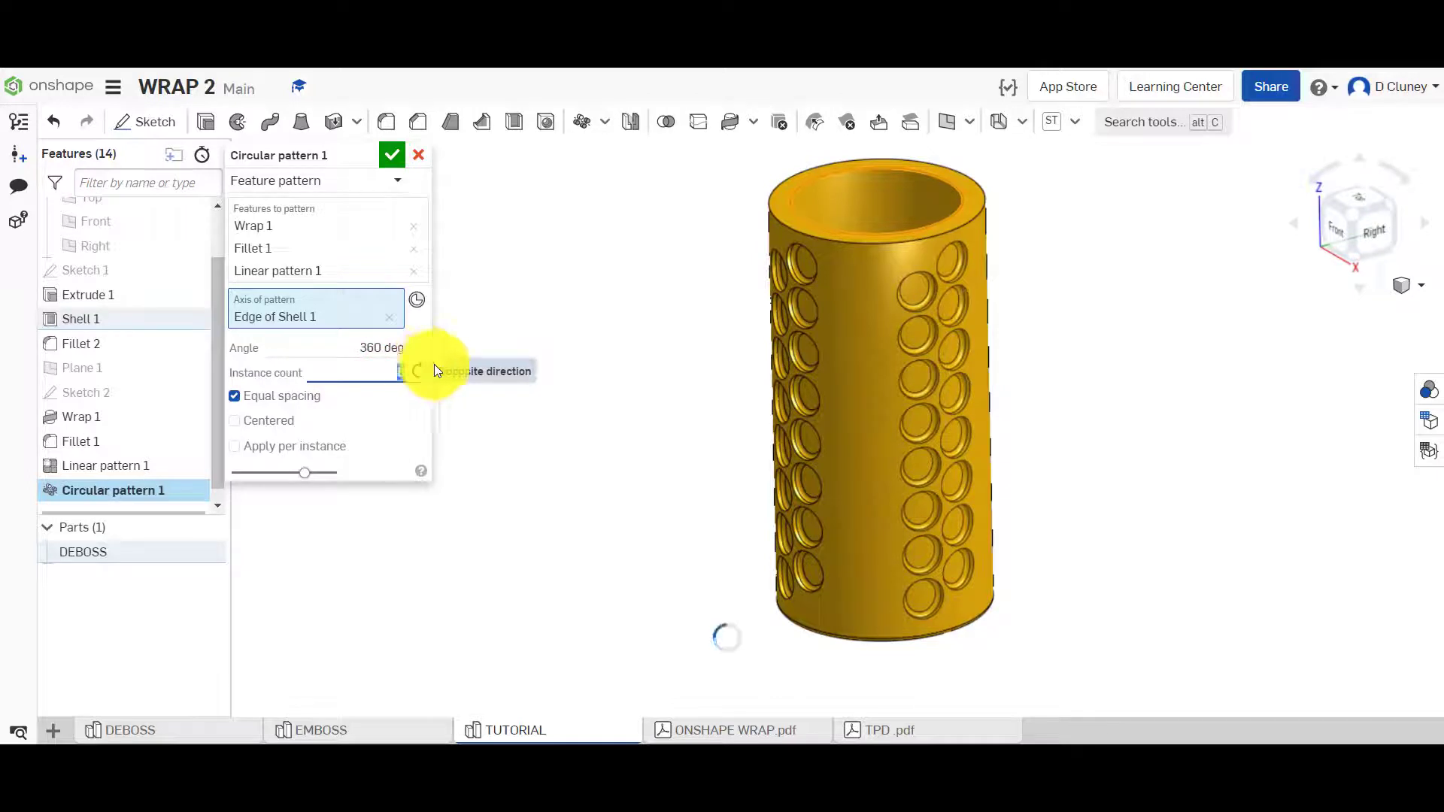
mouse_move(534, 290)
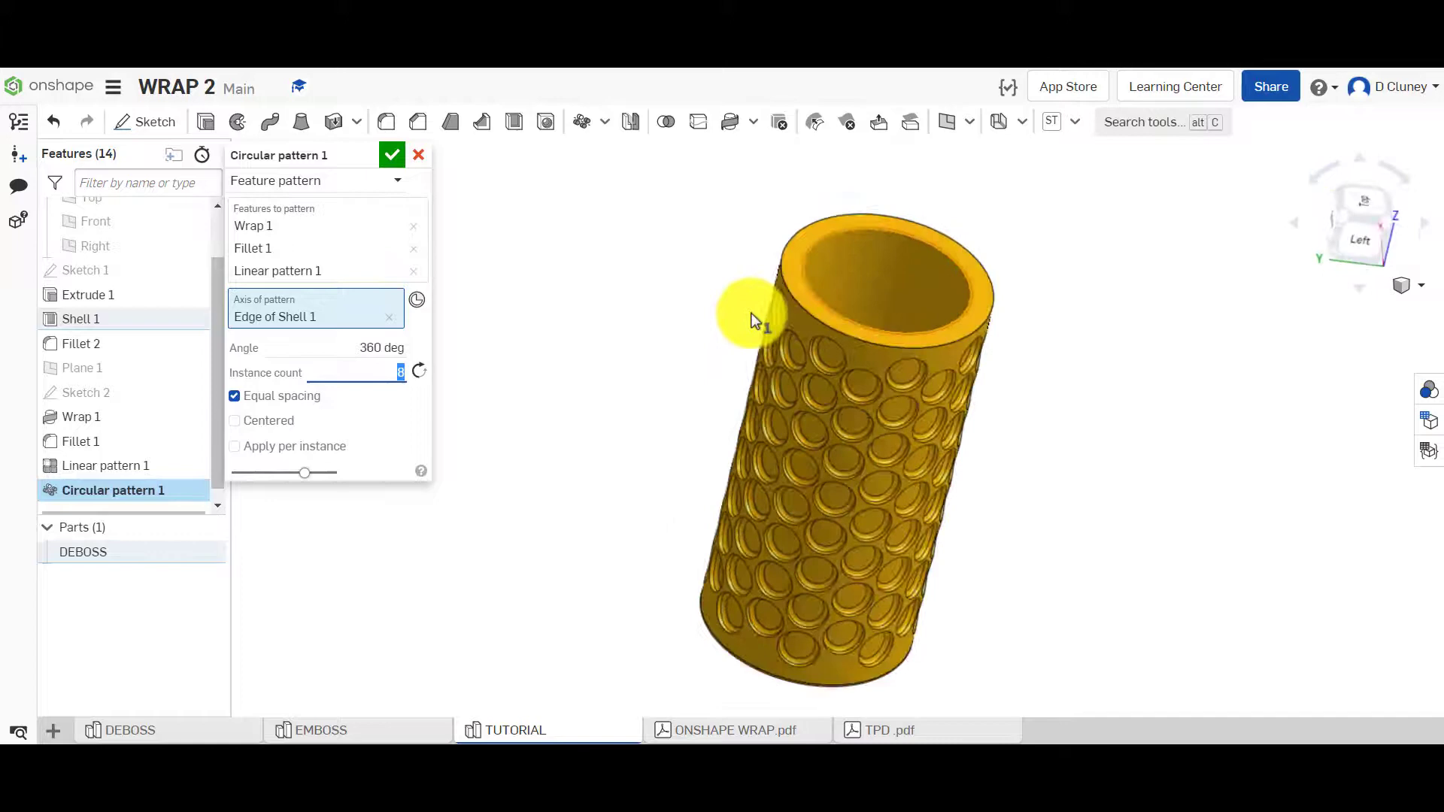
left_click(391, 153)
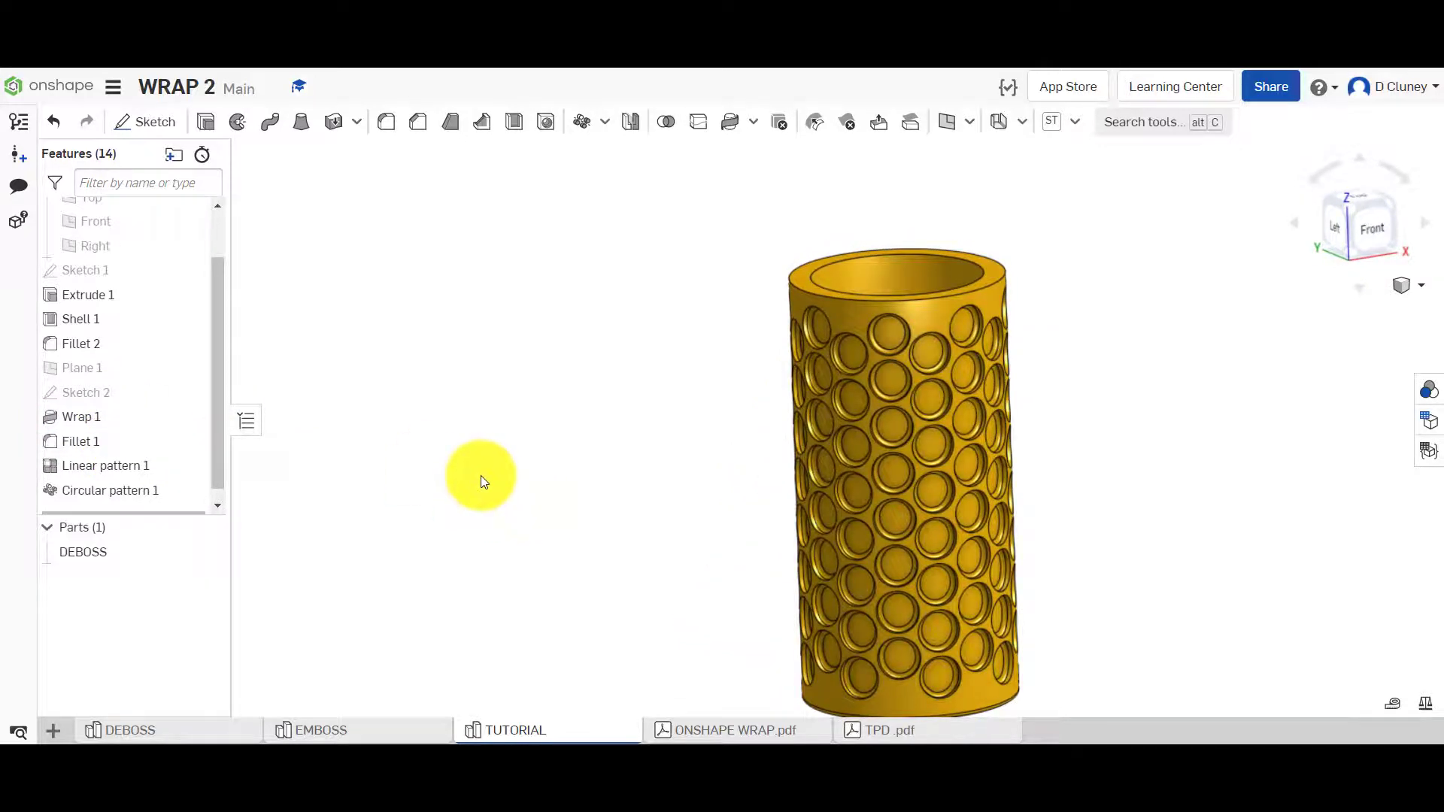
mouse_move(262, 448)
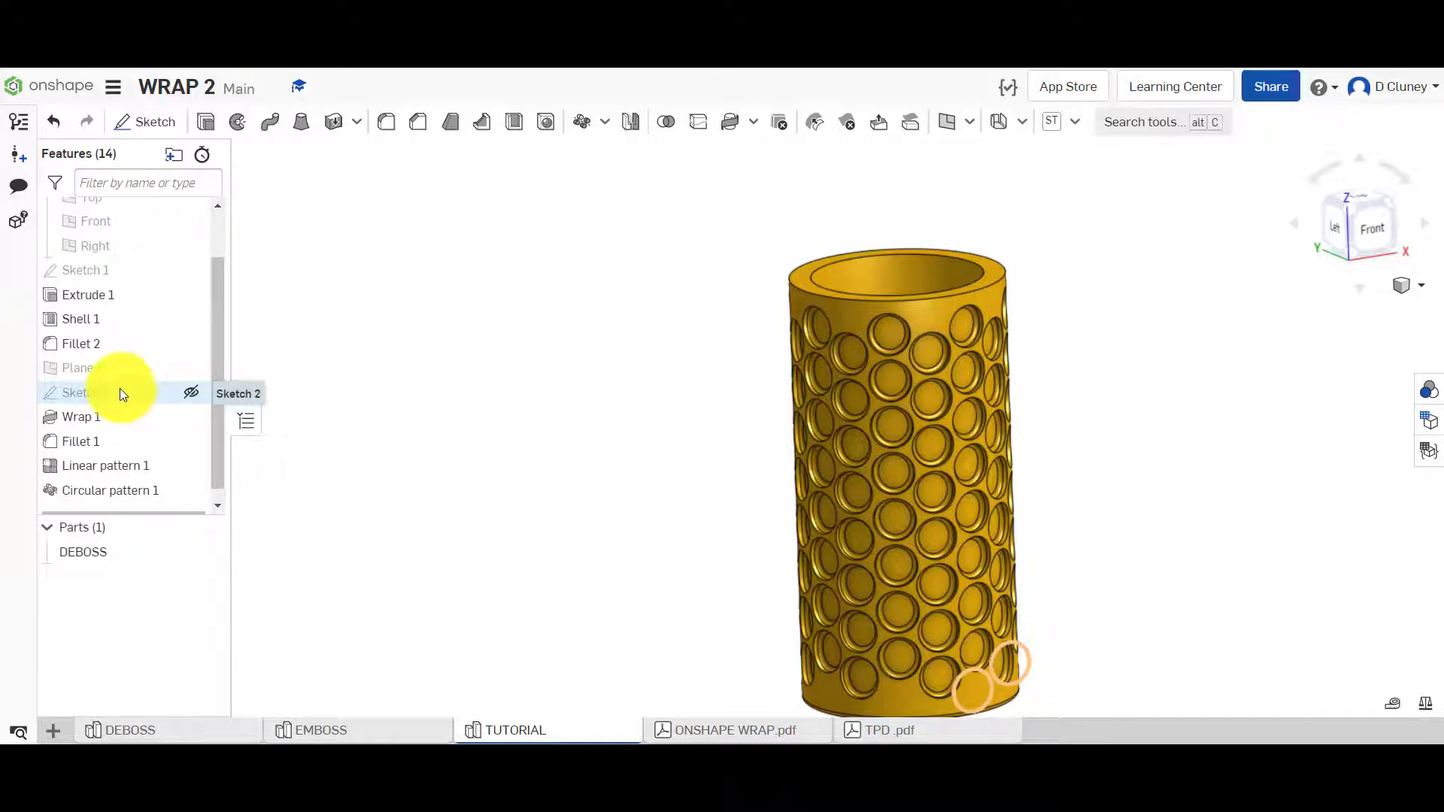
mouse_move(119, 424)
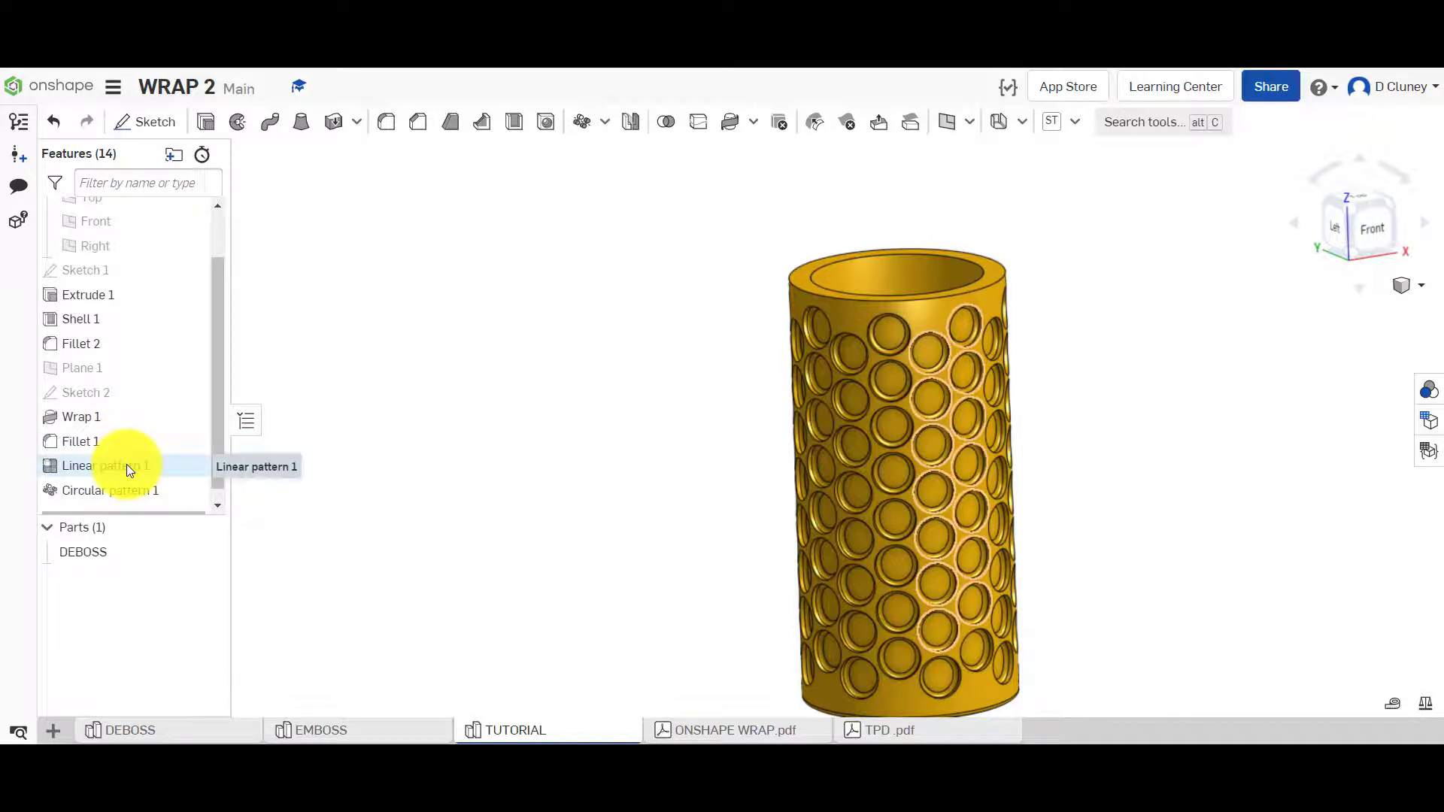
left_click(106, 490)
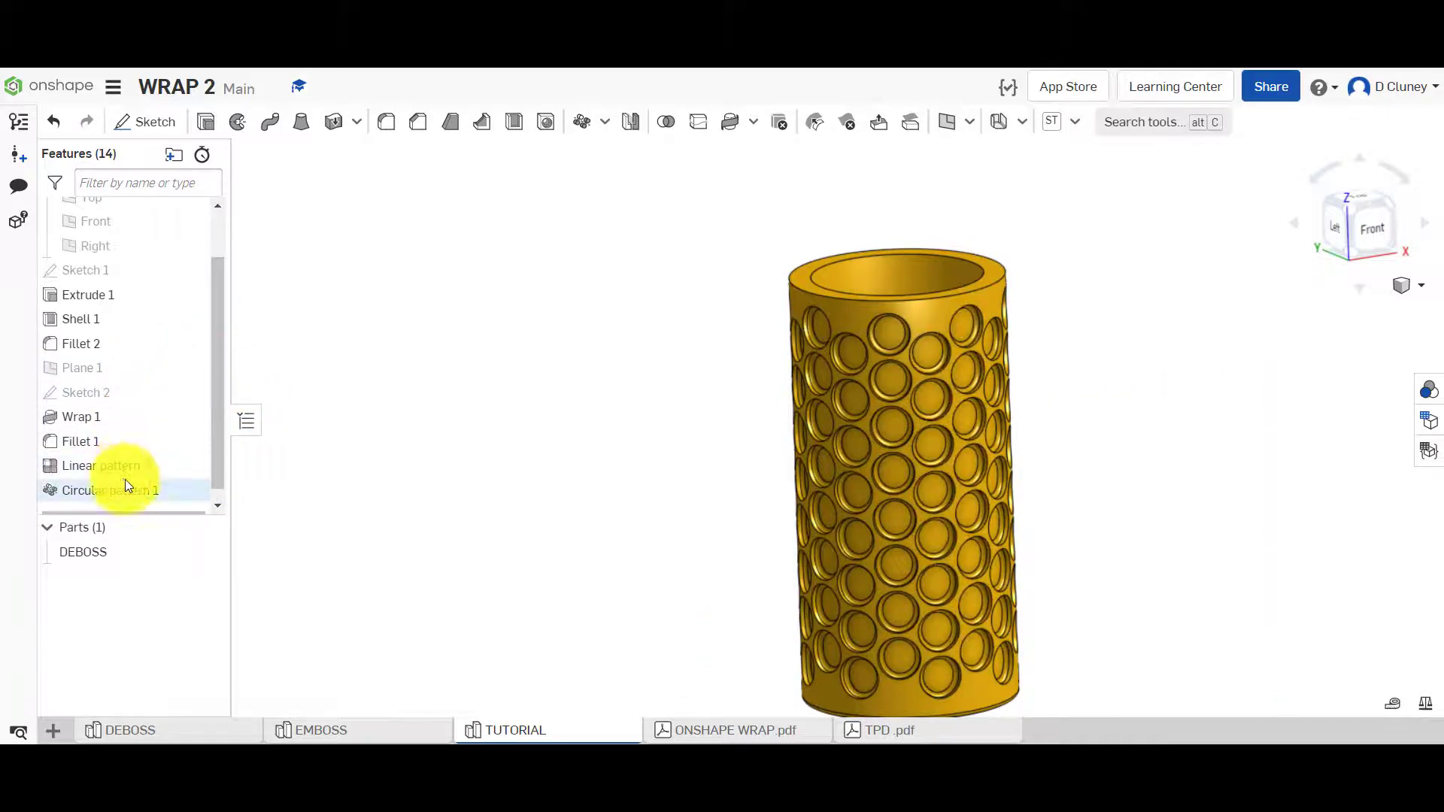
mouse_move(351, 422)
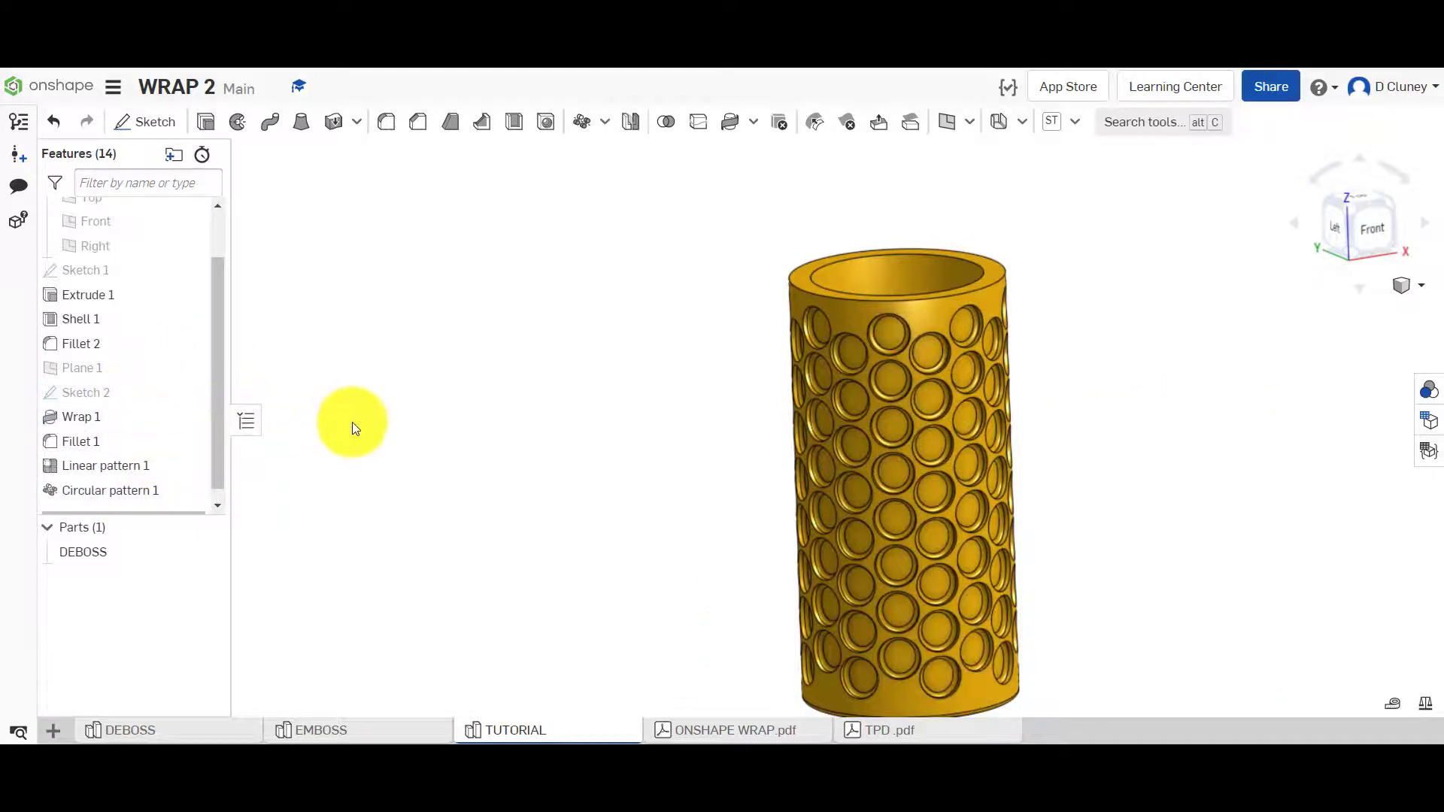
mouse_move(124, 392)
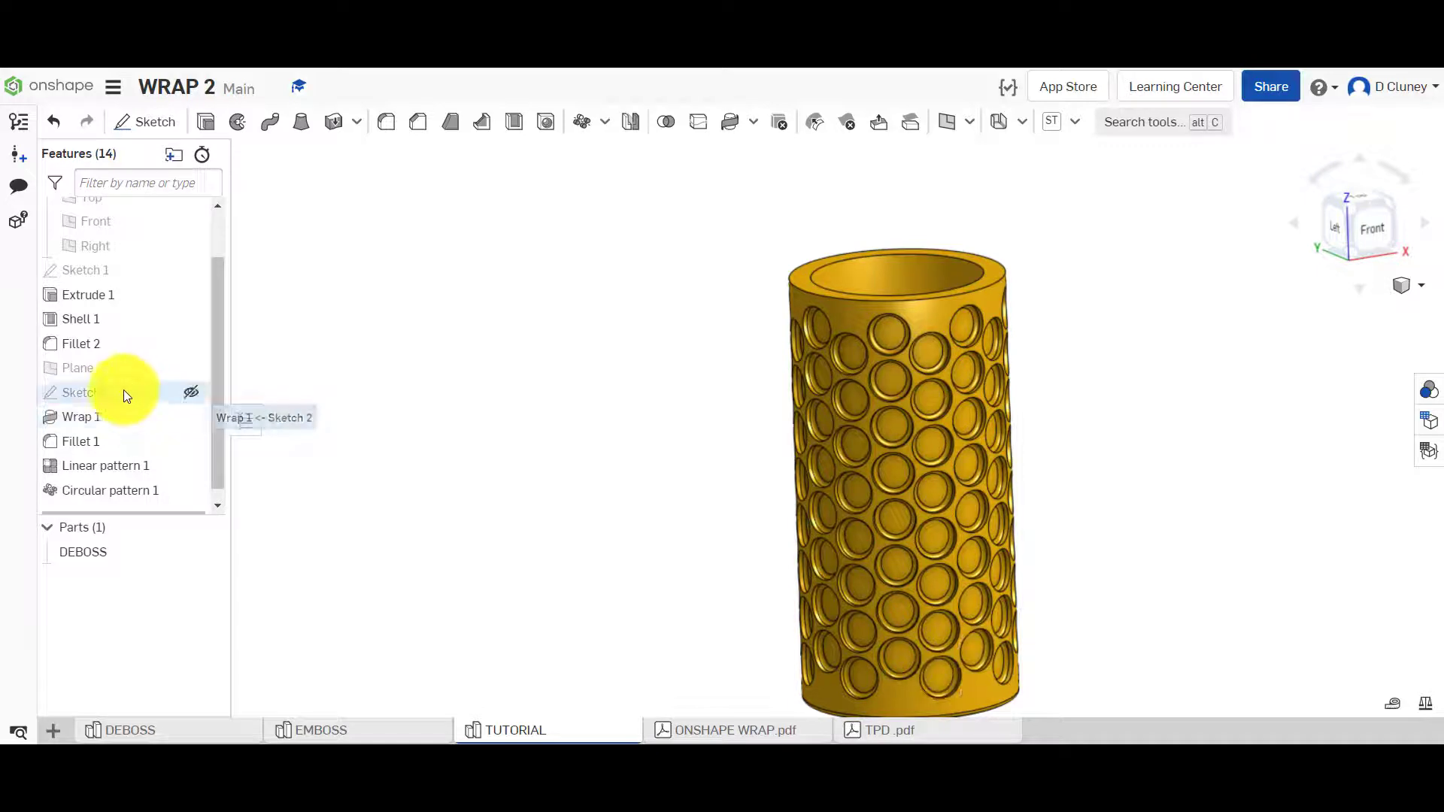
mouse_move(126, 490)
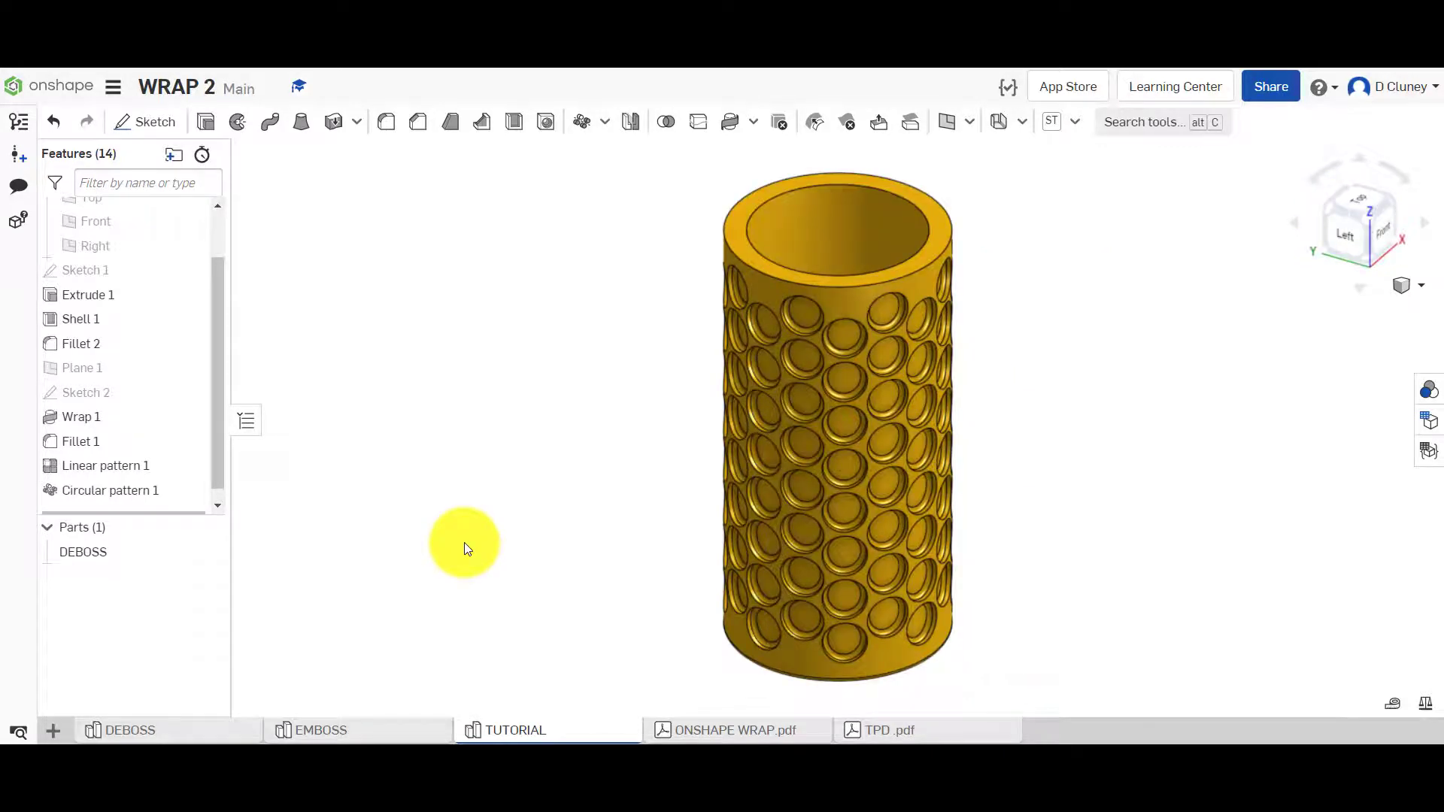
mouse_move(219, 476)
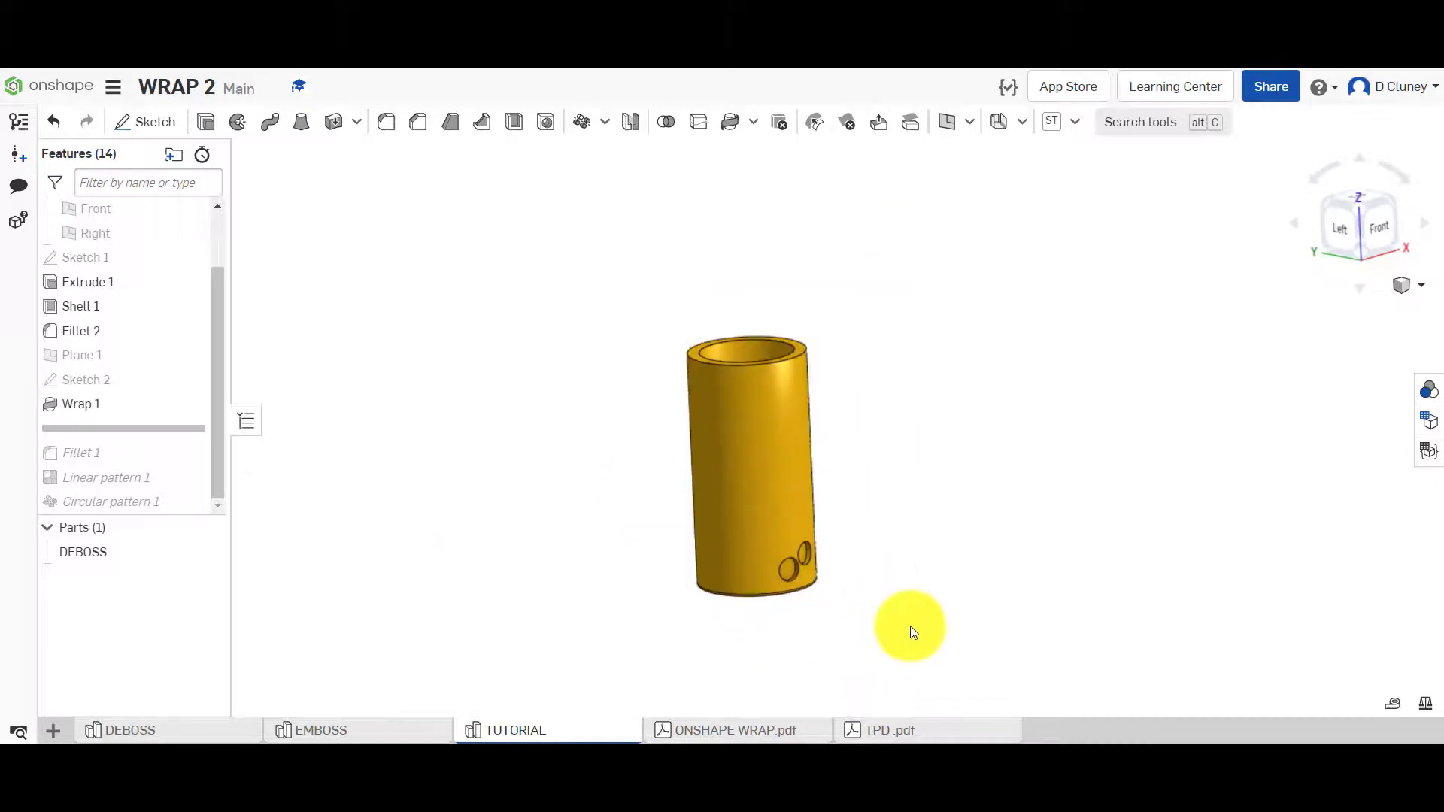
Edit Wrap 1 from Remove to Add, turning the dimples into raised discs.
right_click(81, 403)
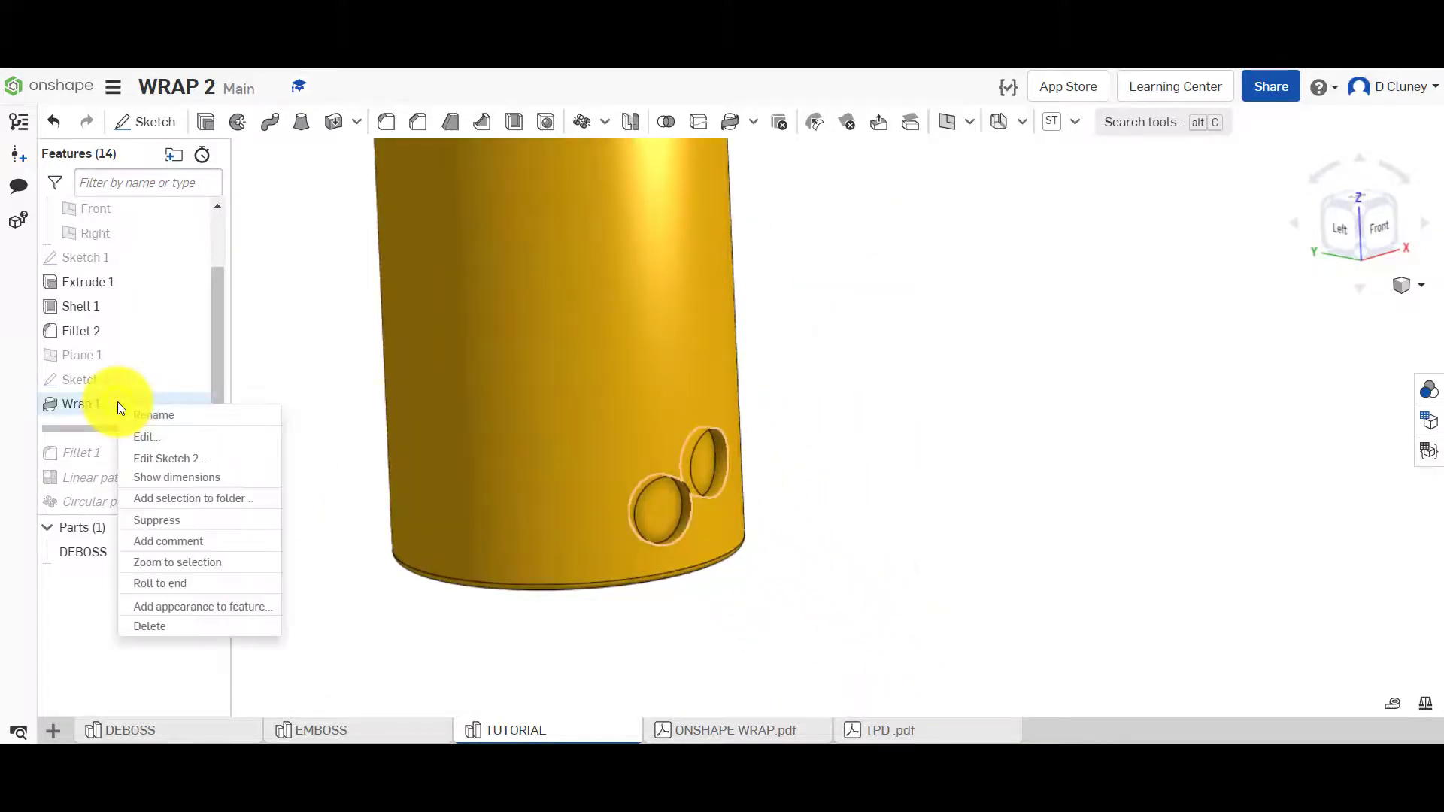
left_click(145, 436)
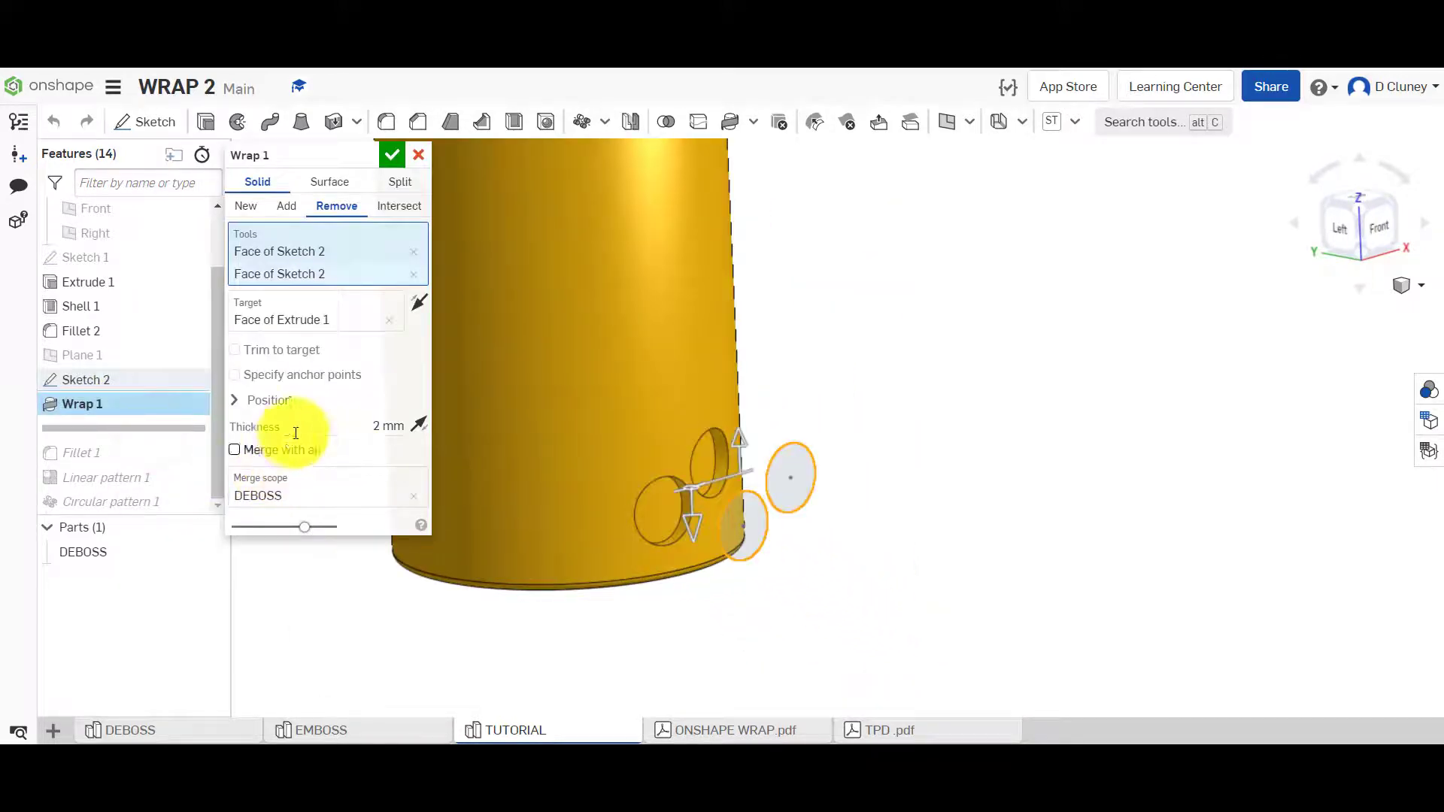
mouse_move(418, 426)
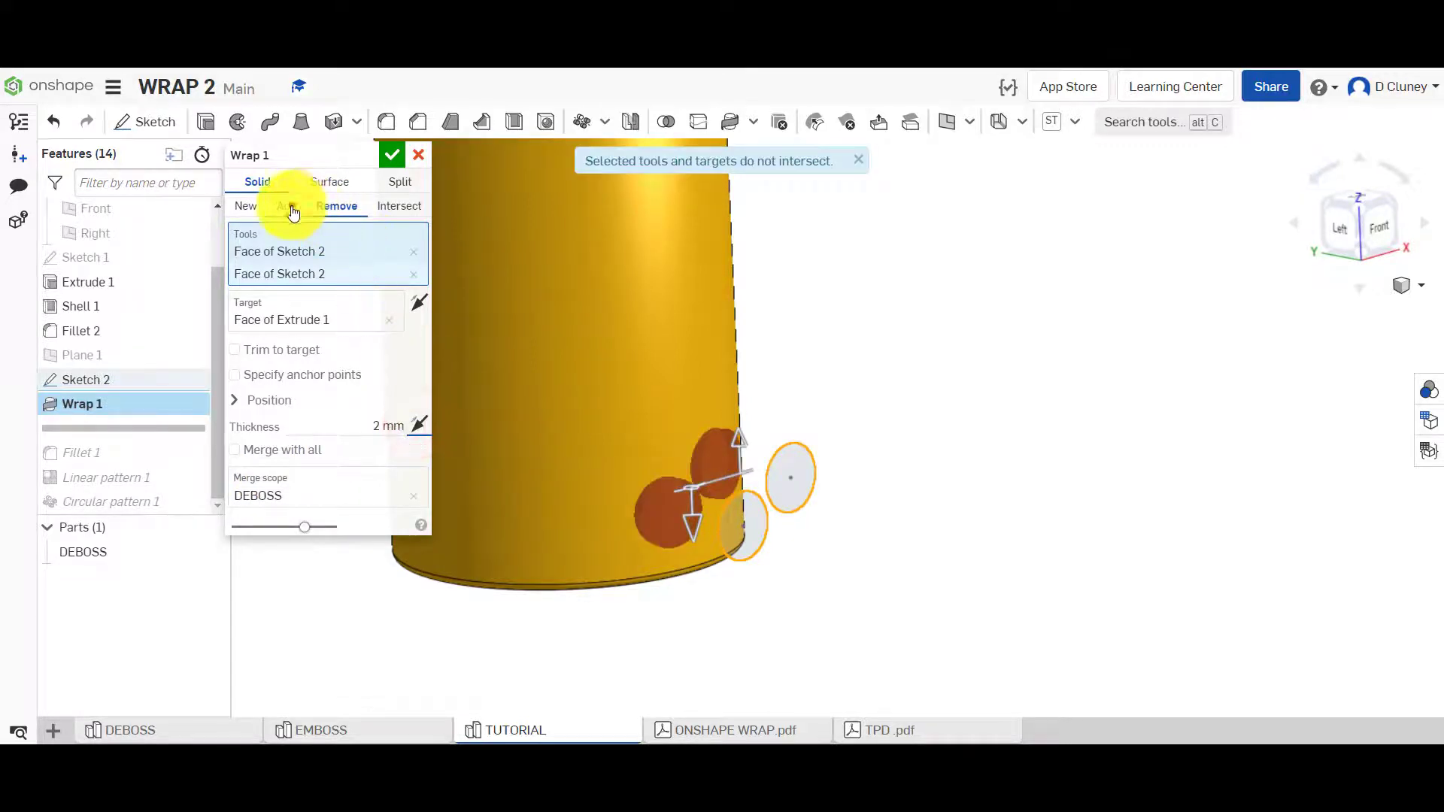
left_click(245, 205)
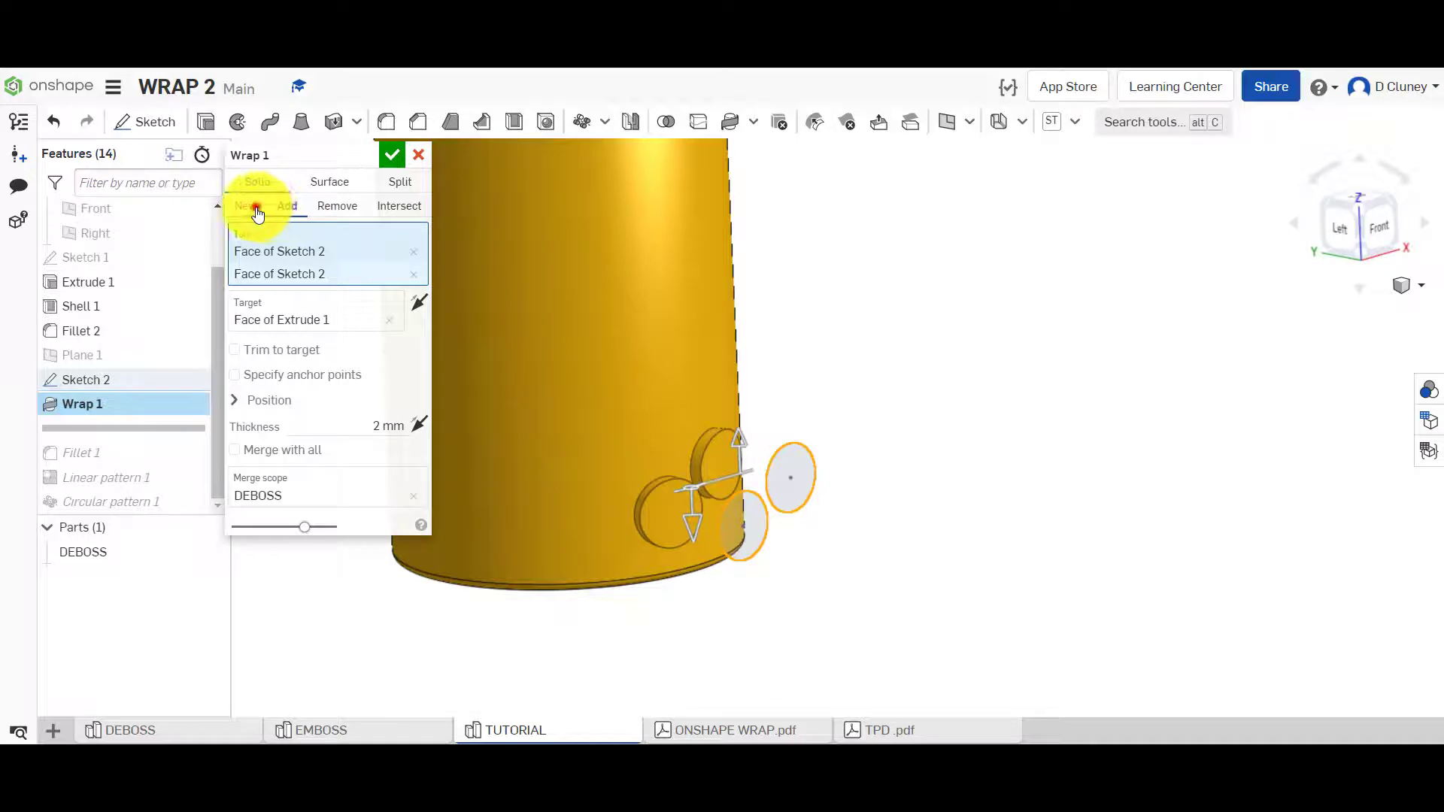
left_click(246, 205)
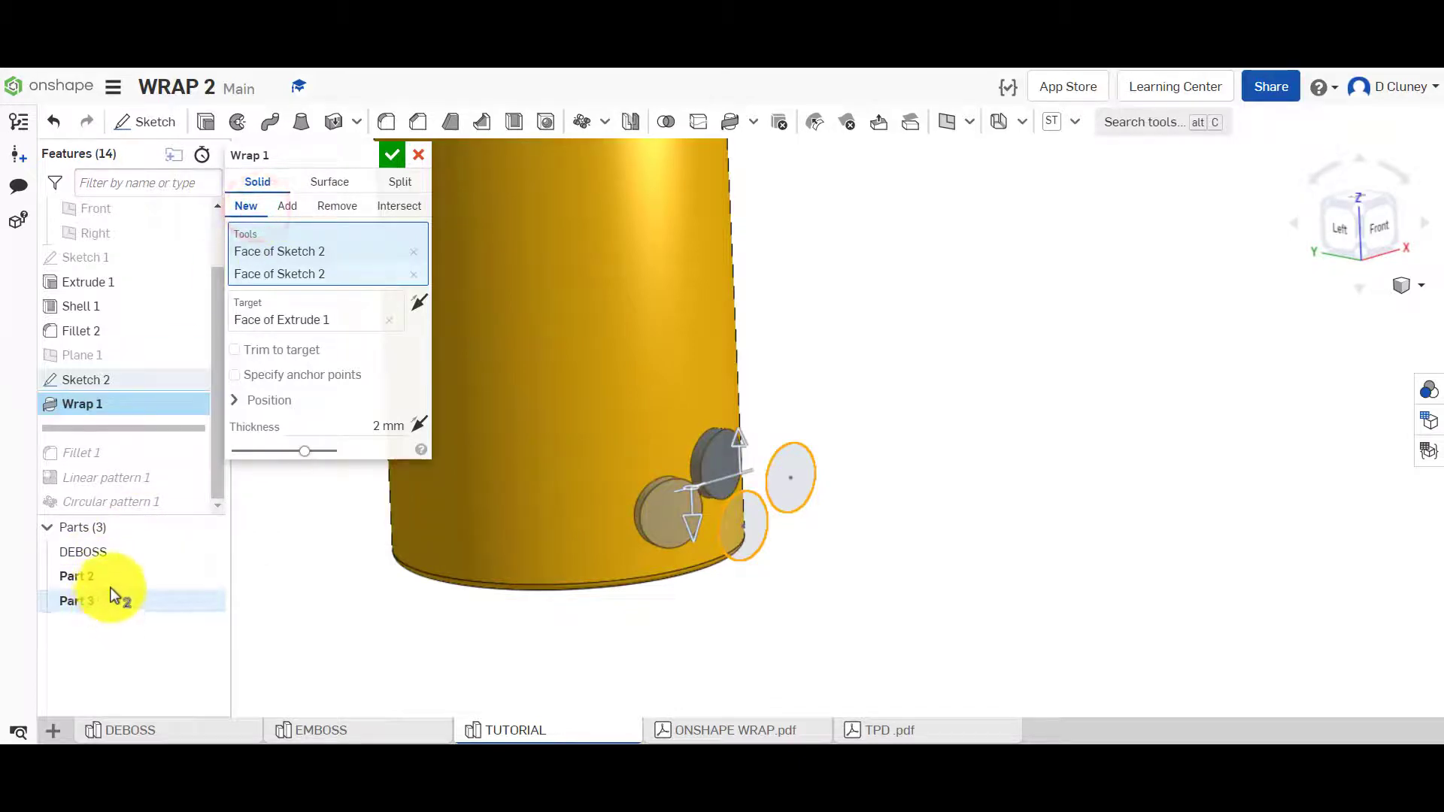
mouse_move(117, 606)
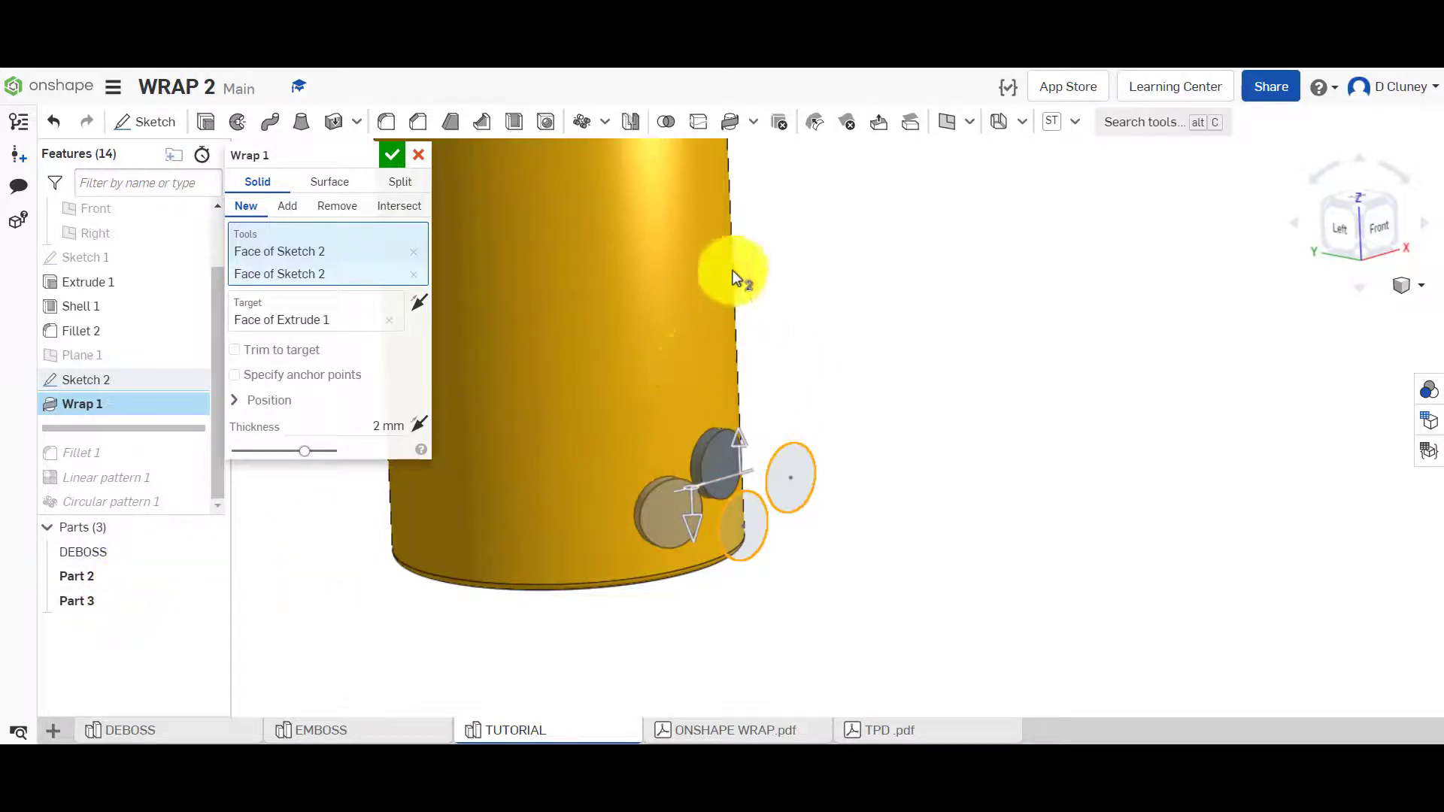
mouse_move(677, 293)
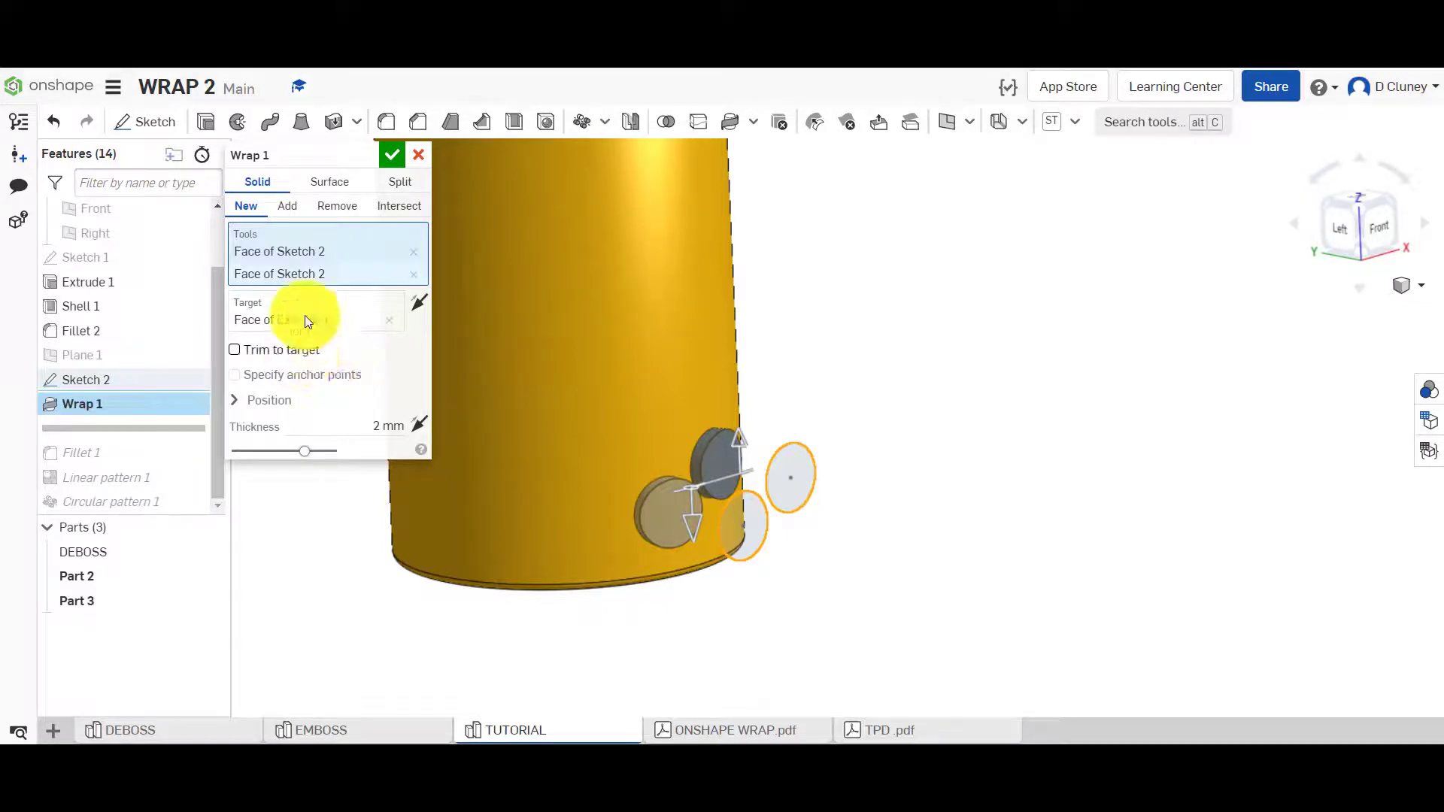
left_click(287, 205)
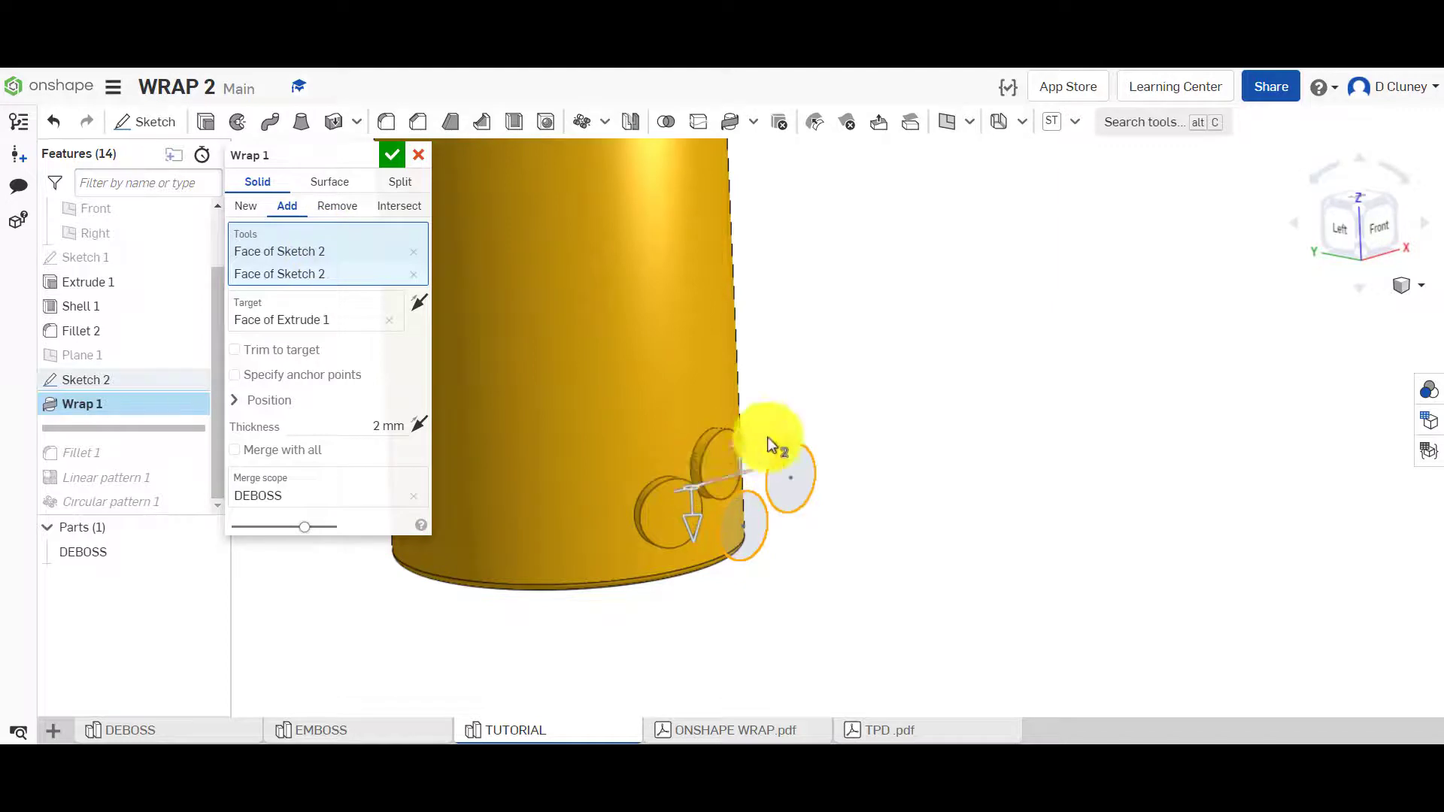
mouse_move(805, 493)
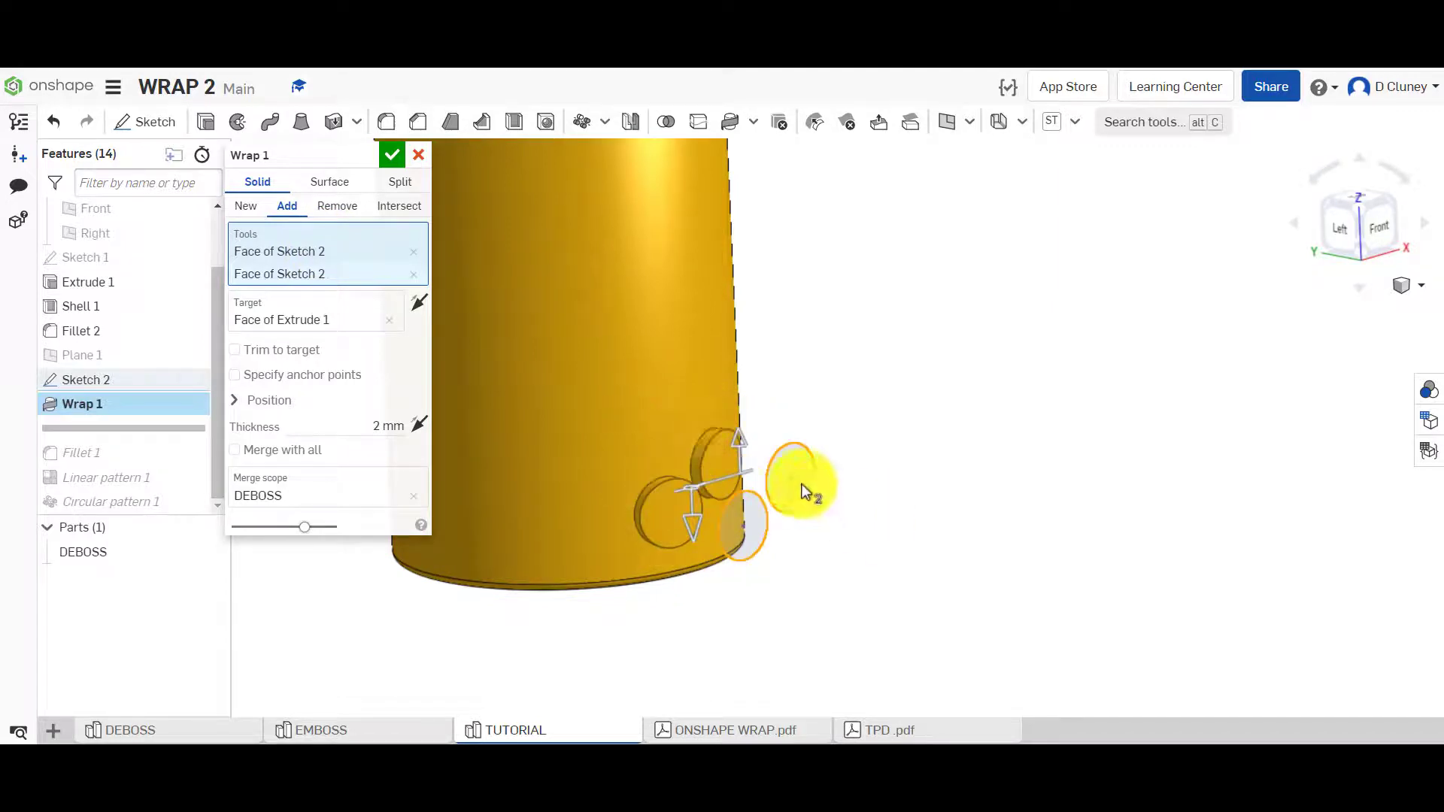
left_click(391, 154)
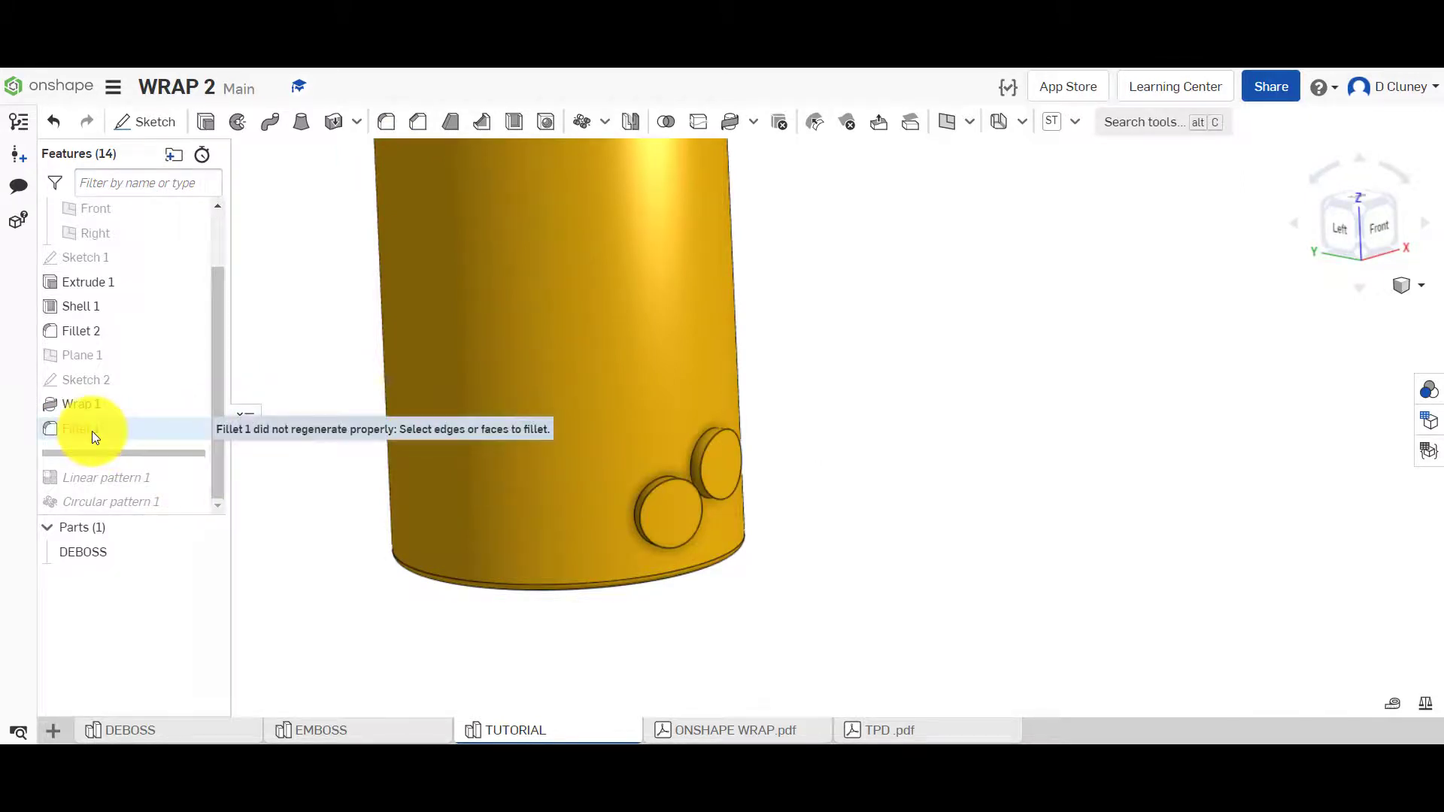
Reselect the raised disc edges in Fillet 1, keeping the 1 mm radius.
left_click(81, 428)
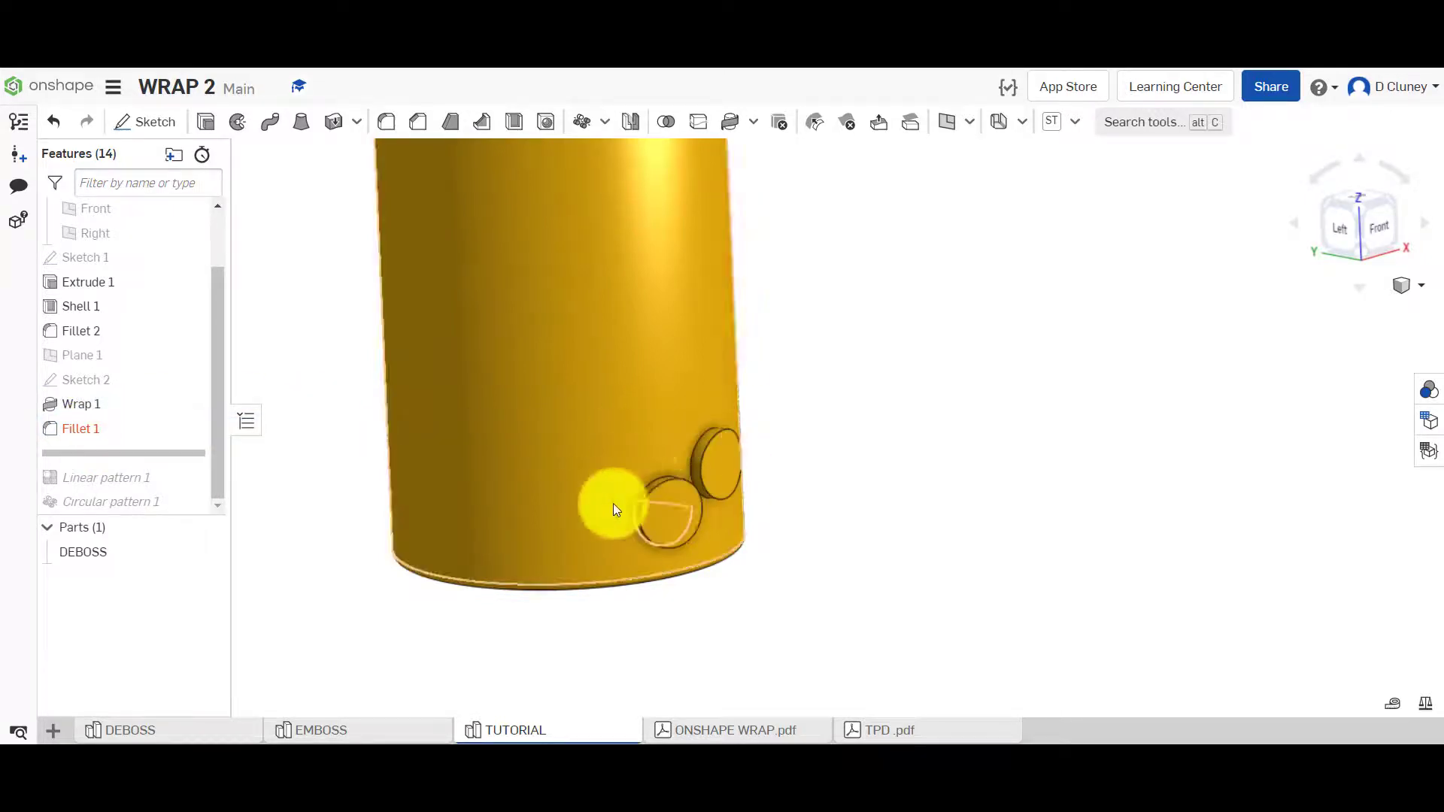
mouse_move(783, 511)
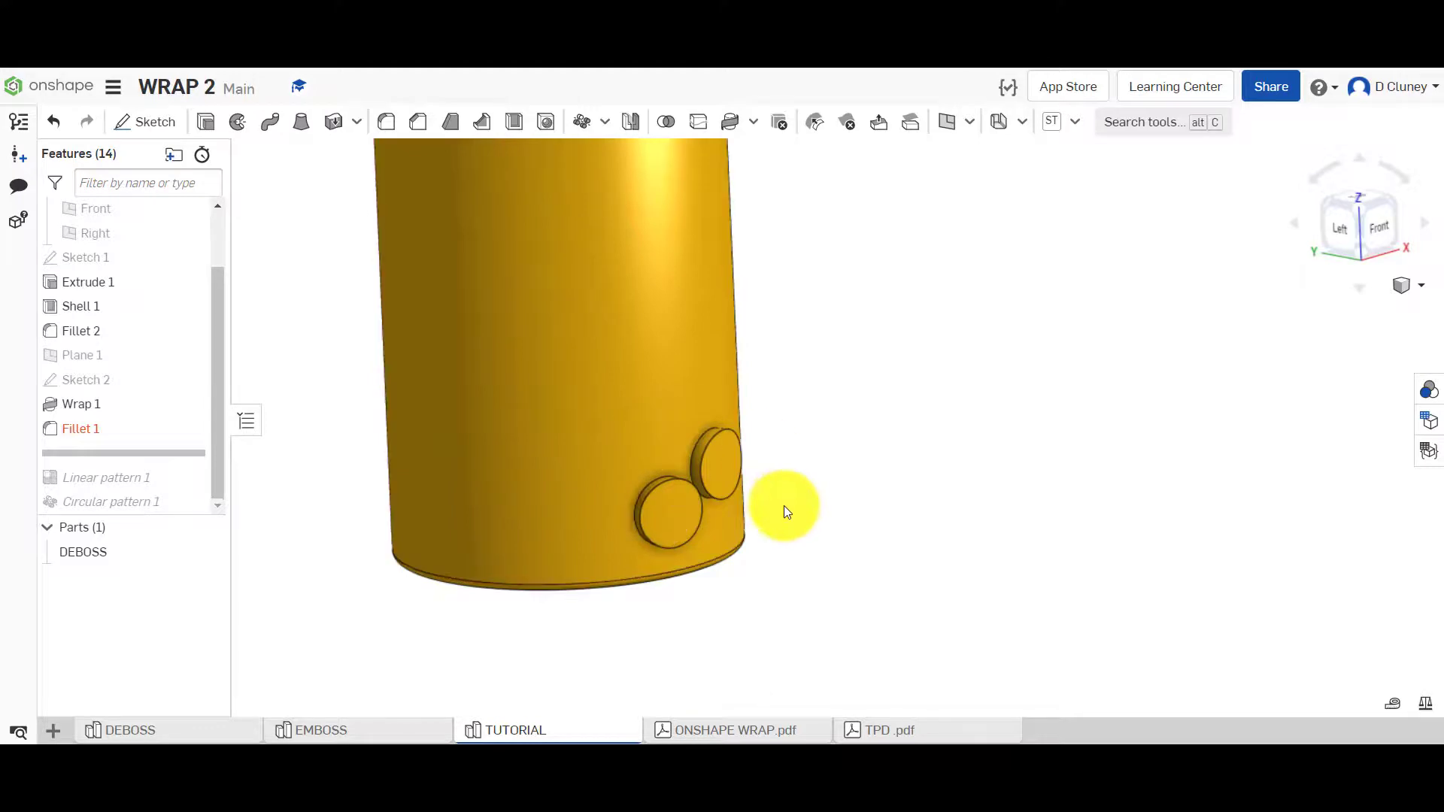
left_click(80, 428)
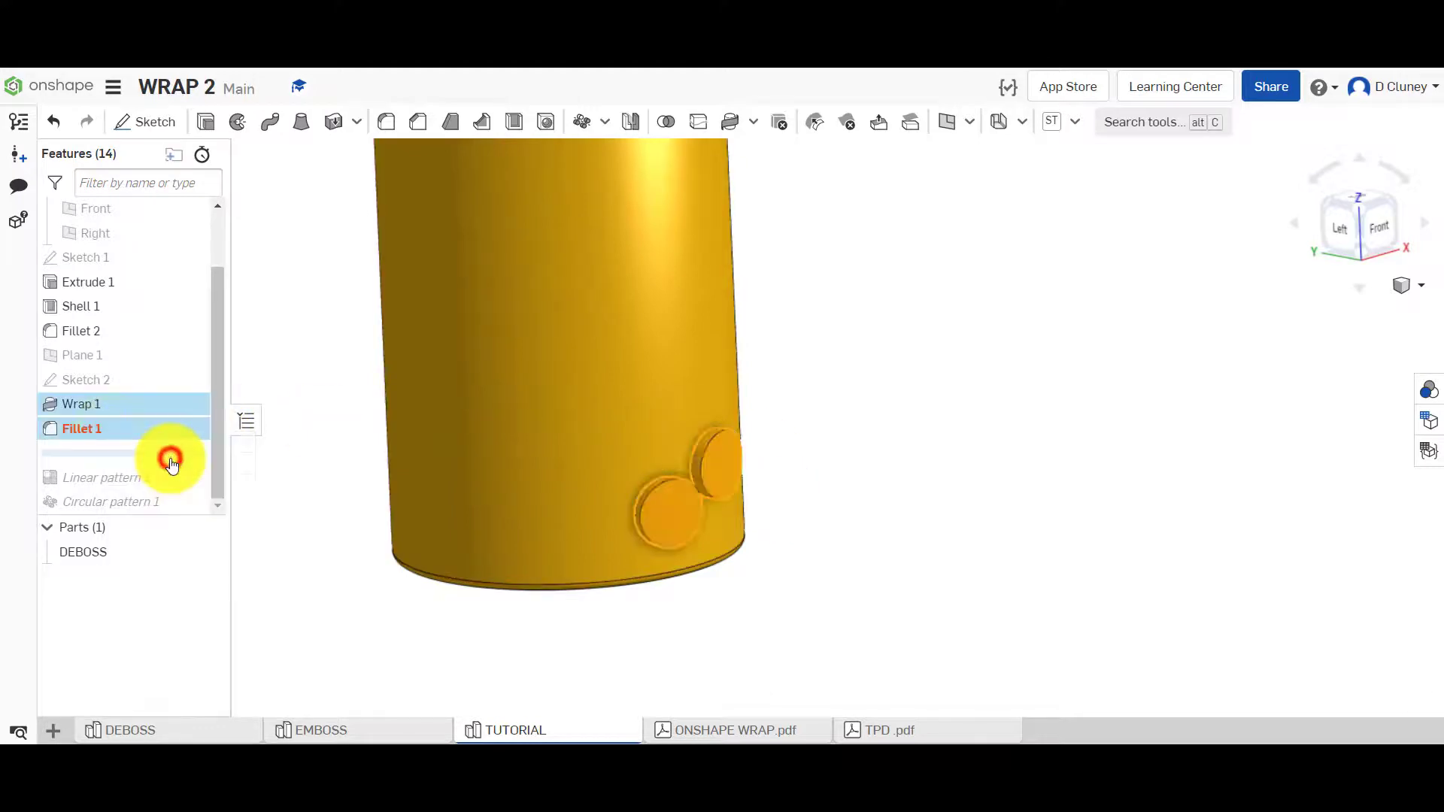
double_click(82, 428)
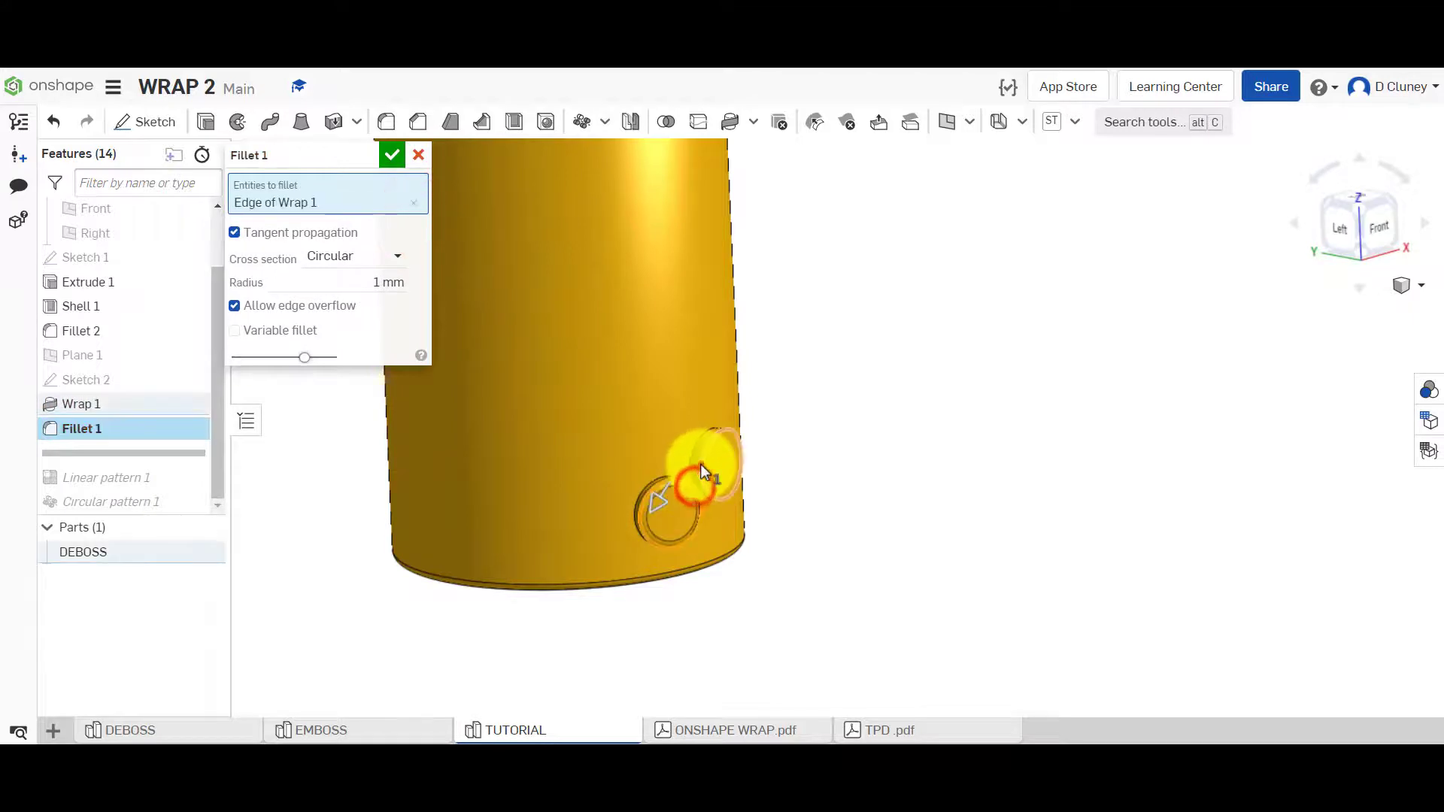
left_click(709, 465)
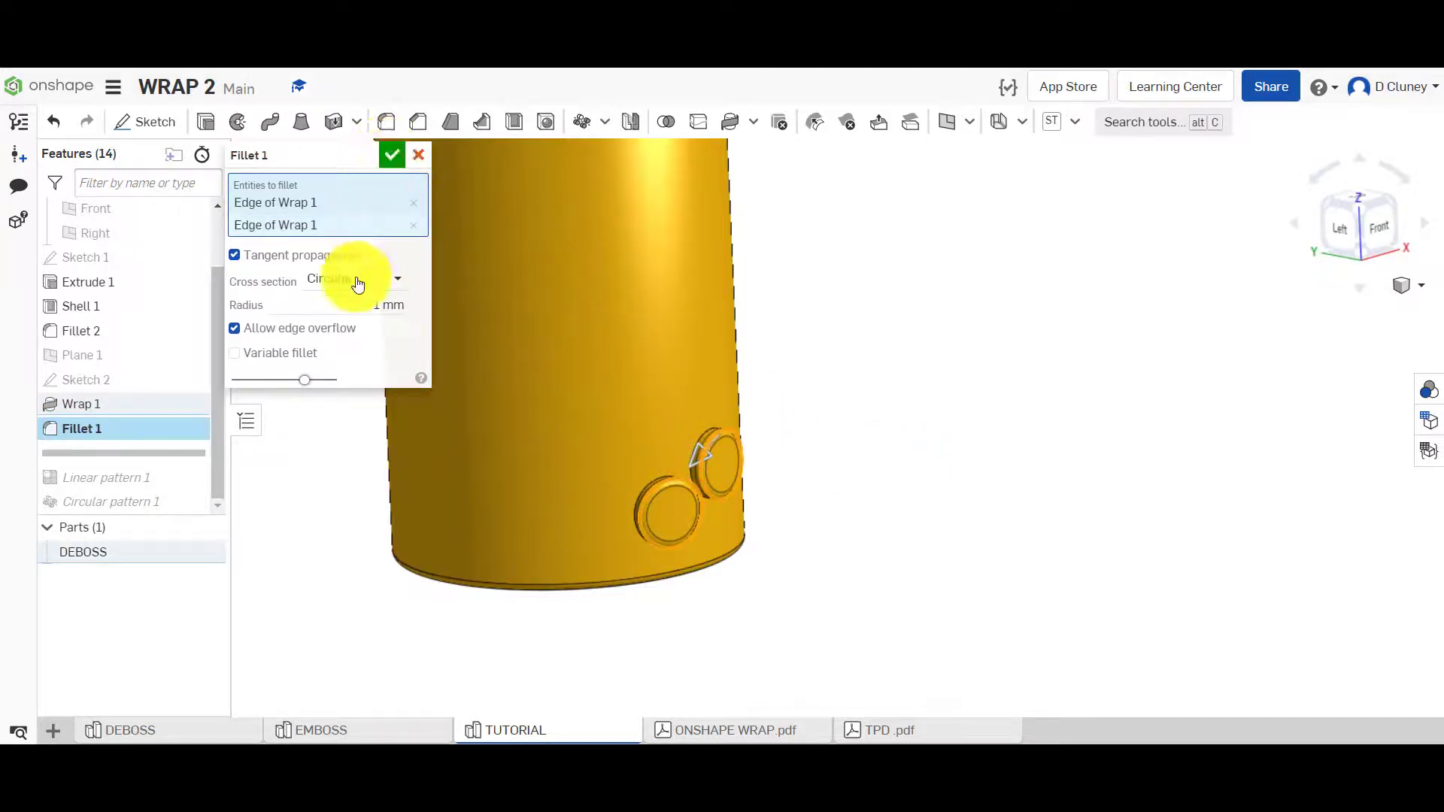
left_click(391, 153)
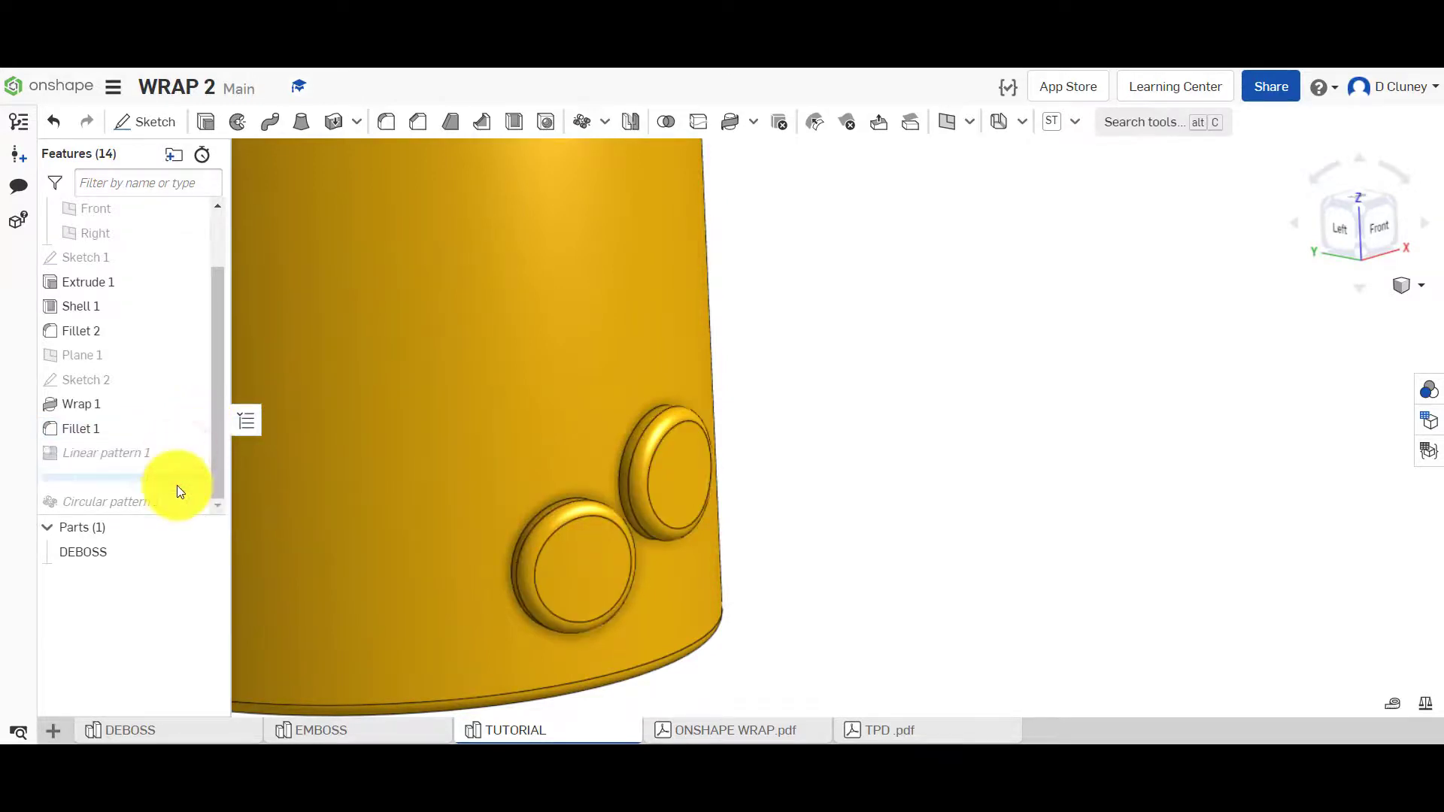
scroll("up", 3)
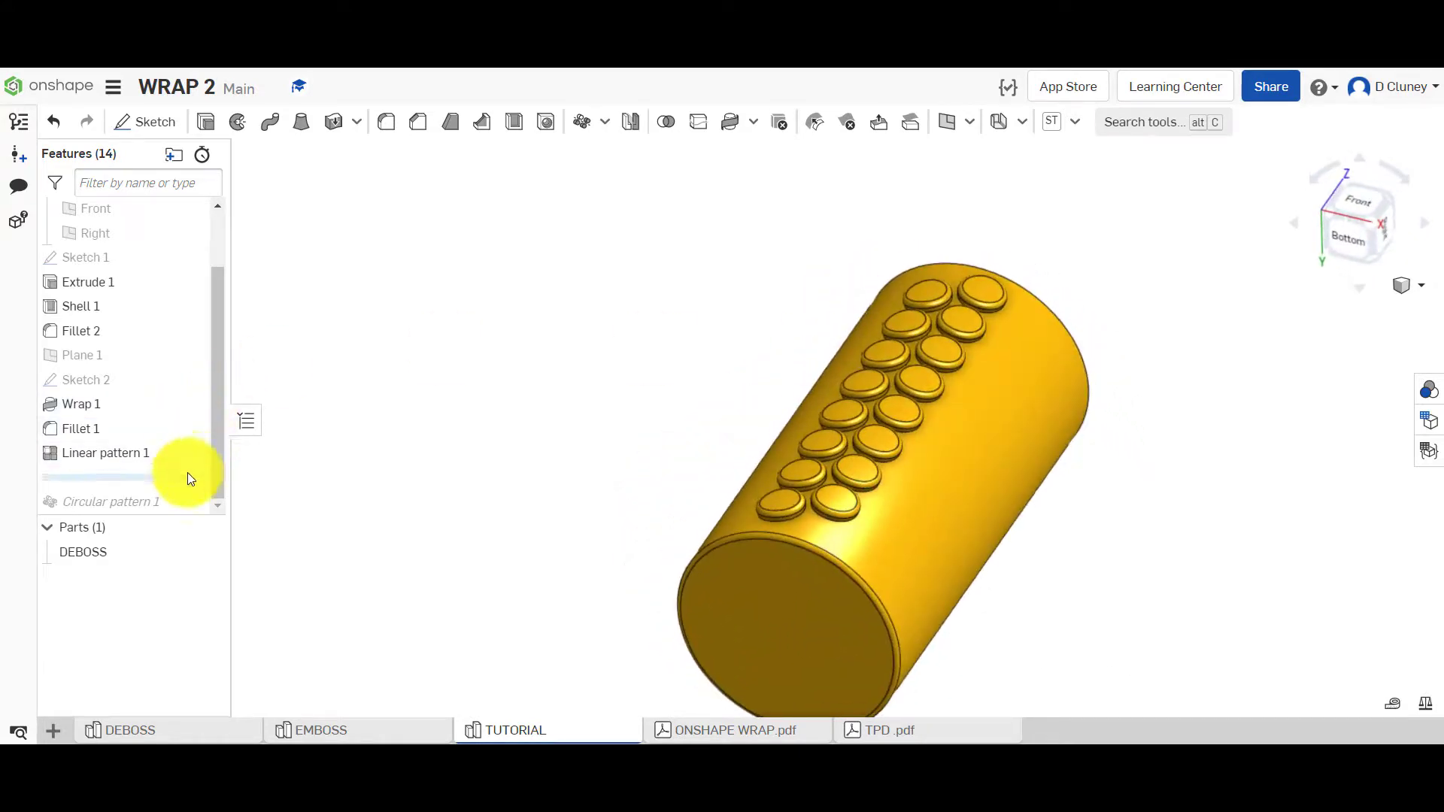
mouse_move(578, 312)
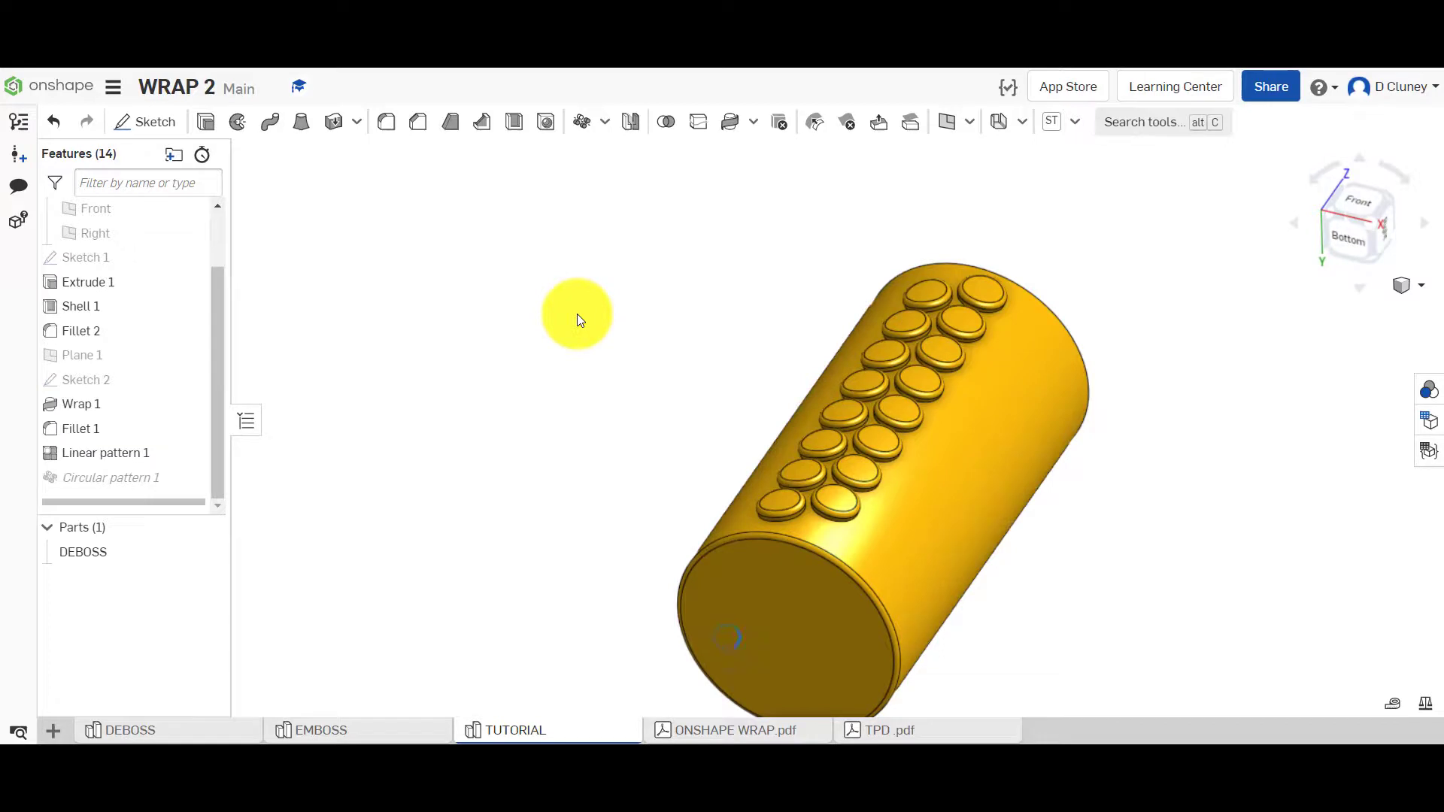
Roll history forward past Linear pattern 1 and Circular pattern 1 to regenerate them.
left_click(109, 476)
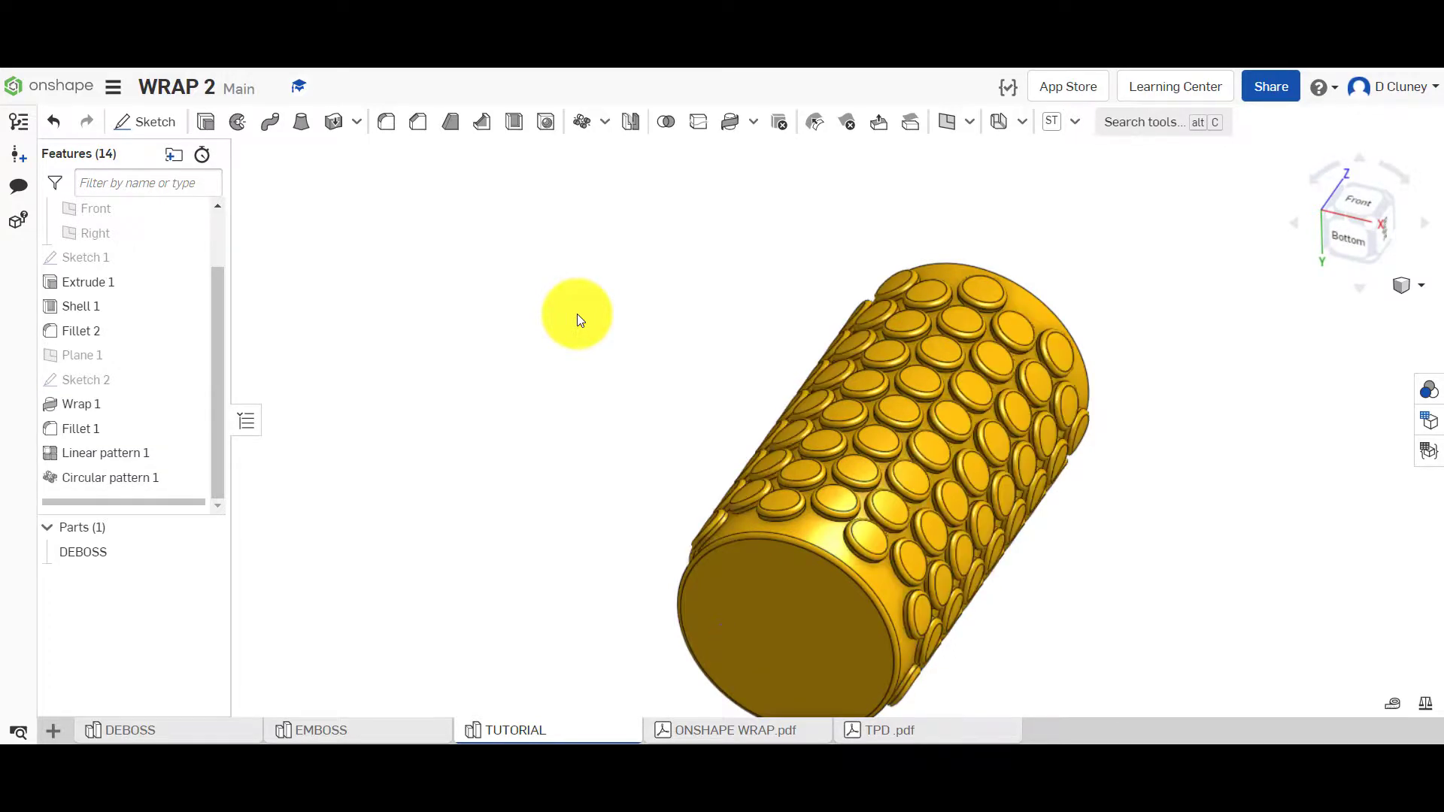
mouse_move(633, 271)
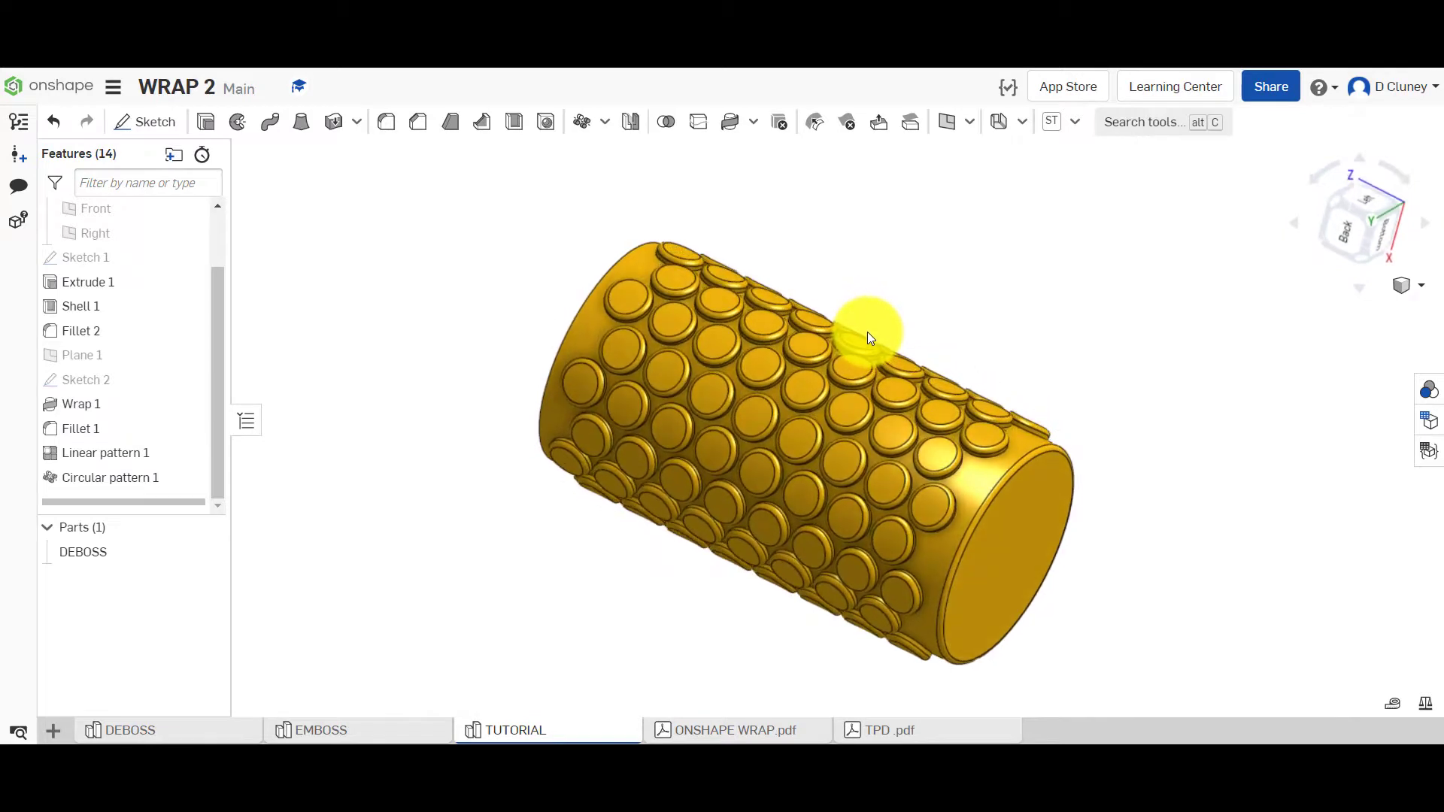
mouse_move(874, 318)
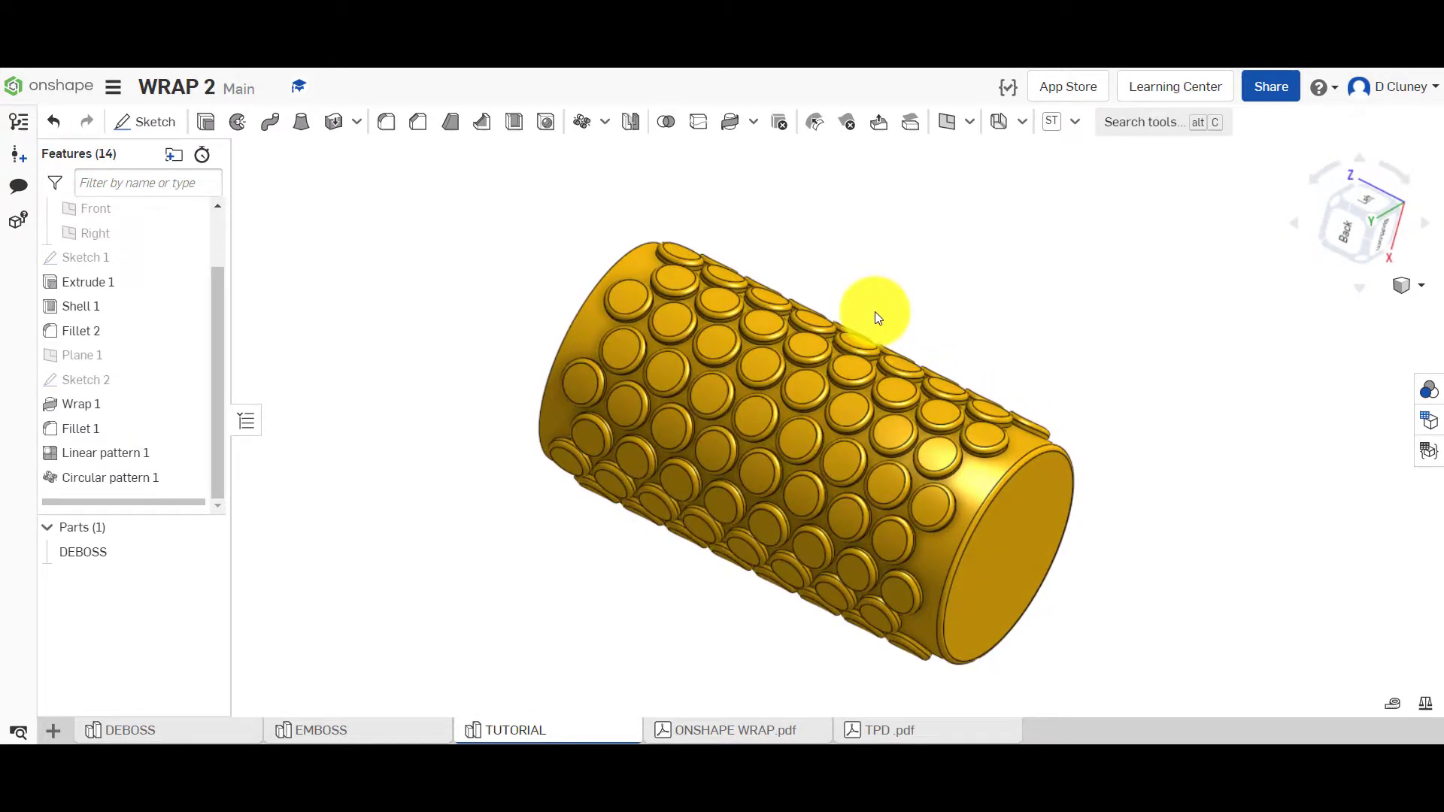
mouse_move(479, 368)
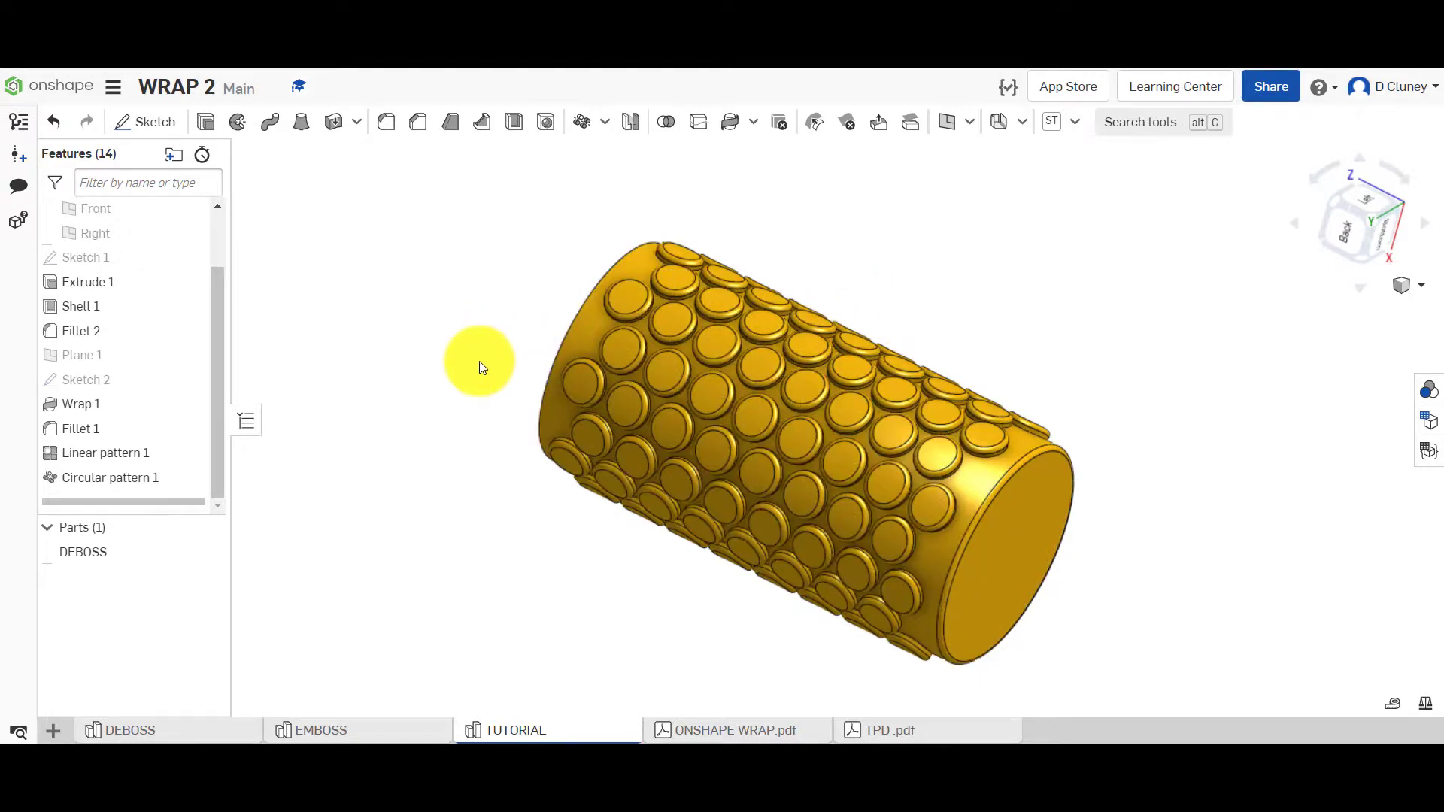